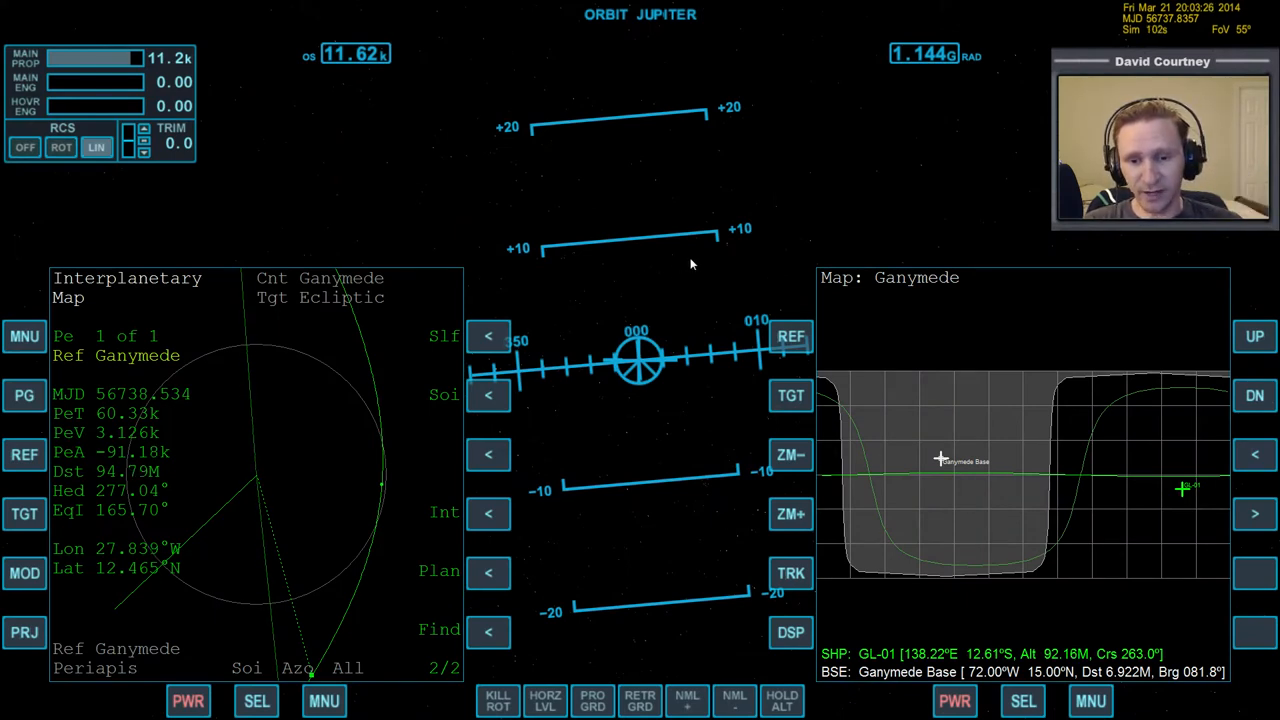
Set Ganymede (from Jupiter's moons) as the Orbit MFD reference body
left_click(24, 632)
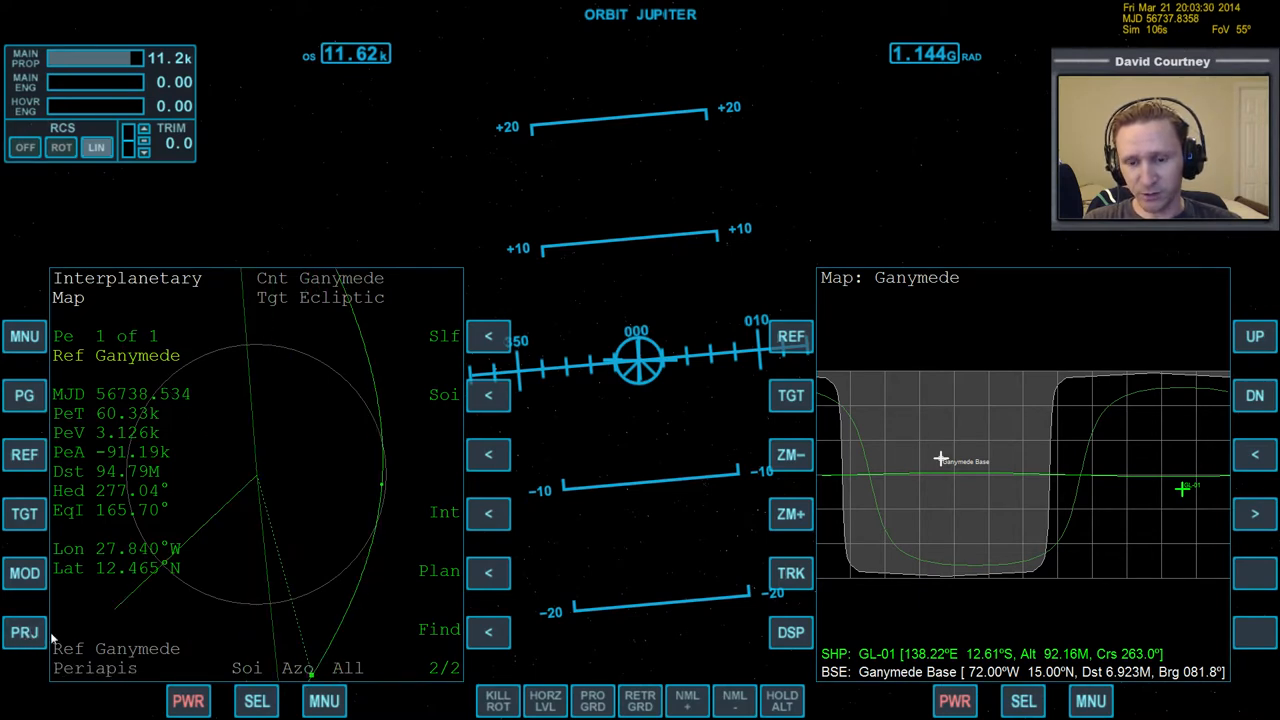
mouse_move(280, 448)
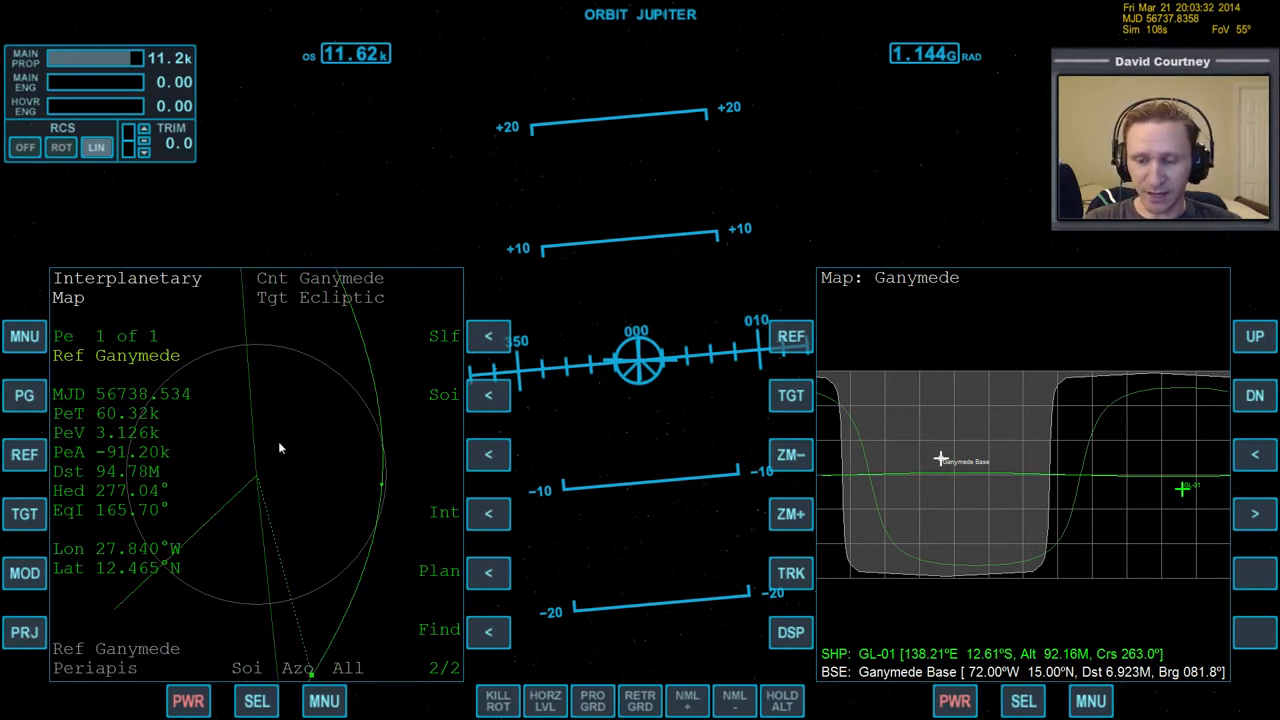
mouse_move(548, 468)
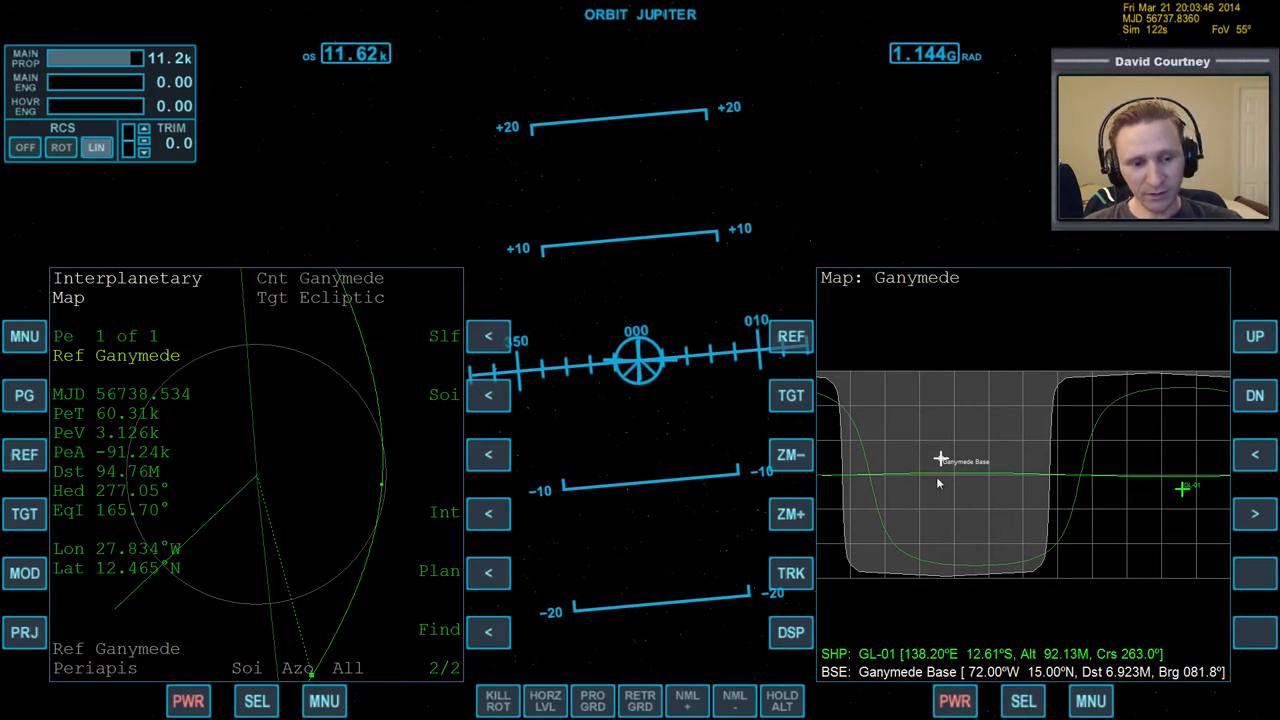
mouse_move(1076, 500)
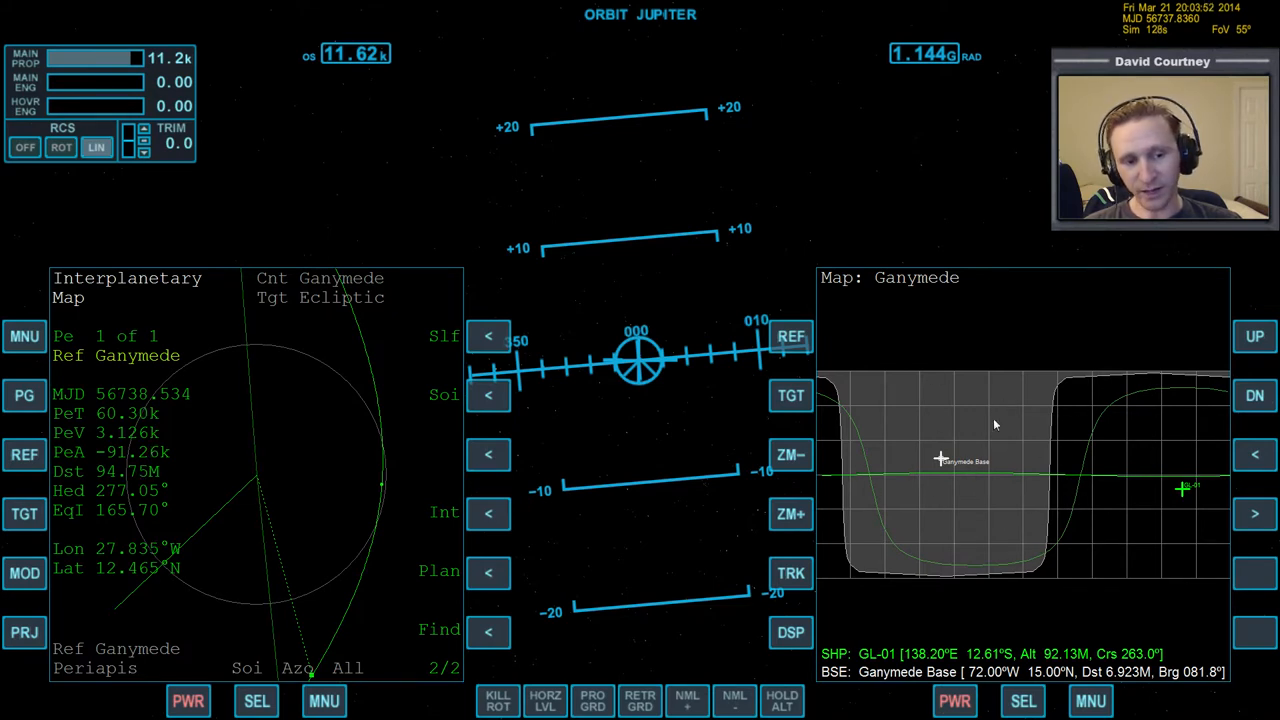
mouse_move(924, 470)
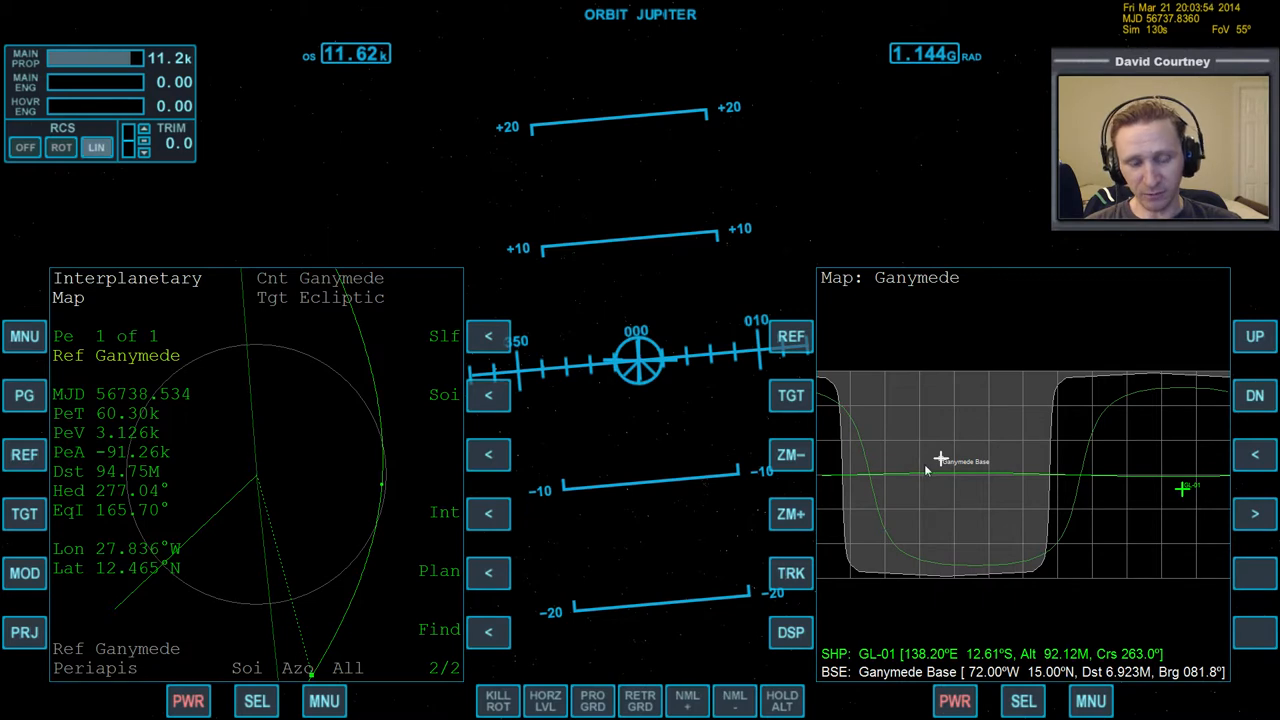
mouse_move(640, 468)
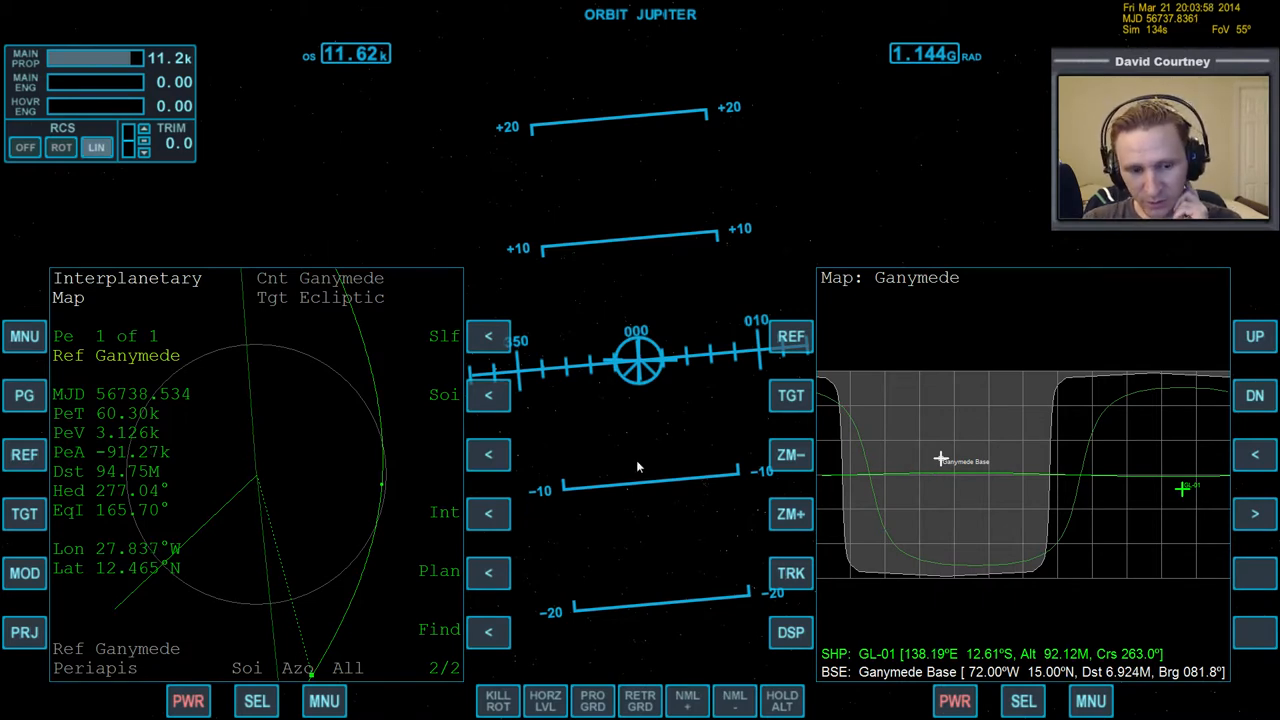
mouse_move(856, 476)
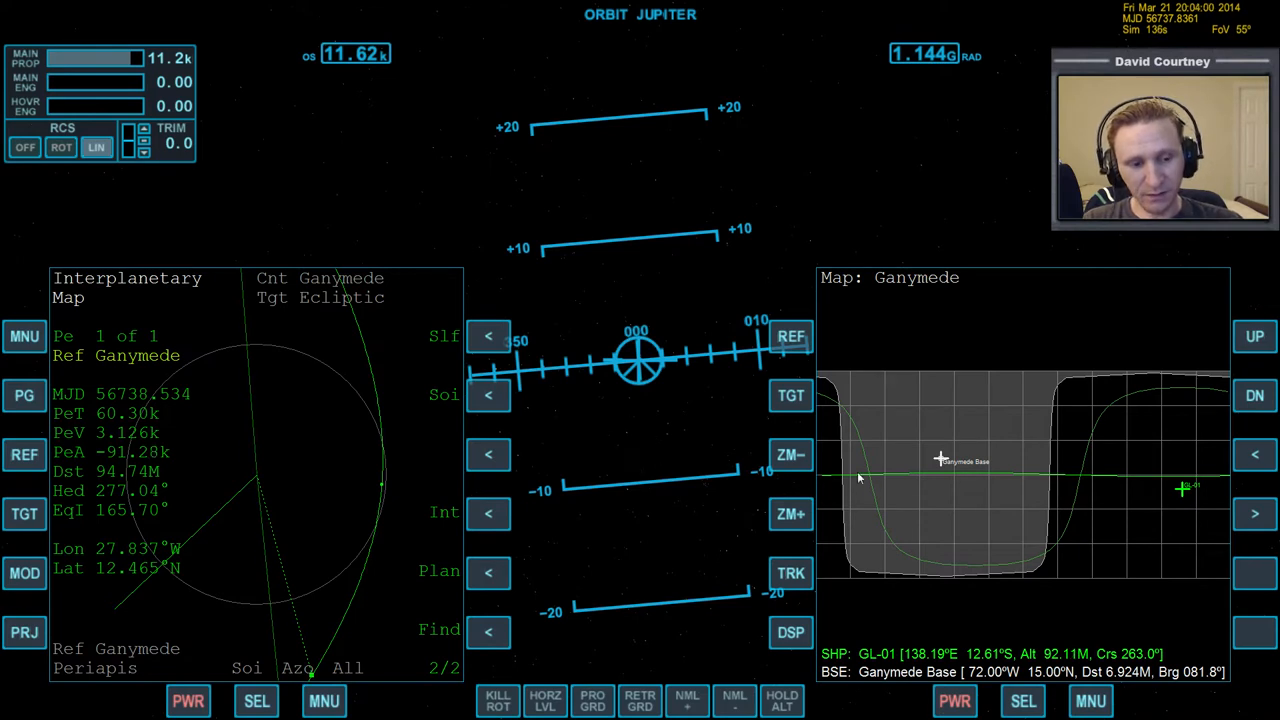
mouse_move(1040, 480)
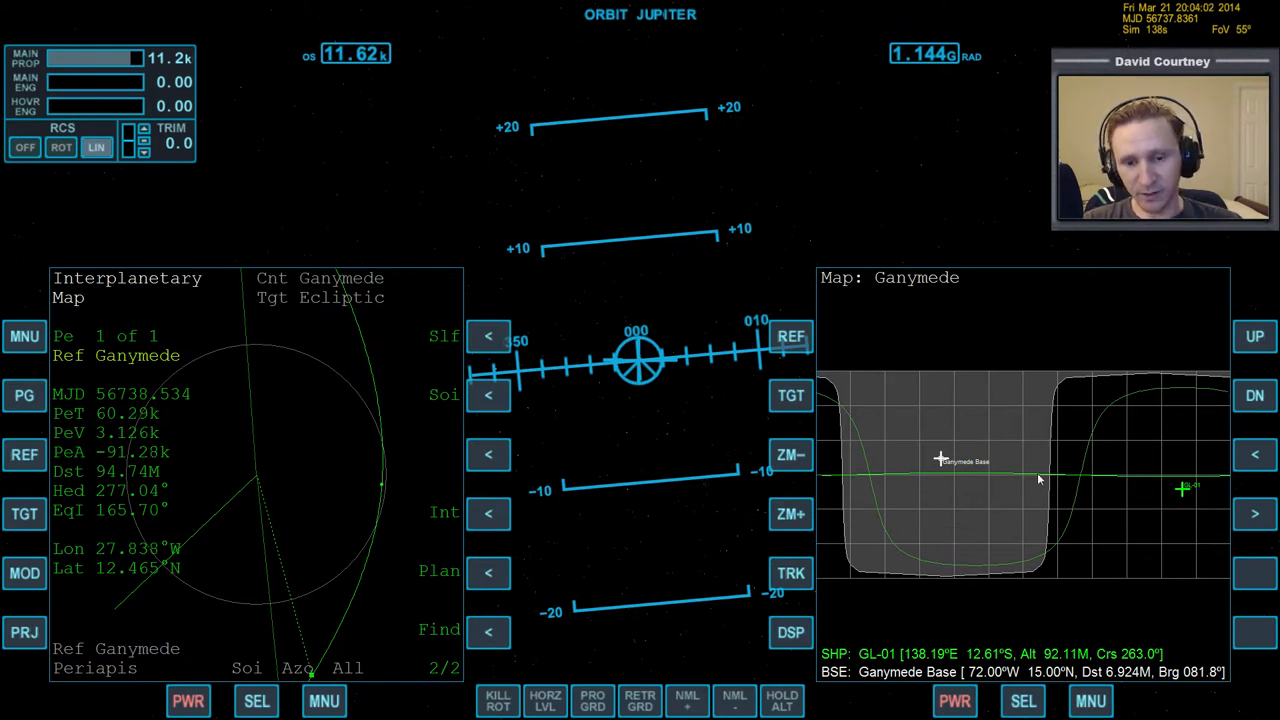
mouse_move(884, 468)
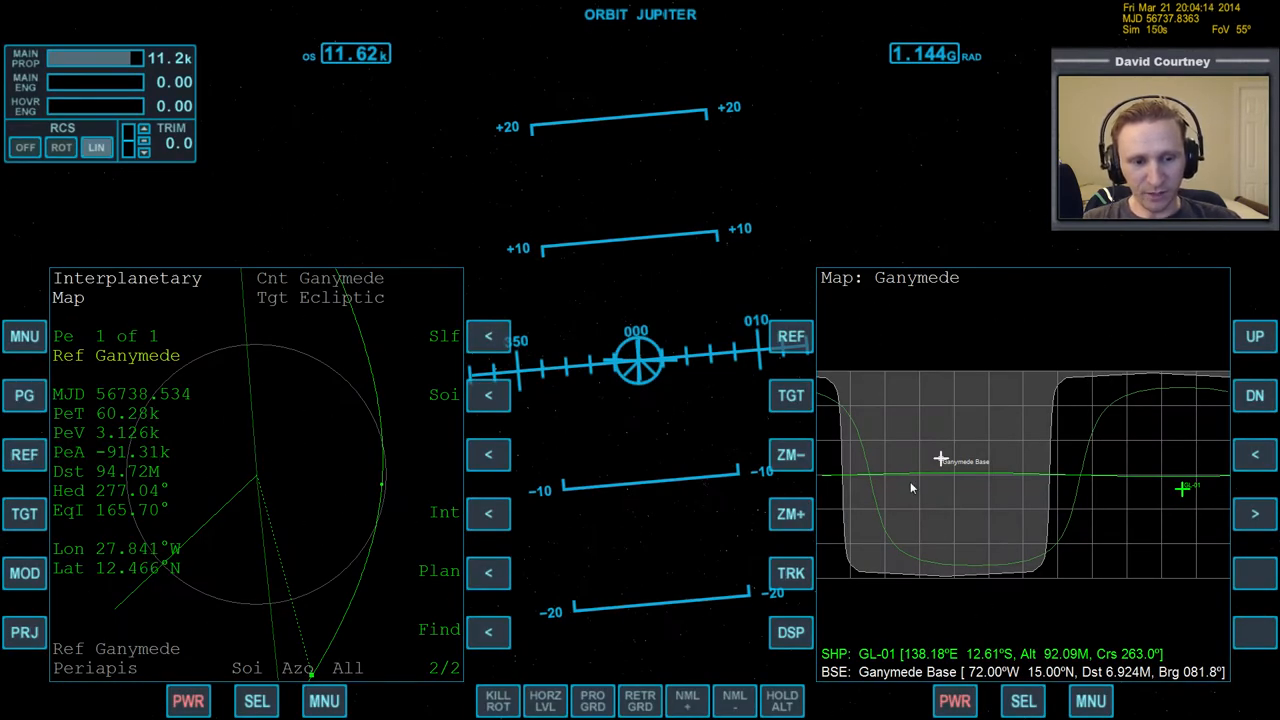
mouse_move(1032, 500)
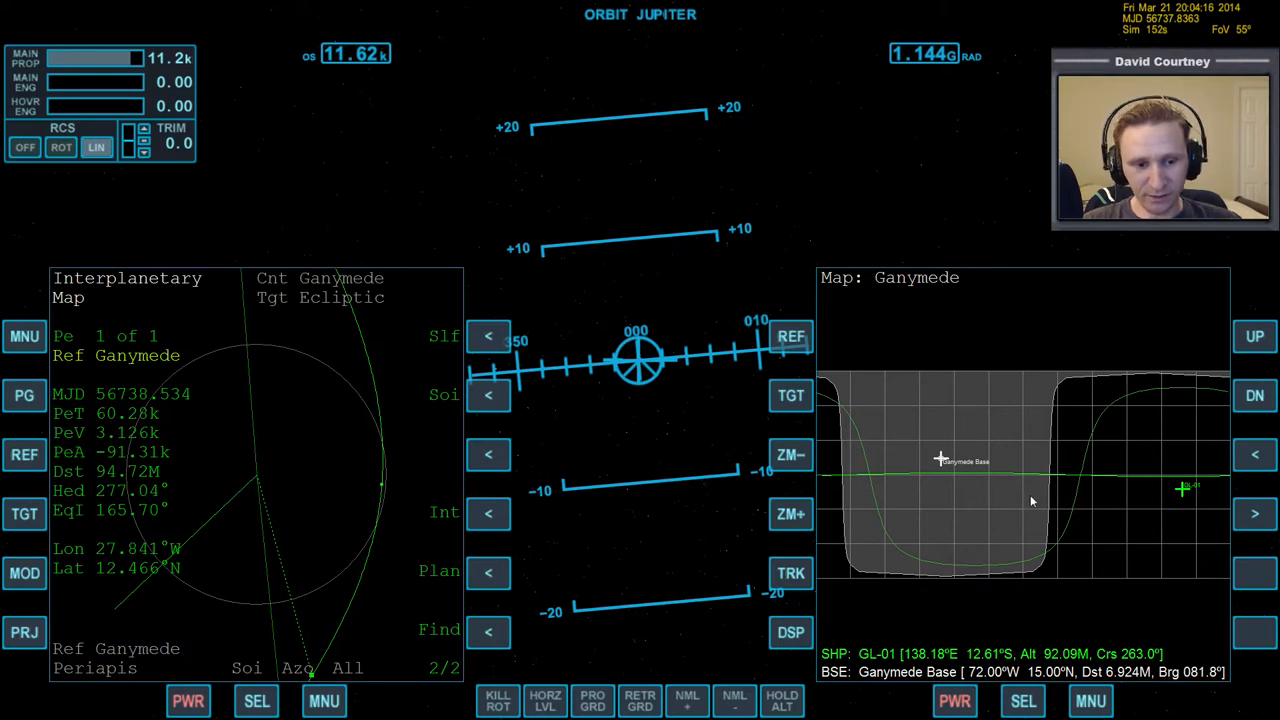
left_click(1022, 700)
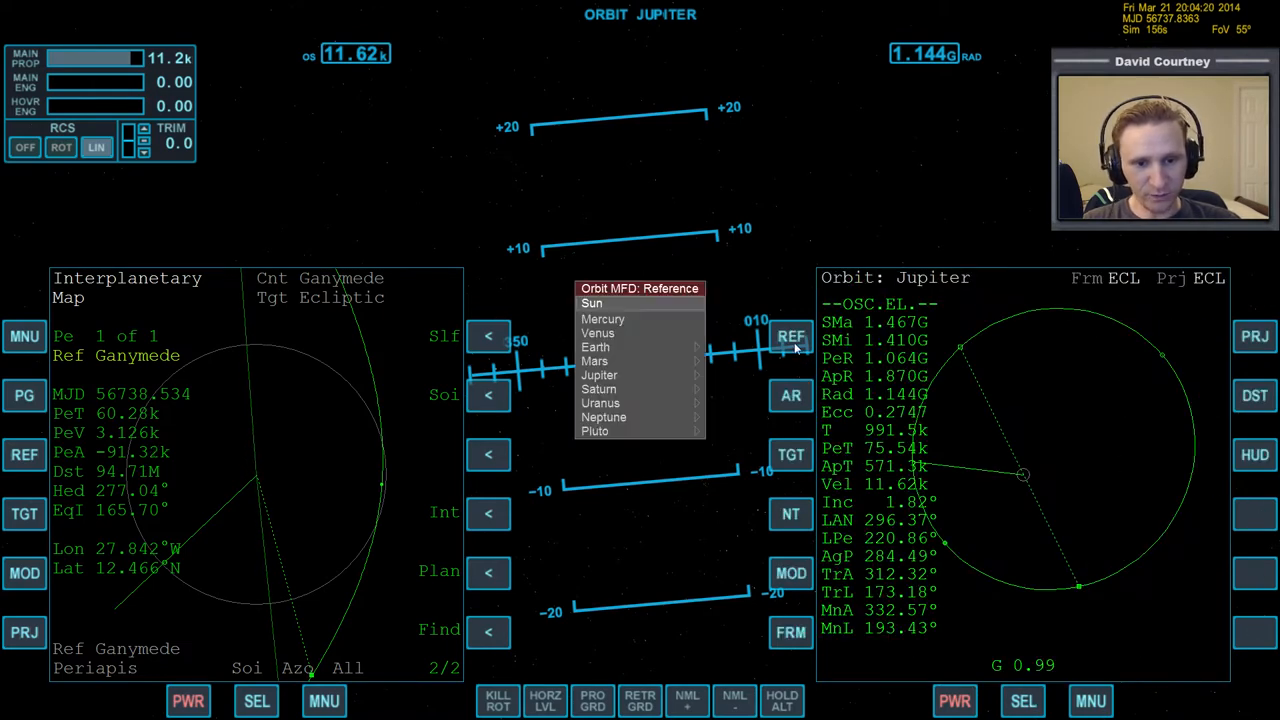
left_click(598, 376)
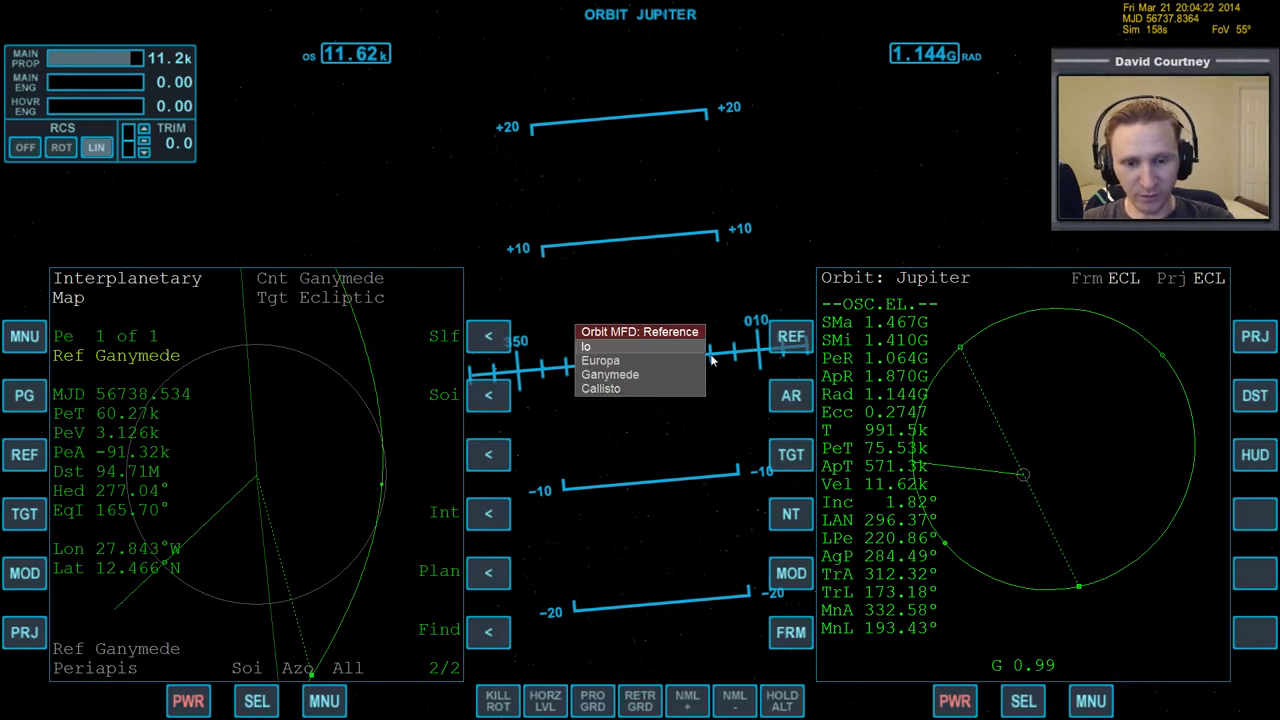
left_click(610, 374)
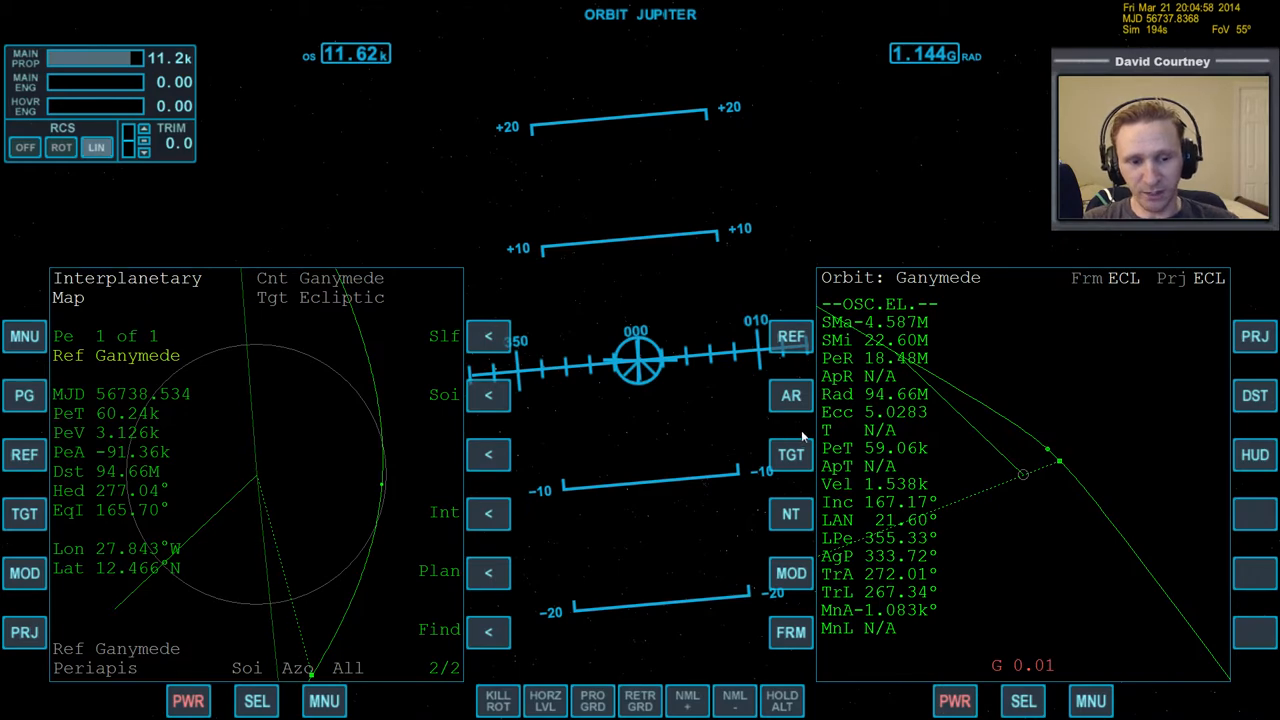
Set SHP projection, then switch the right MFD back to Map mode showing Ganymede Base
left_click(1092, 700)
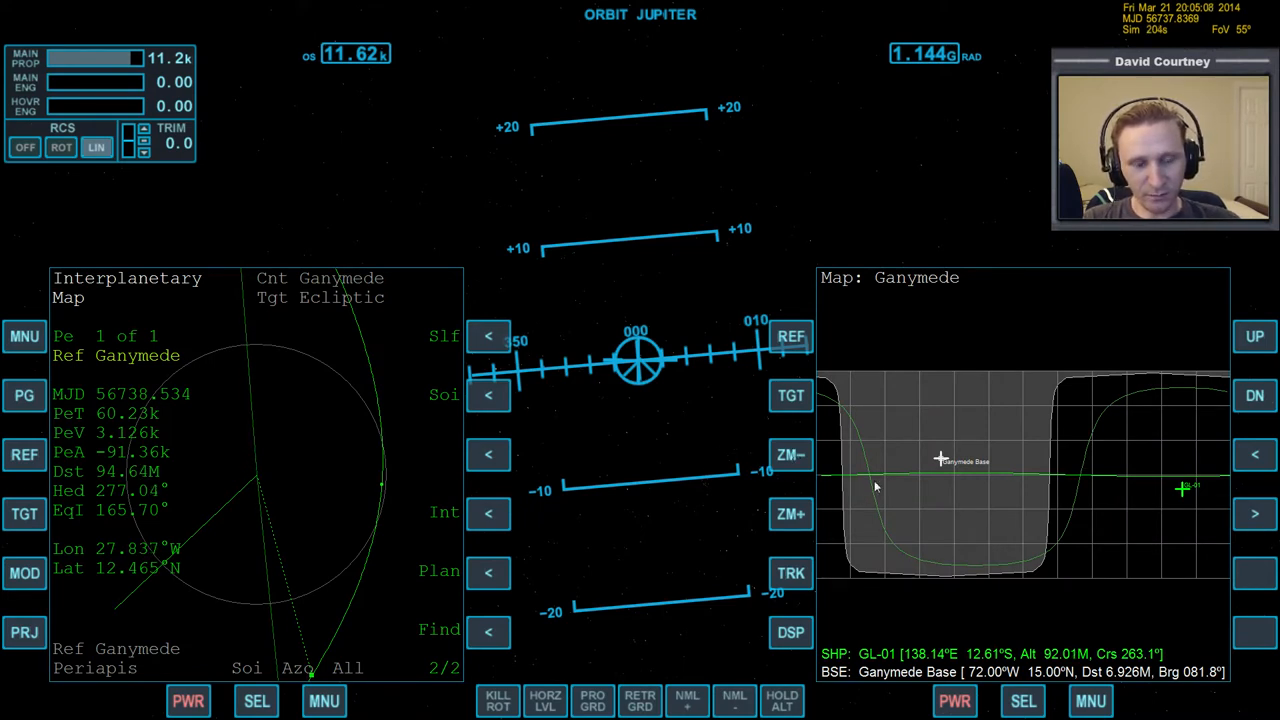
mouse_move(704, 444)
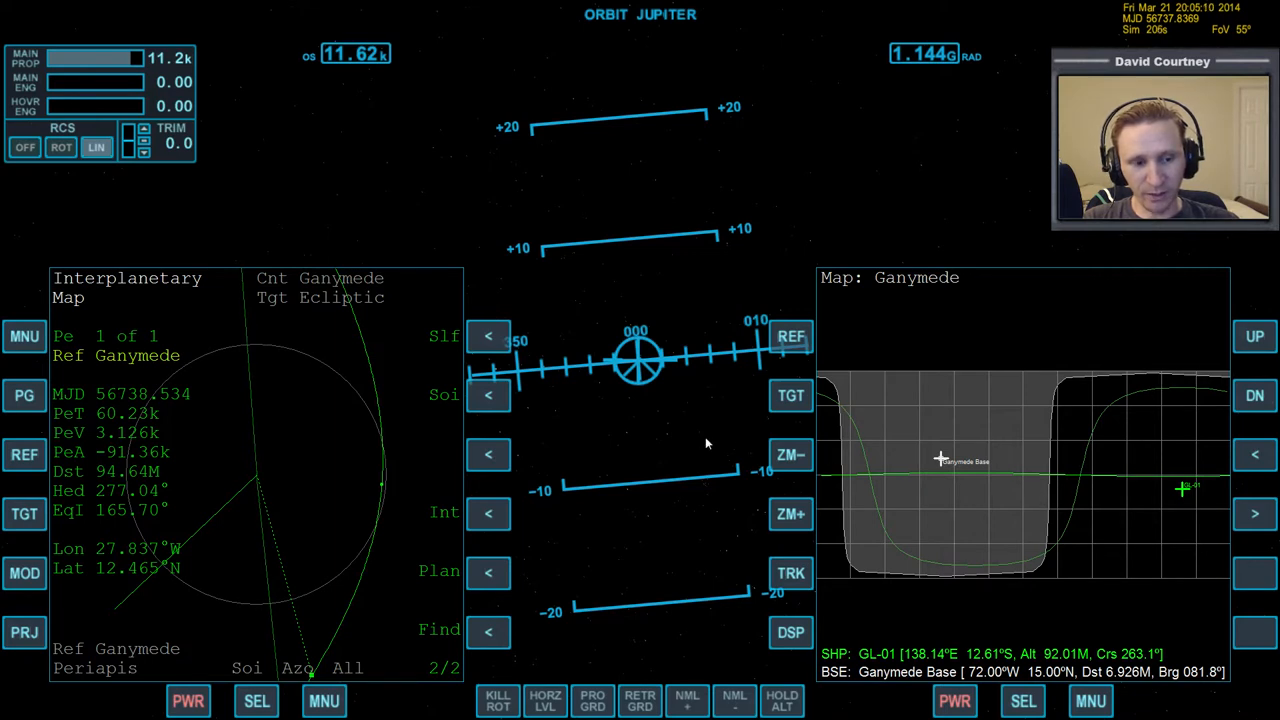
mouse_move(808, 490)
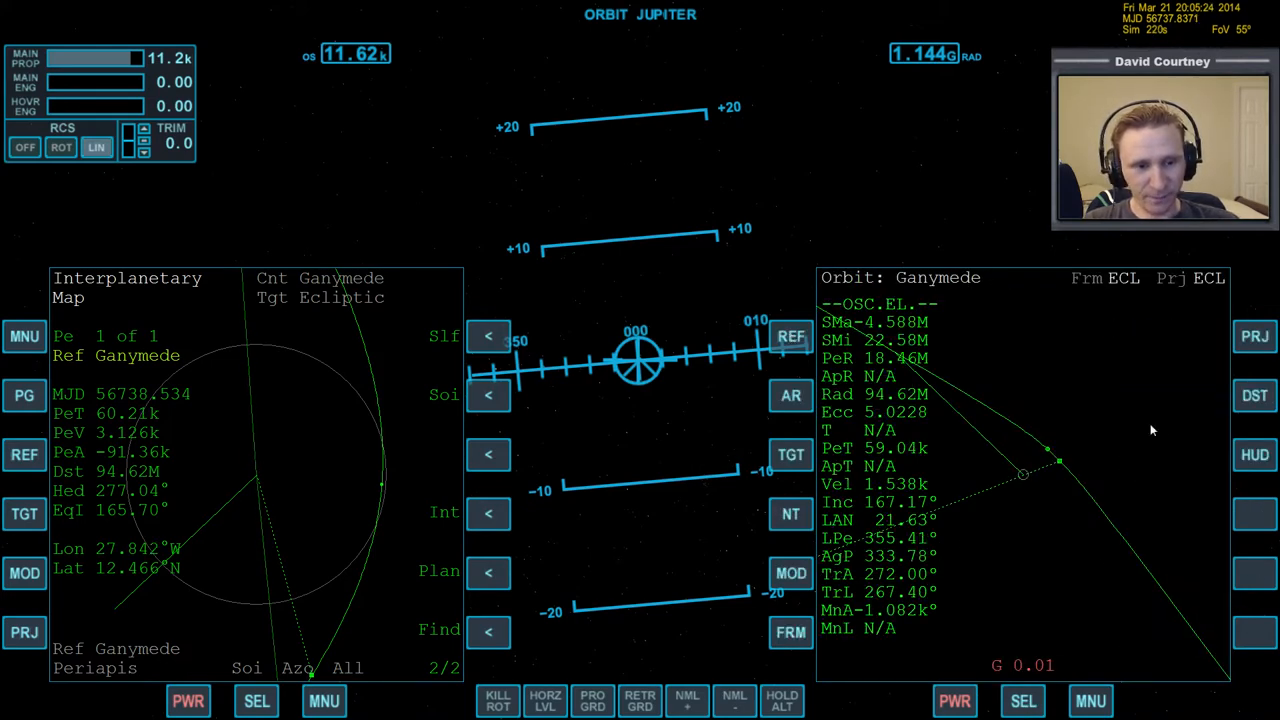
left_click(1254, 396)
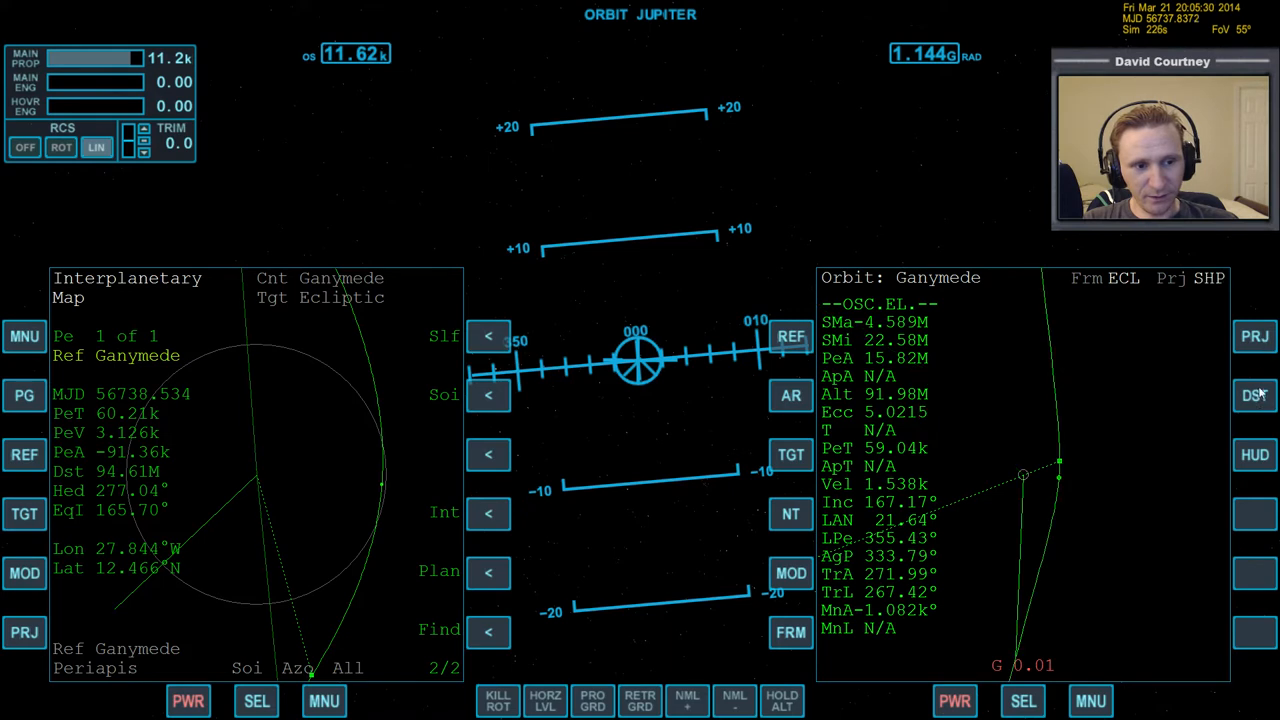
mouse_move(1096, 454)
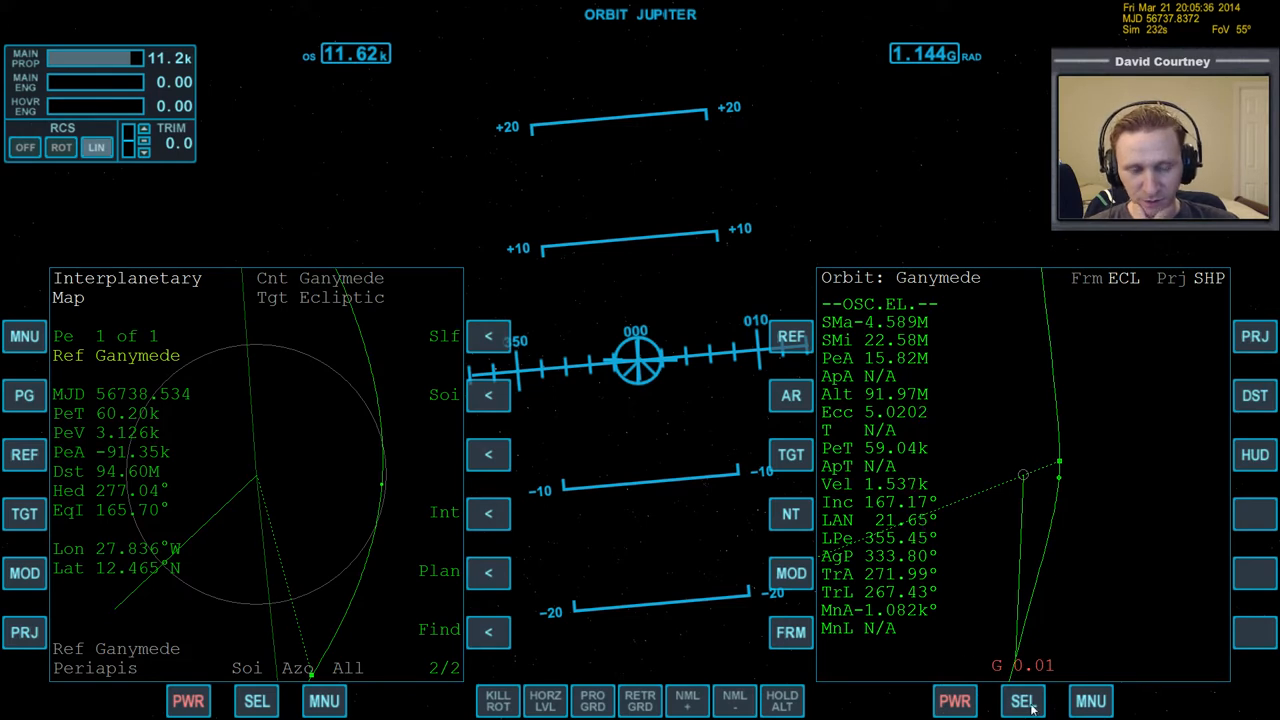
left_click(1022, 700)
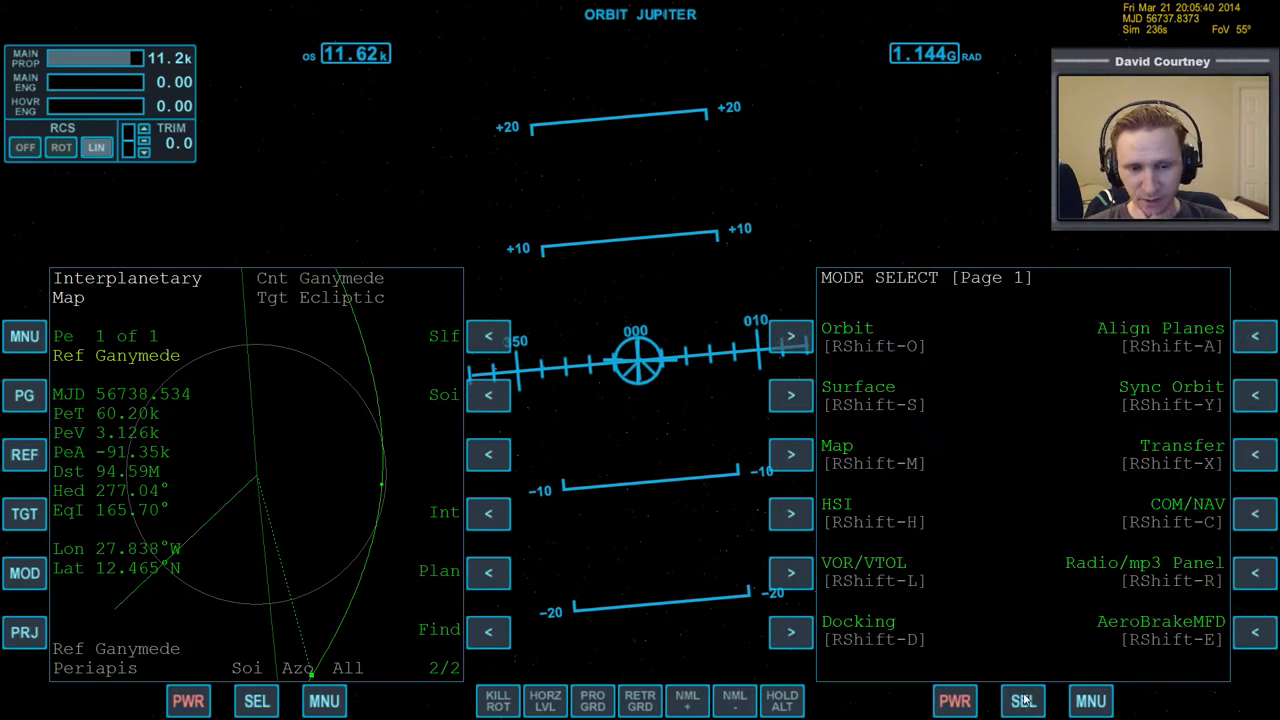
left_click(1022, 700)
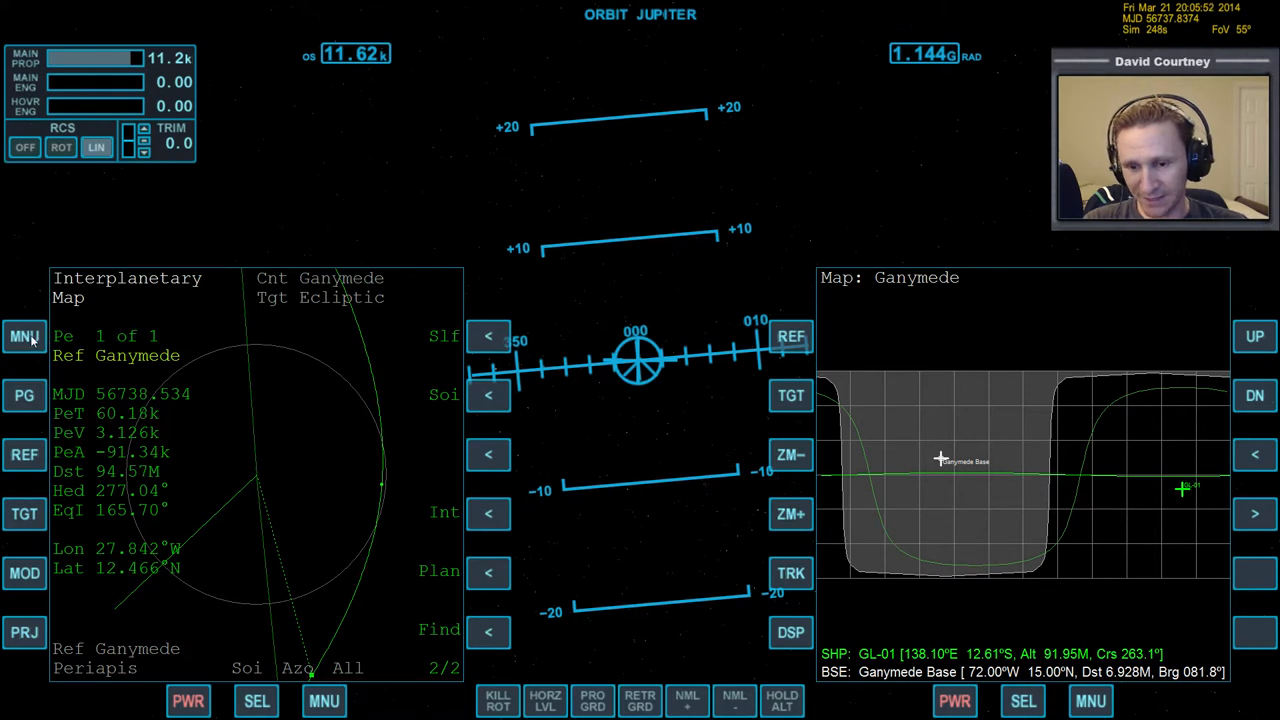
Run the IMFD base-approach program and enter 'ganymede' as its reference planet
left_click(24, 336)
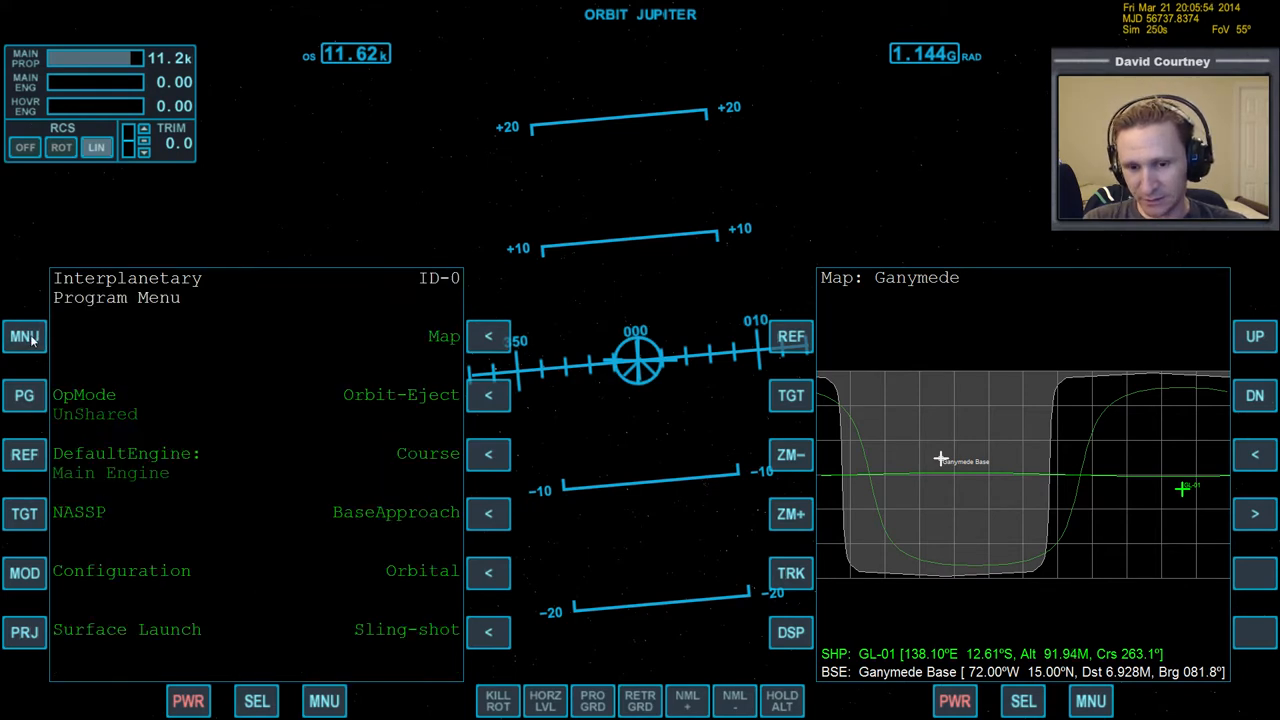
mouse_move(244, 428)
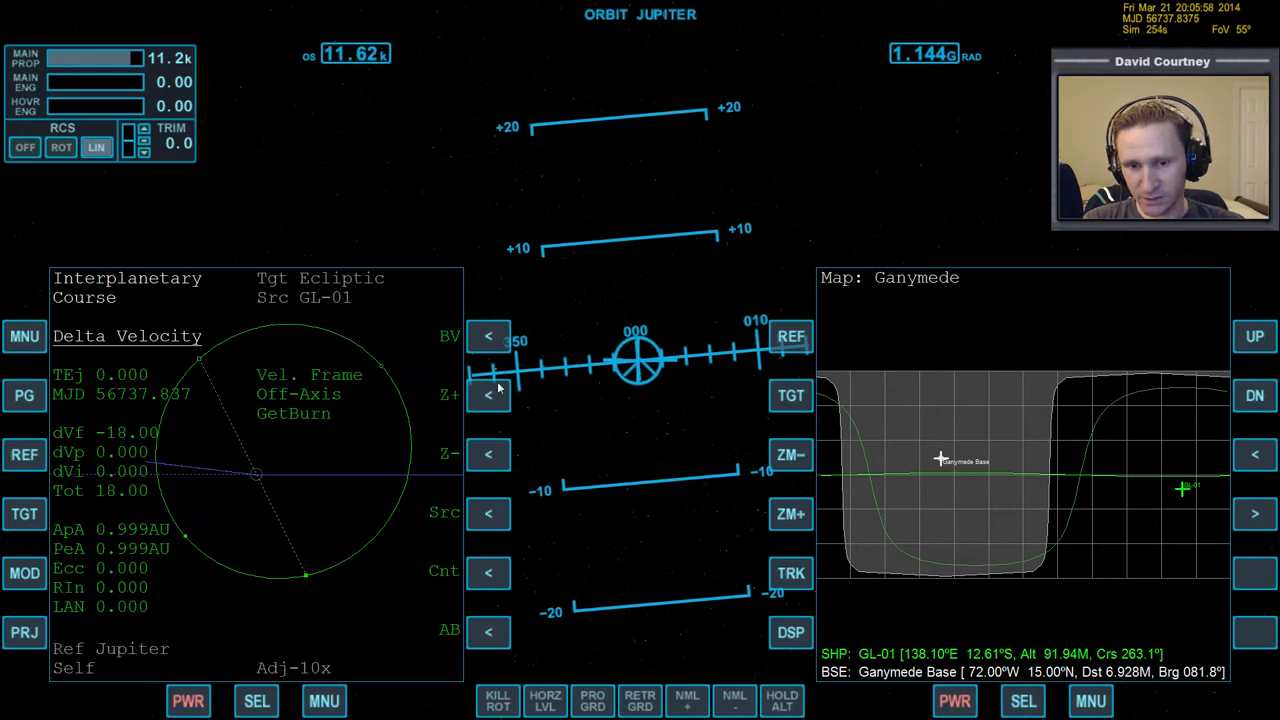
left_click(488, 394)
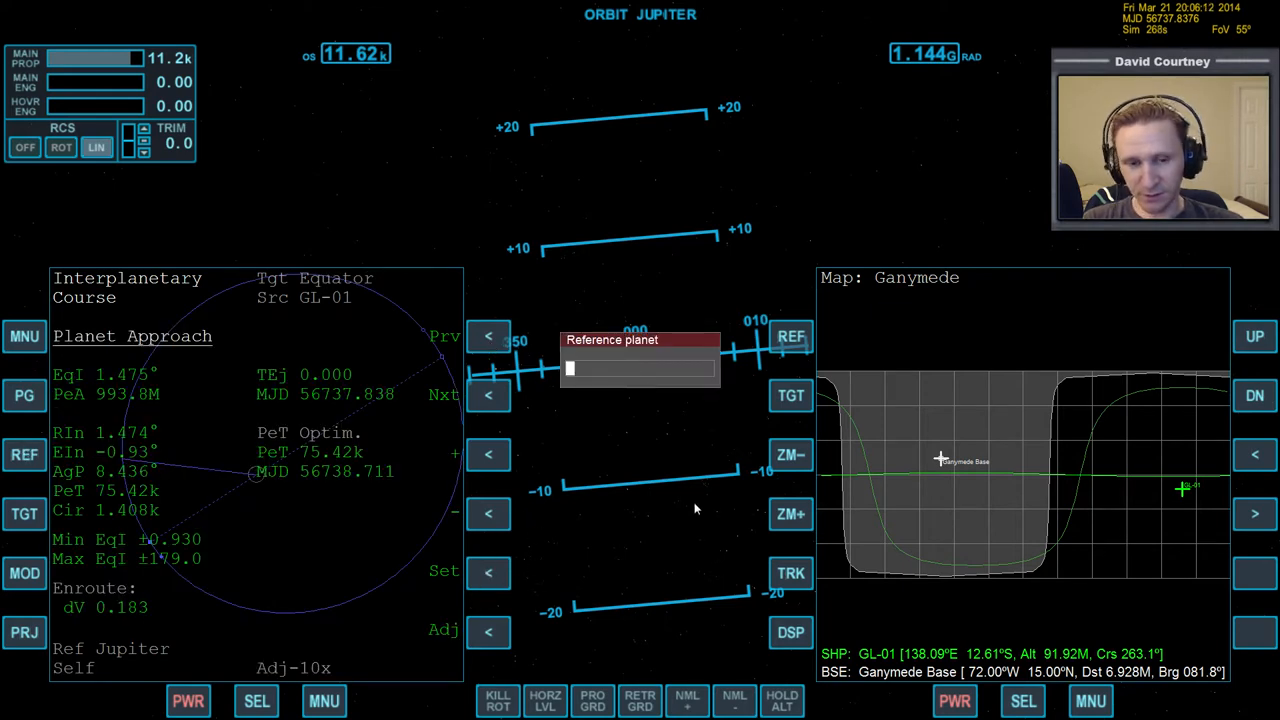
type("ganymede")
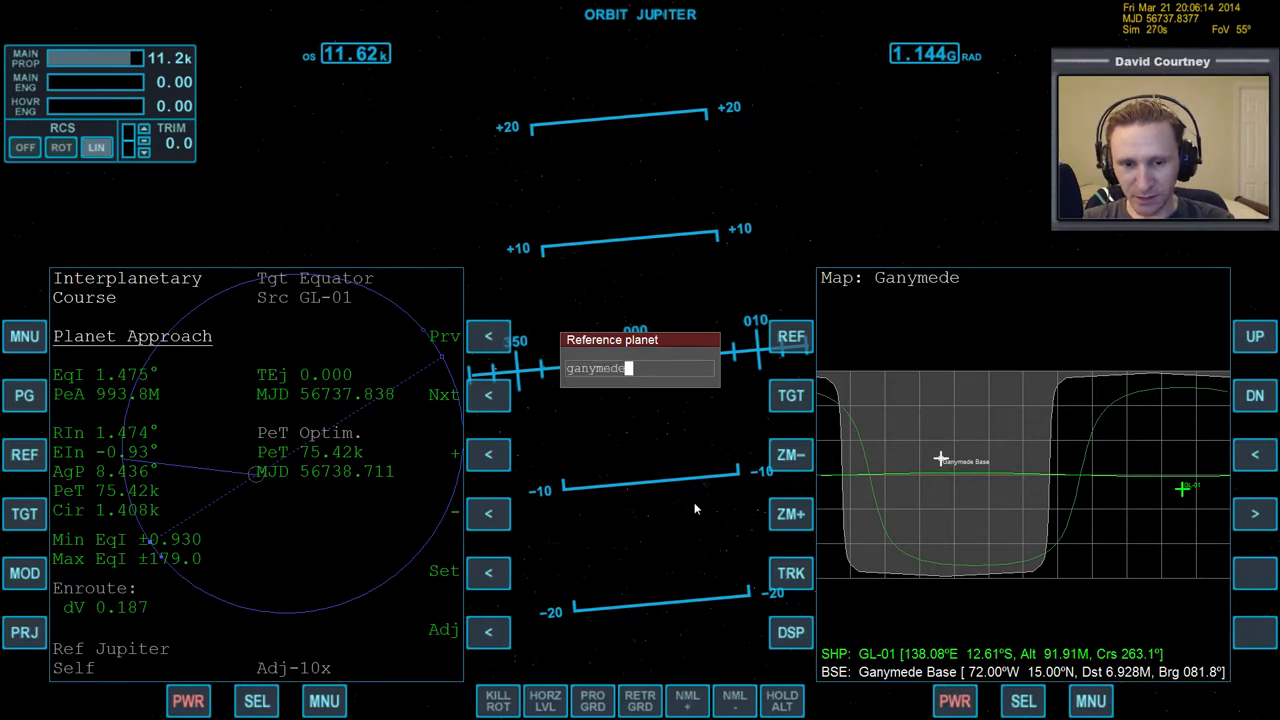
key("Return")
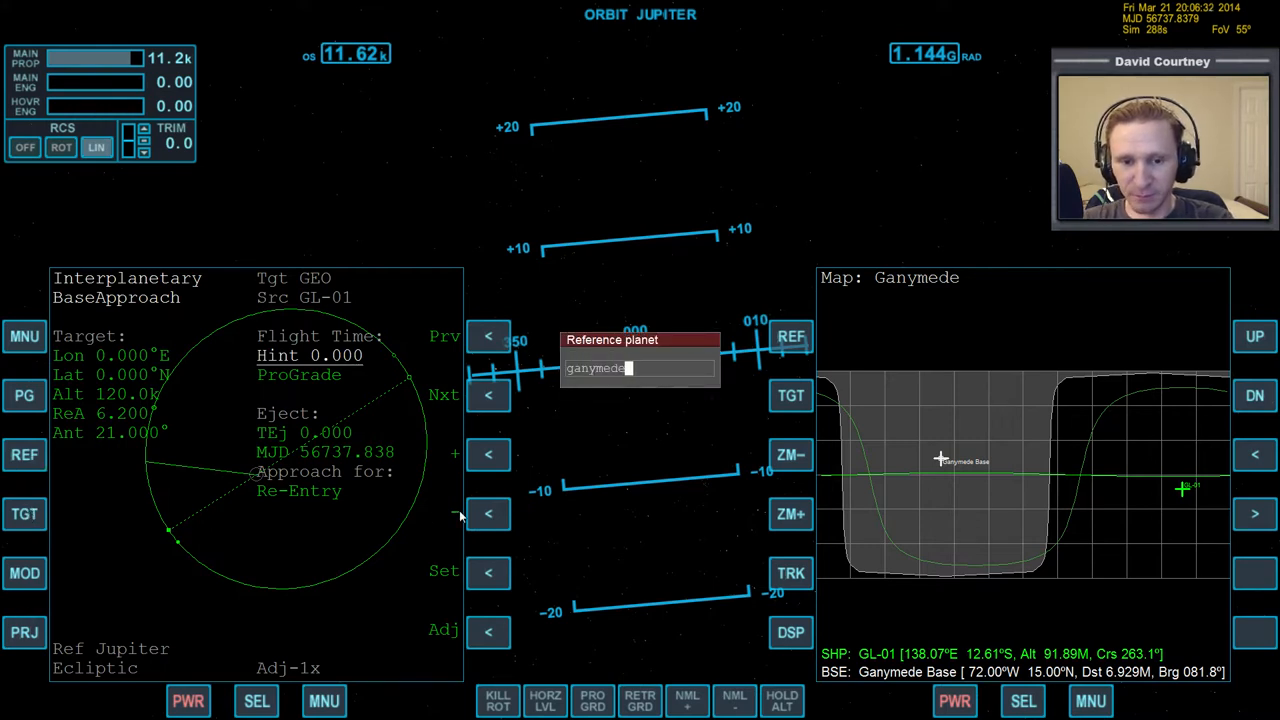
Confirm Ganymede as reference targeting Ganymede Base, and show Ganymede orbital elements on the right MFD
key("Return")
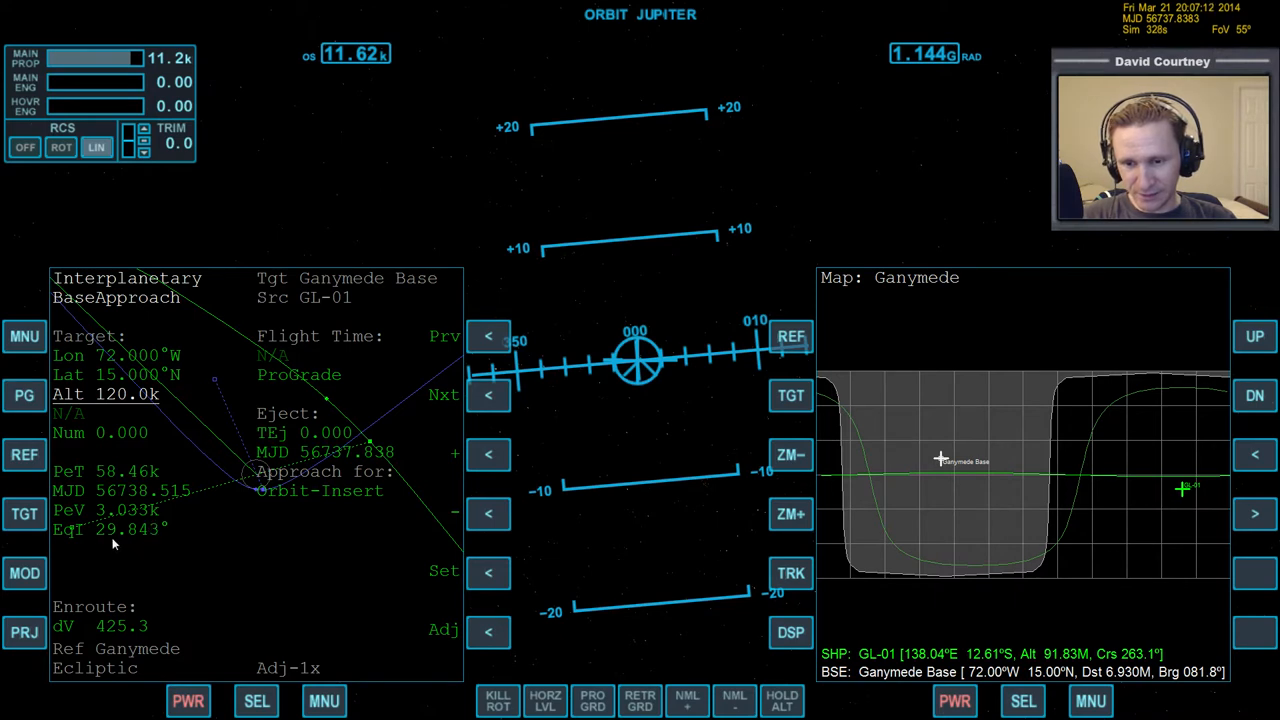
mouse_move(136, 544)
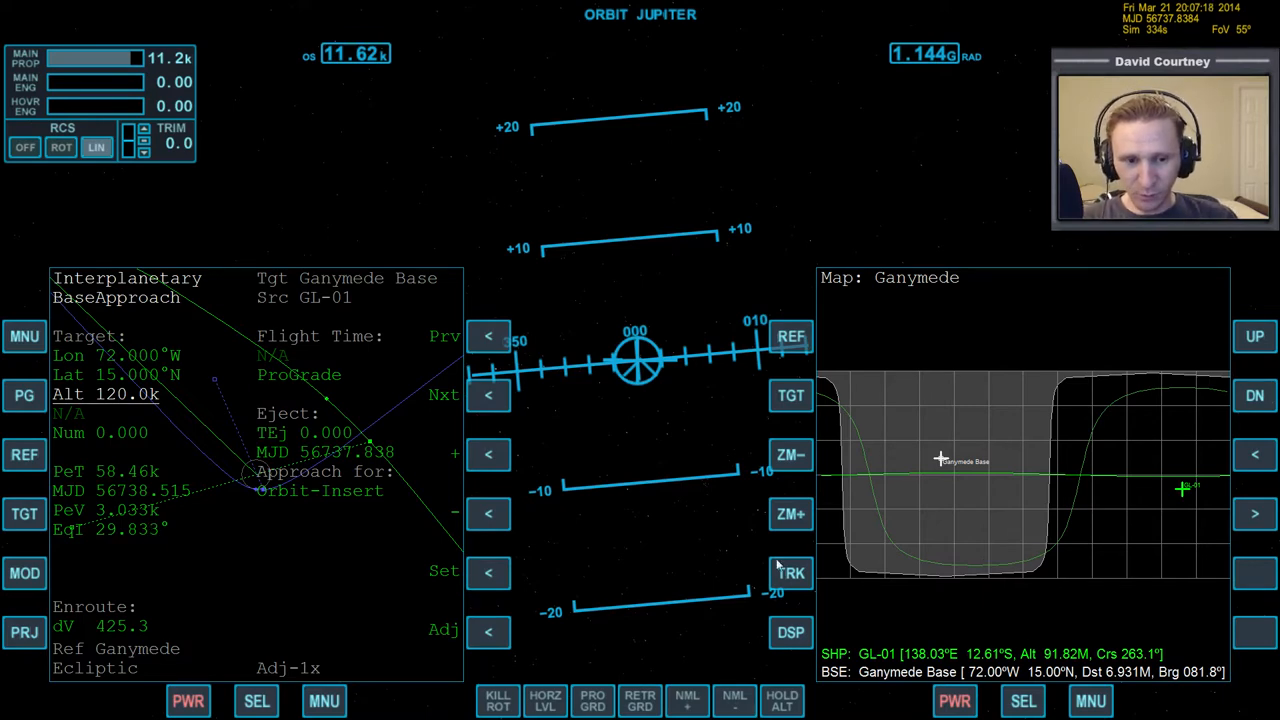
left_click(792, 336)
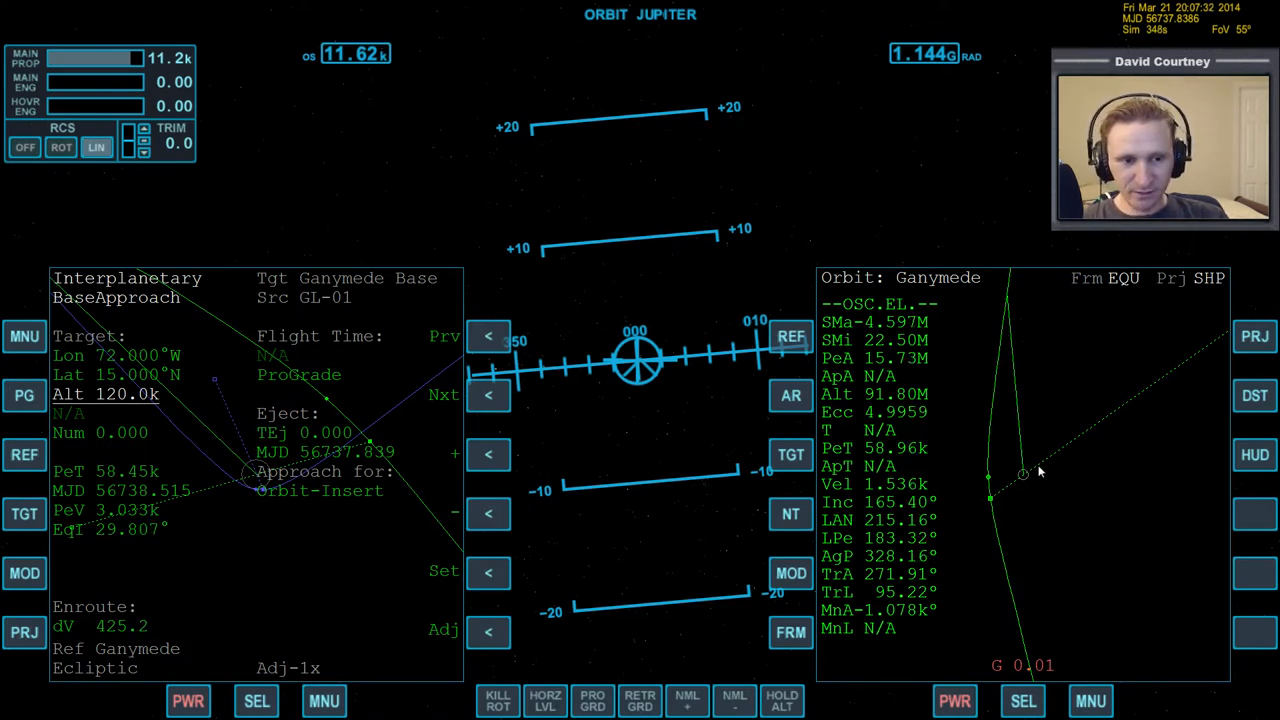
Return the second display to the Ganymede surface map with Ganymede Base
left_click(1022, 700)
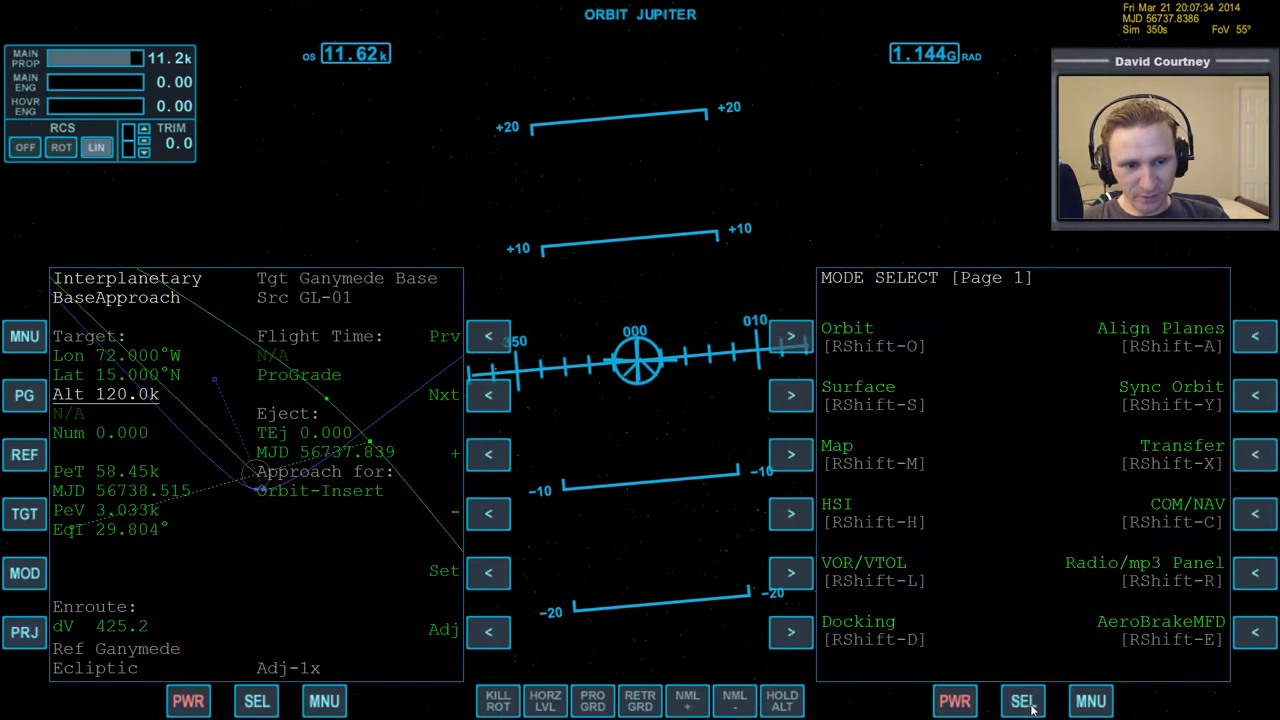
left_click(1022, 700)
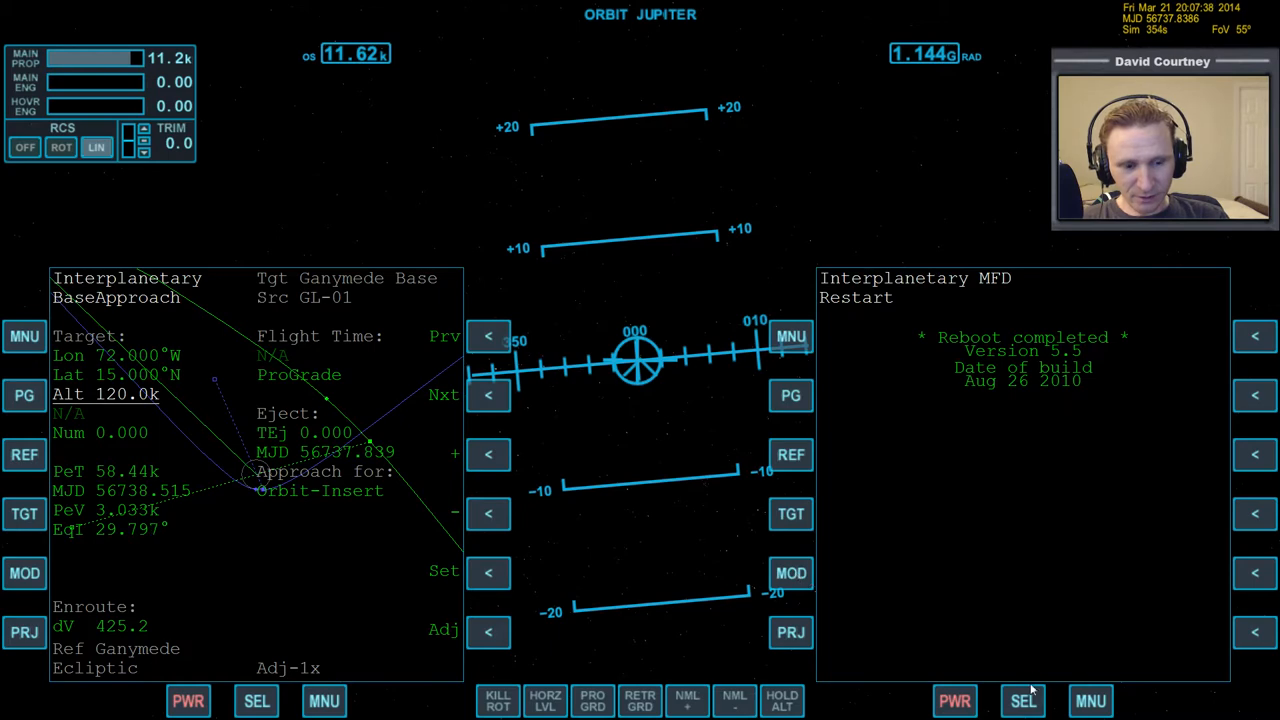
left_click(1020, 700)
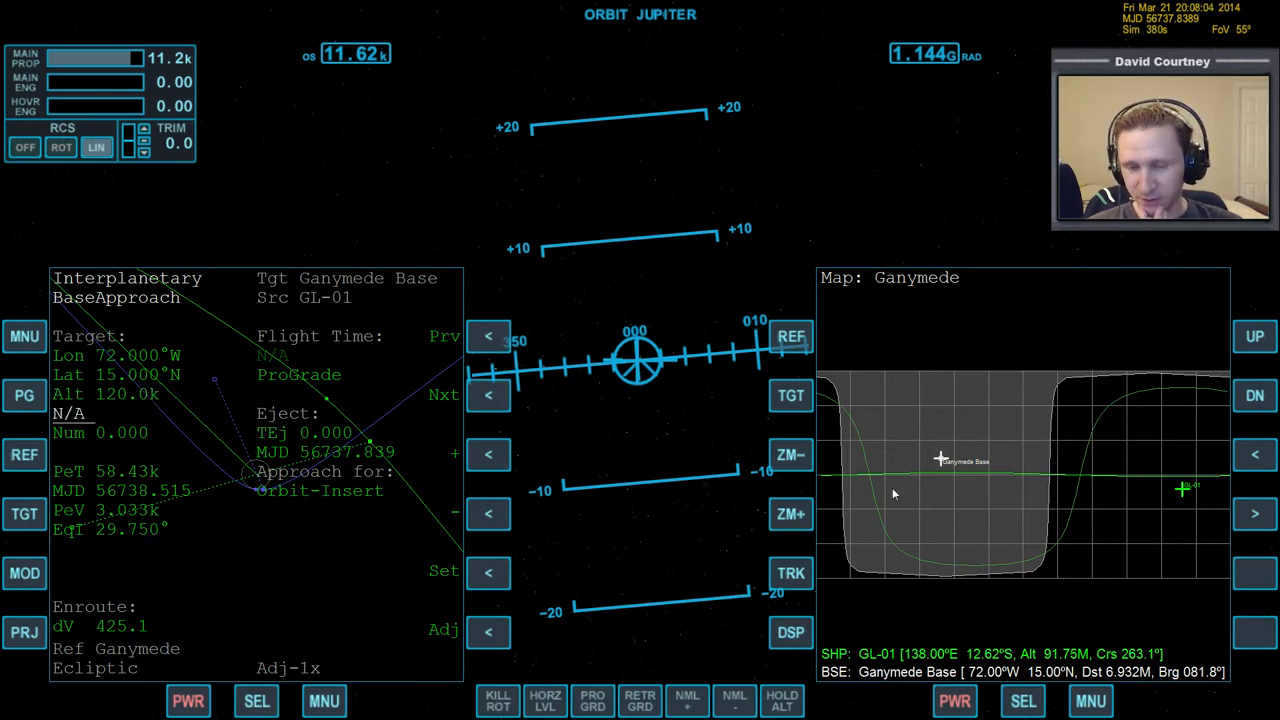
mouse_move(1140, 516)
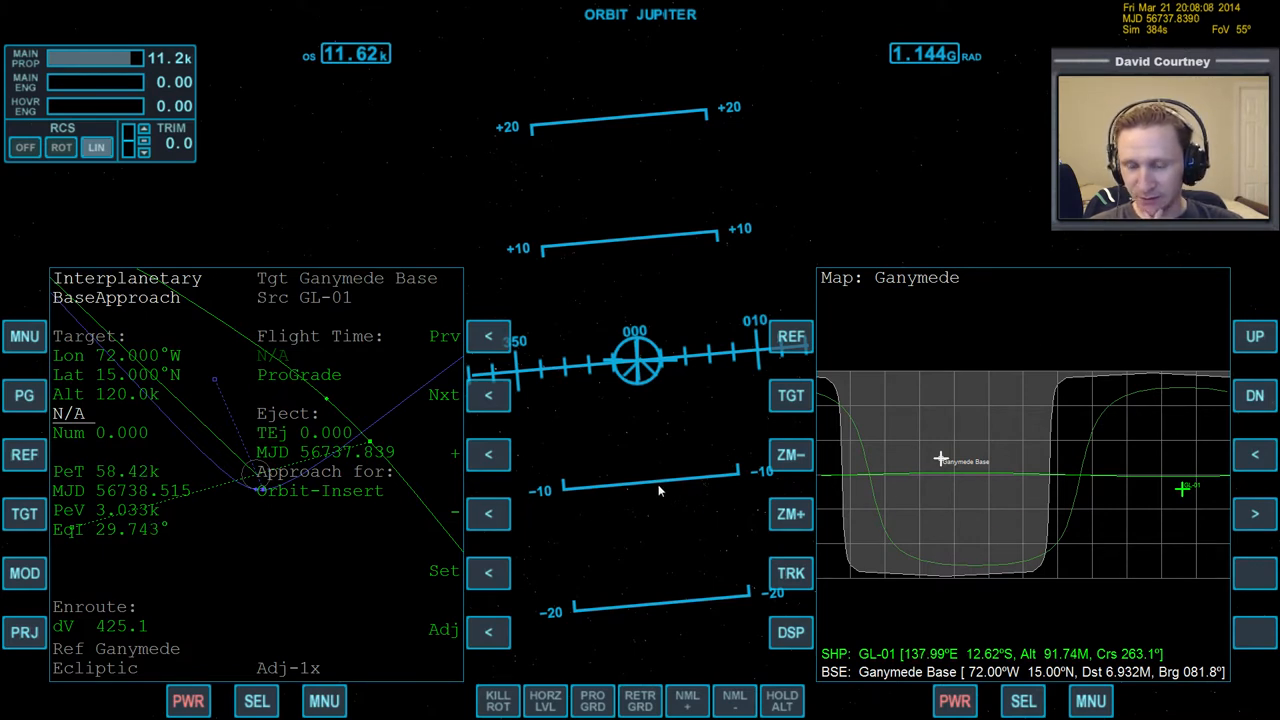
mouse_move(970, 436)
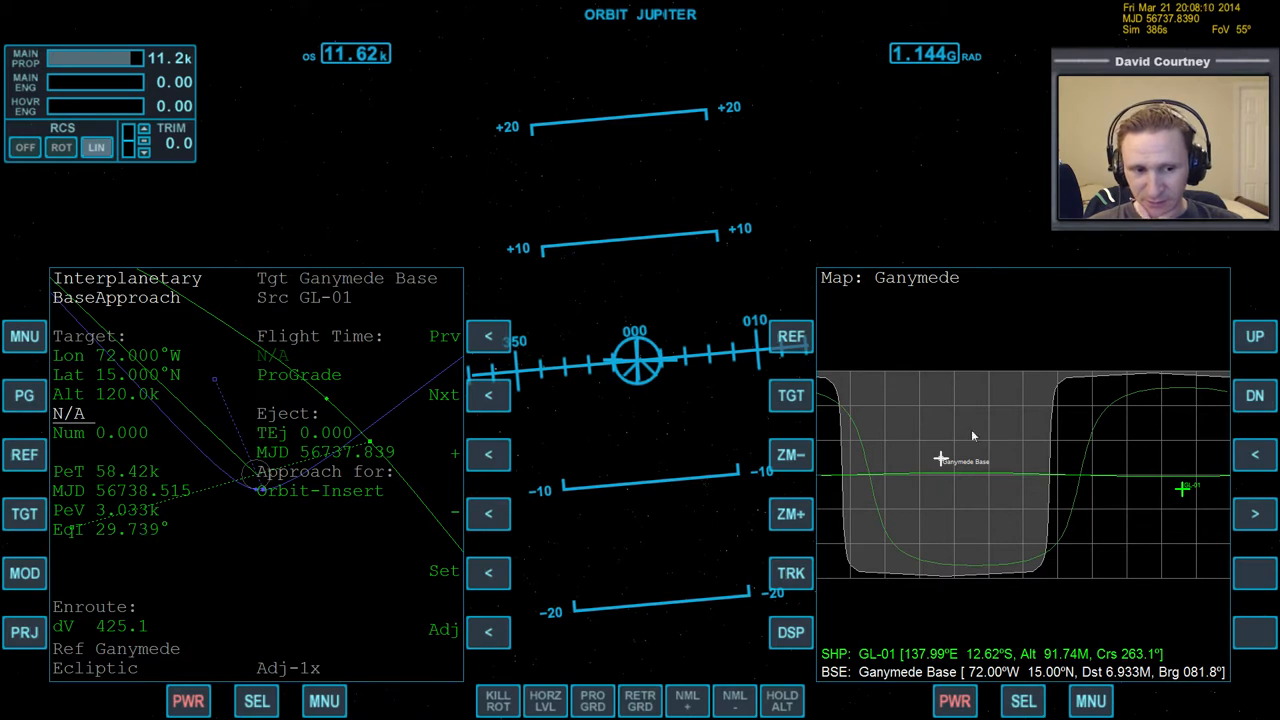
mouse_move(560, 450)
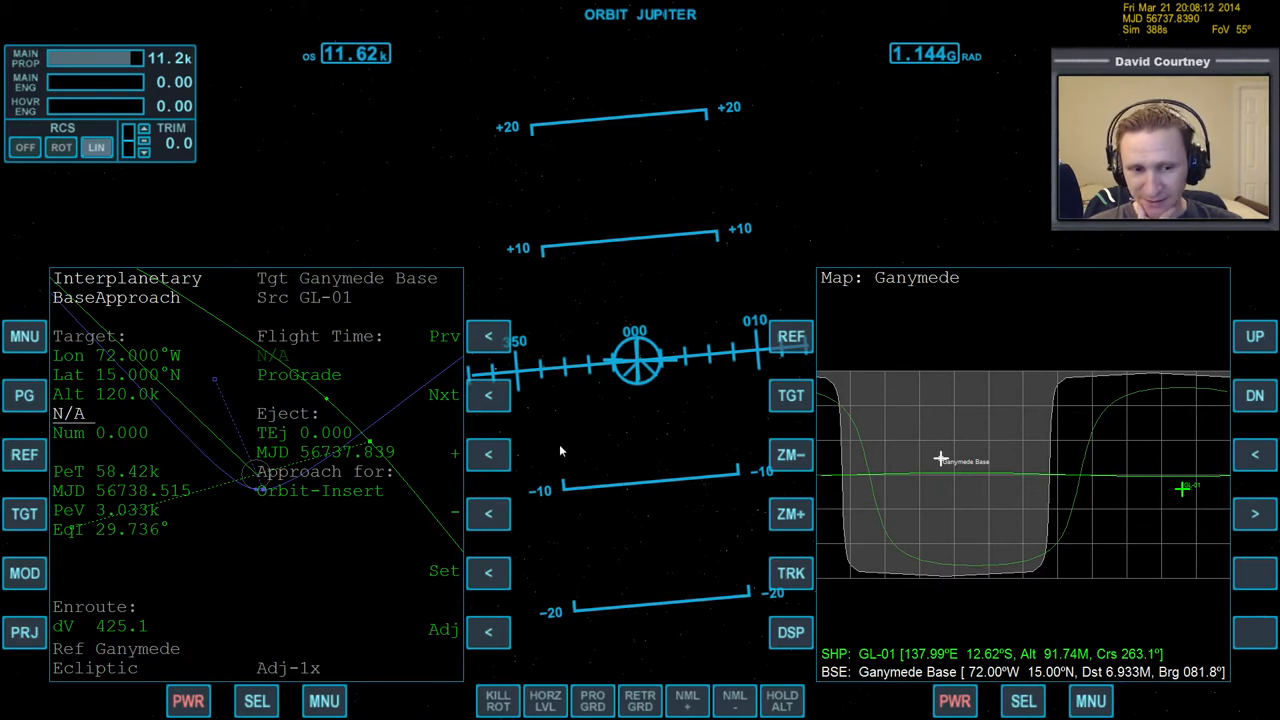
mouse_move(678, 472)
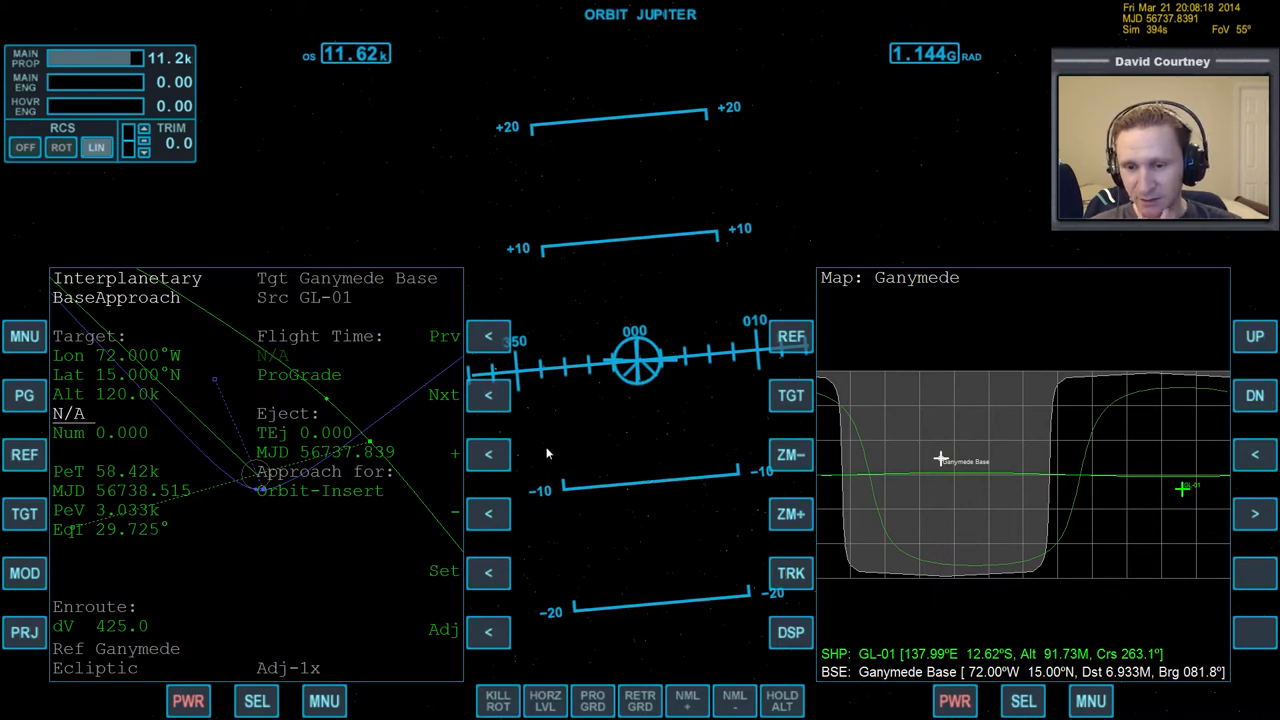
Toggle the approach orbit from ProGrade to RetroGrade, lowering delta-v to about 284
left_click(488, 394)
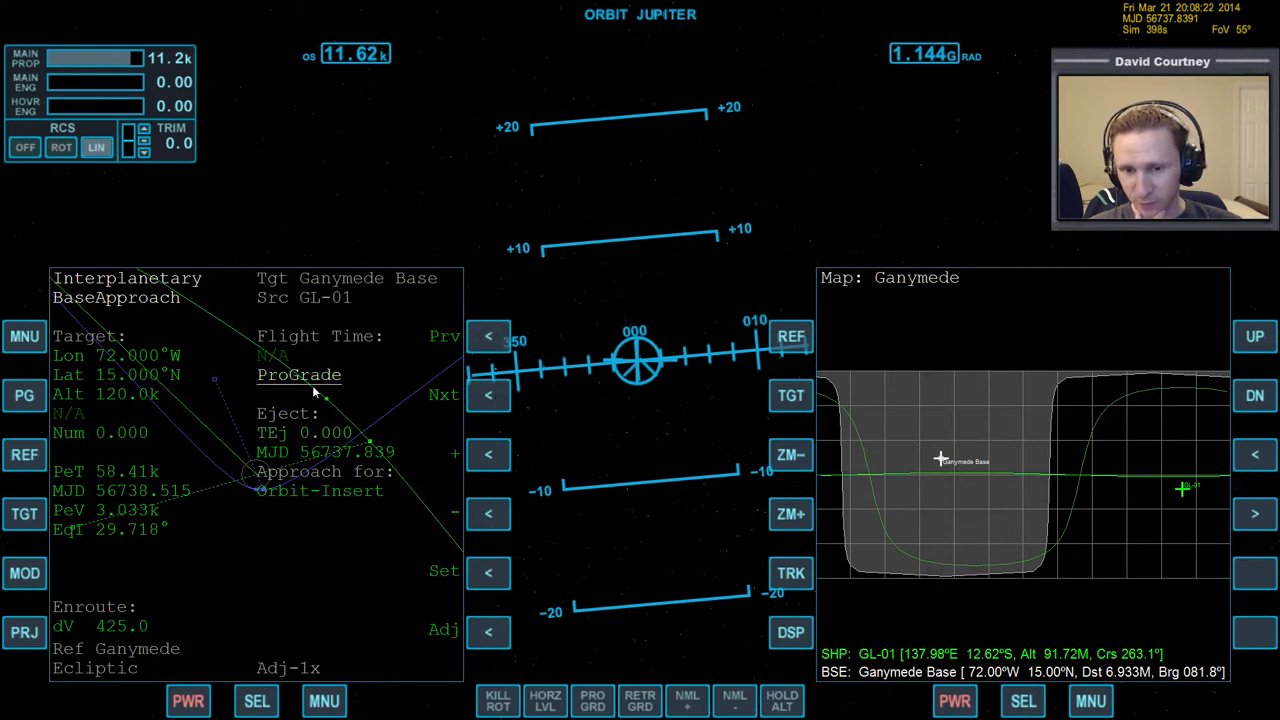
left_click(300, 376)
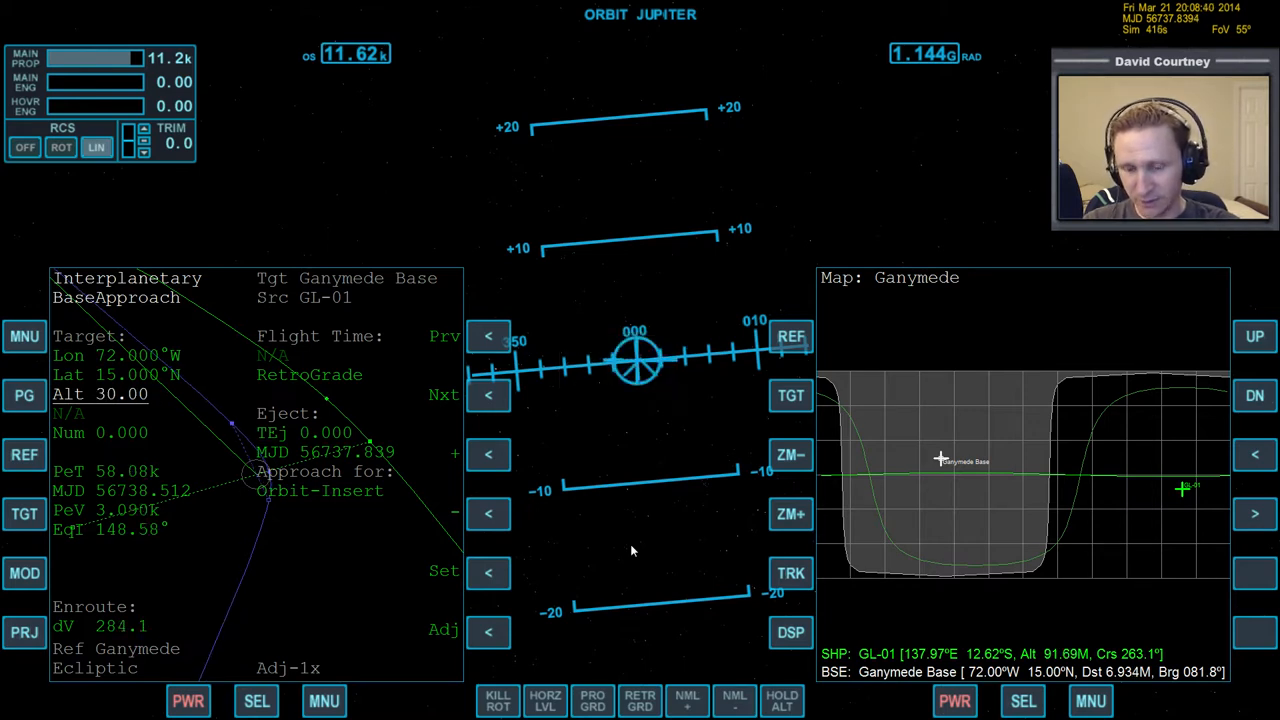
mouse_move(216, 502)
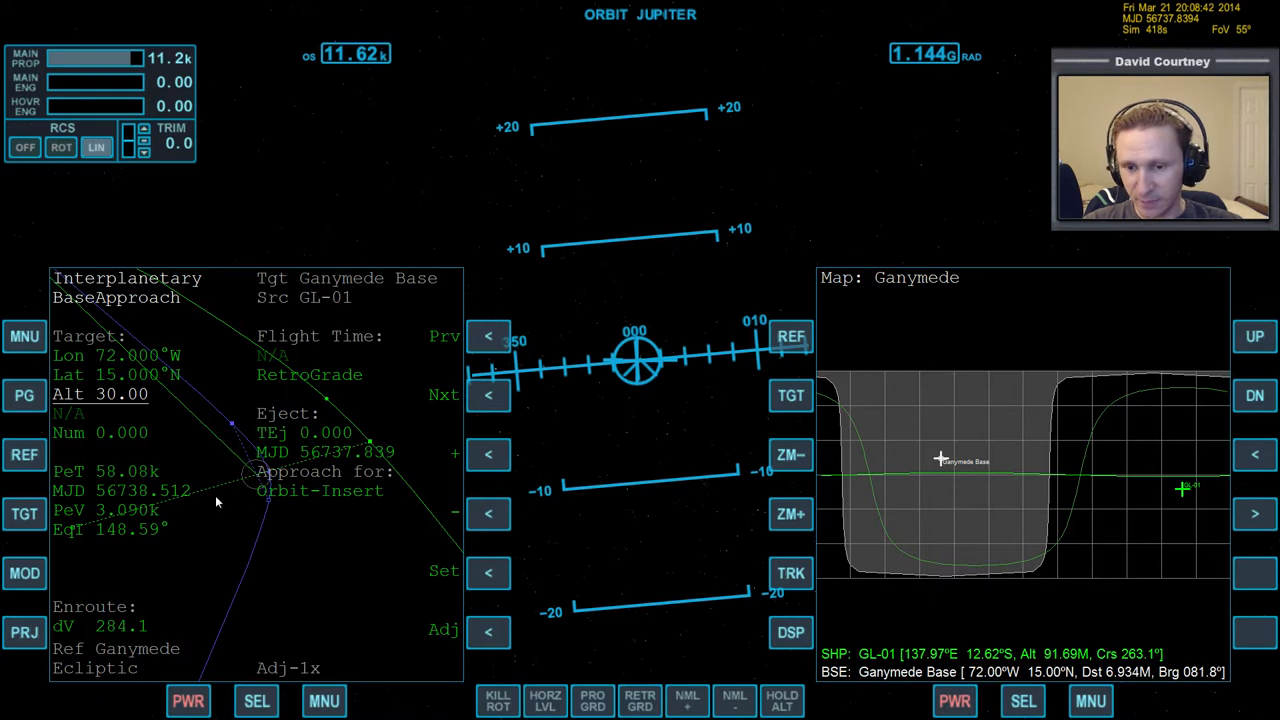
mouse_move(518, 422)
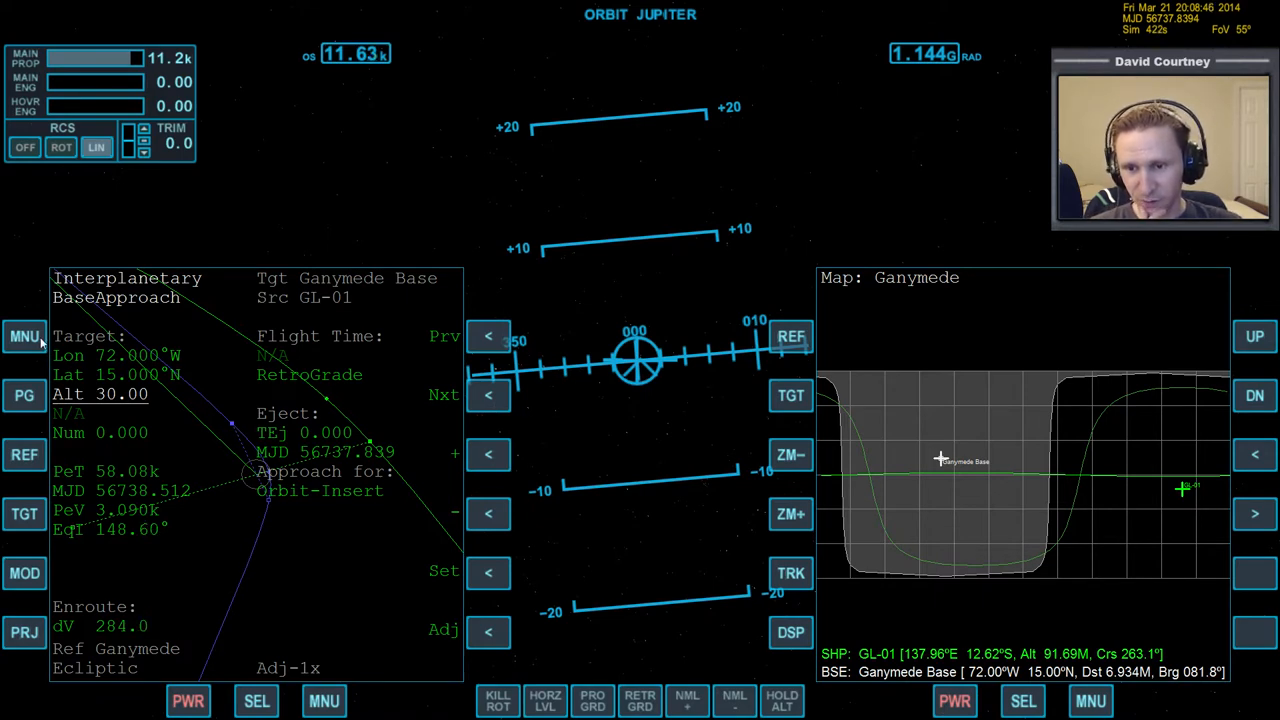
Re-enter the Ganymede base as target and set the approach altitude to 30 km
left_click(24, 336)
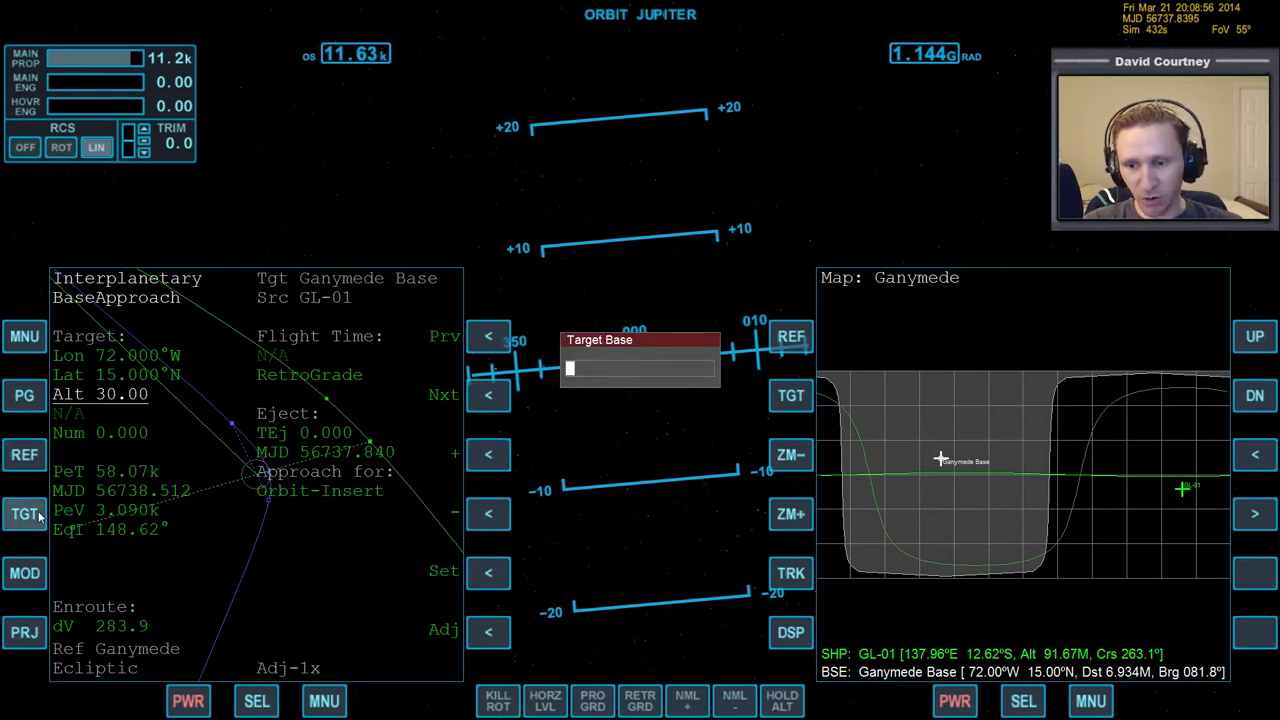
type("ganymed")
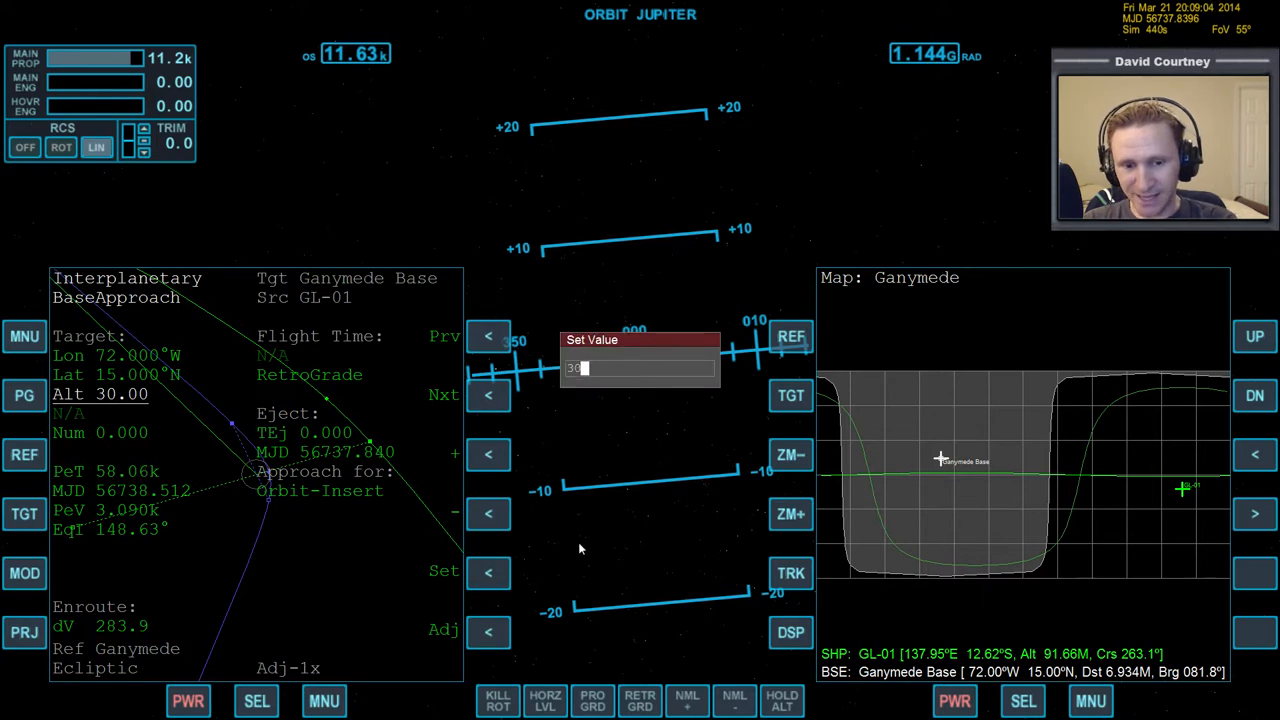
type("k")
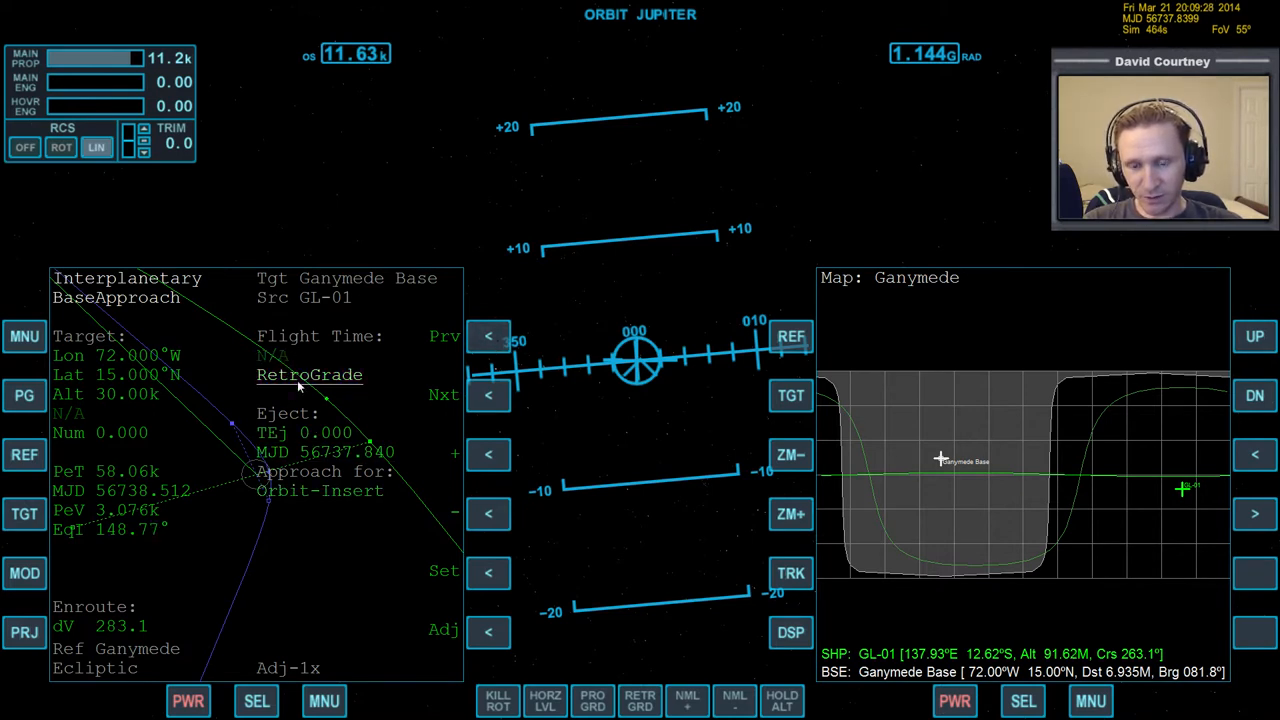
mouse_move(392, 436)
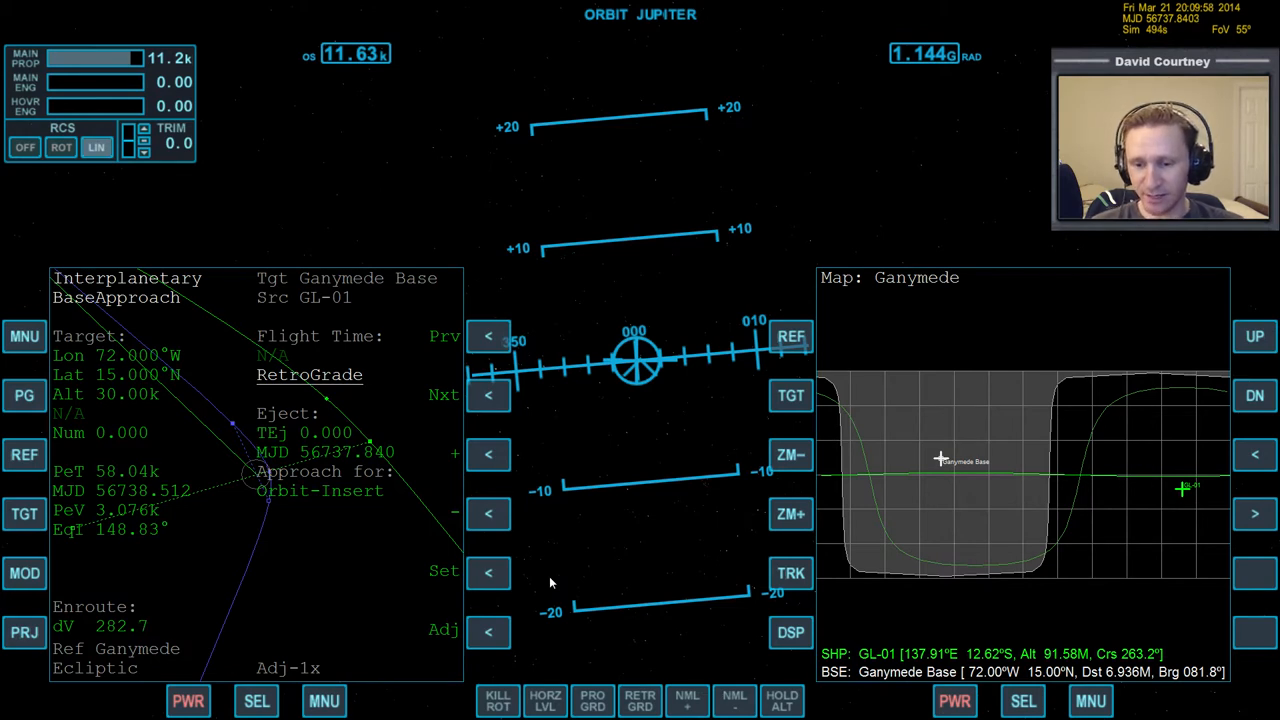
mouse_move(390, 460)
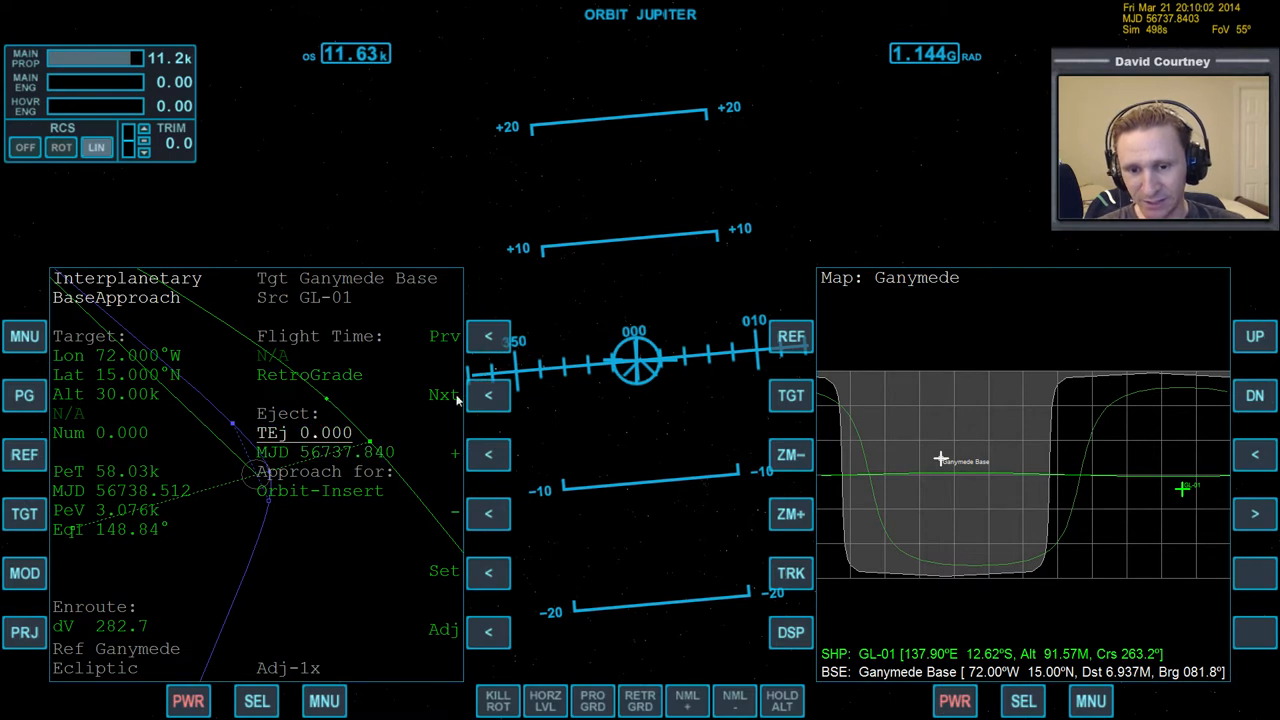
Set the adjustment step to 10x and reset the ejection time to zero
left_click(488, 456)
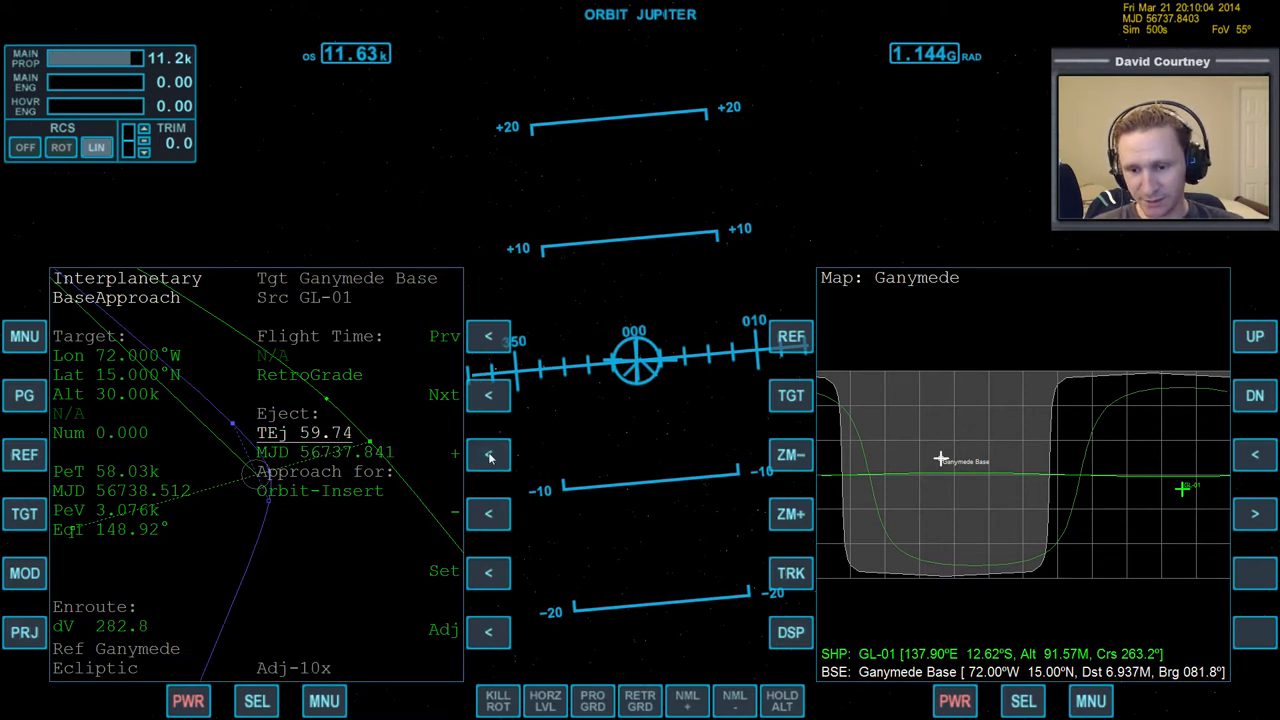
left_click(488, 454)
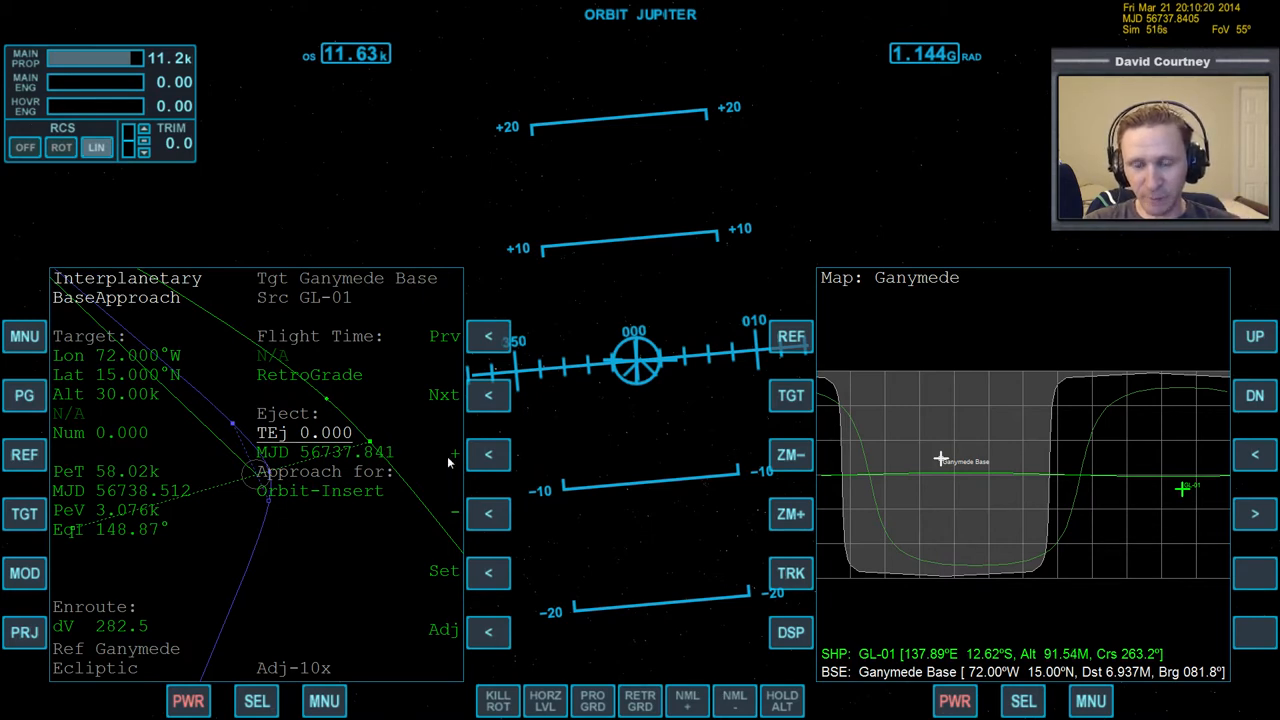
mouse_move(484, 408)
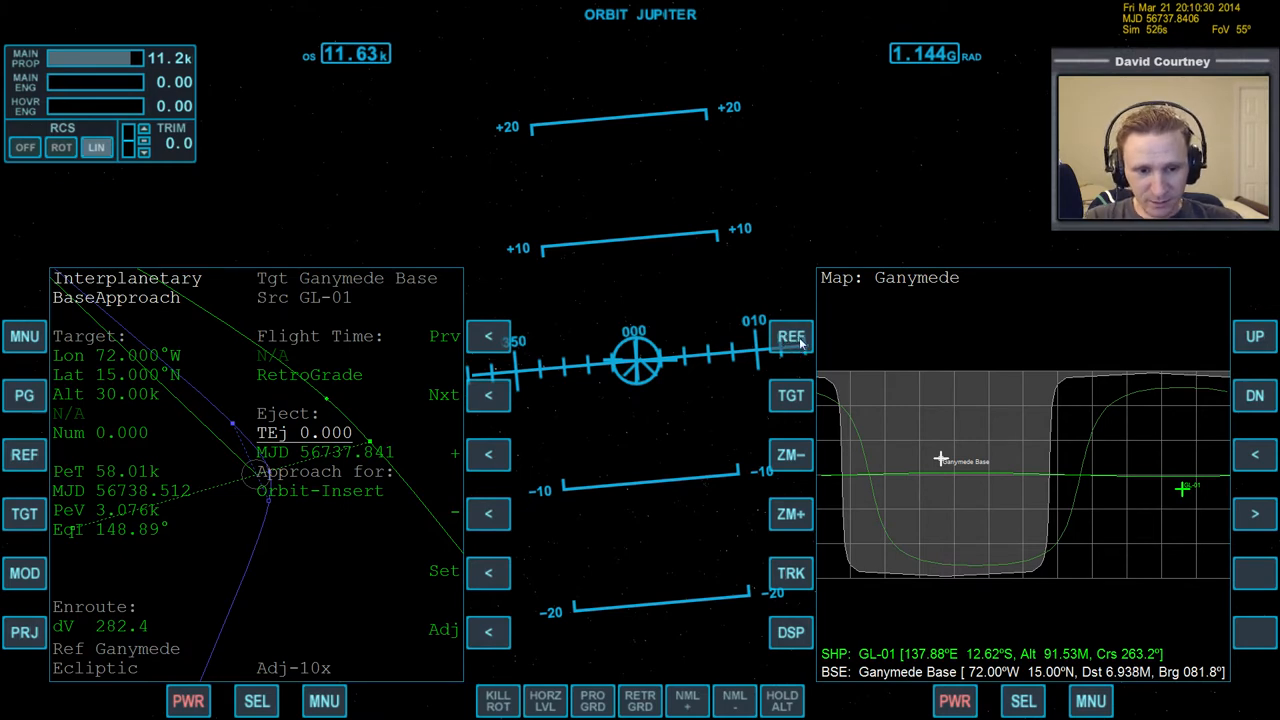
Run the IMFD Map program on the second display with Ganymede as reference body
left_click(1022, 700)
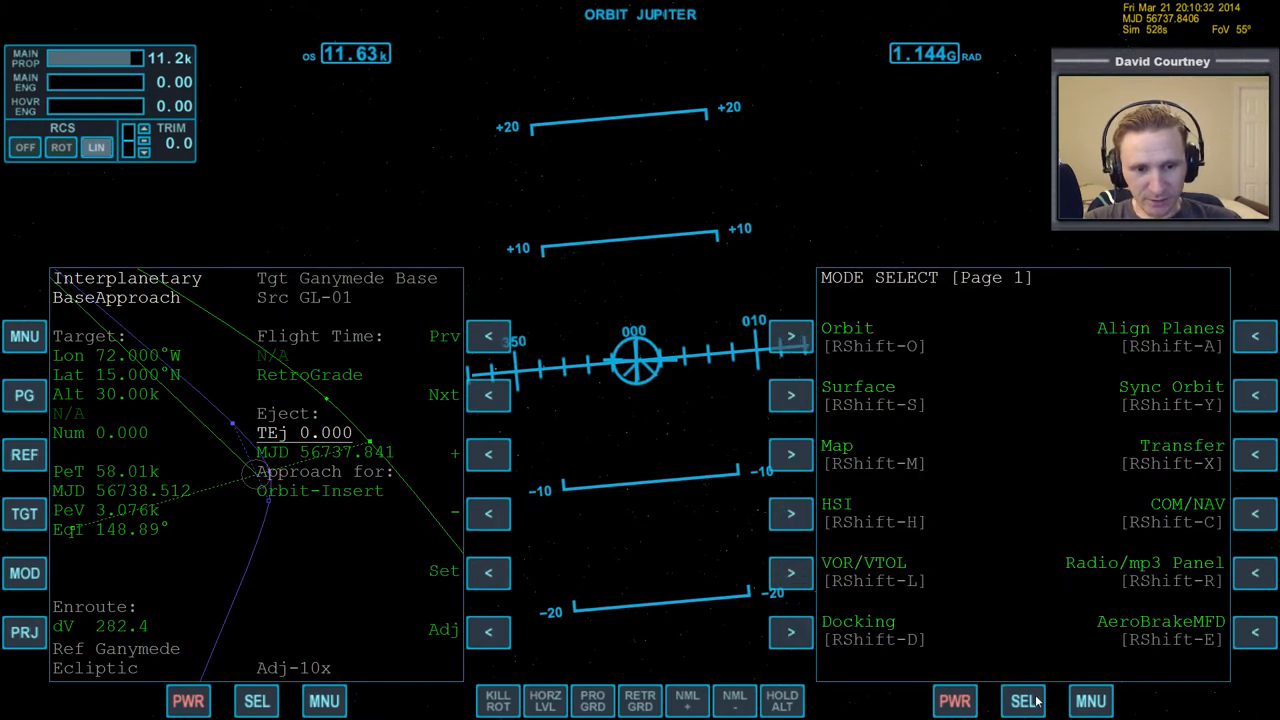
left_click(1024, 700)
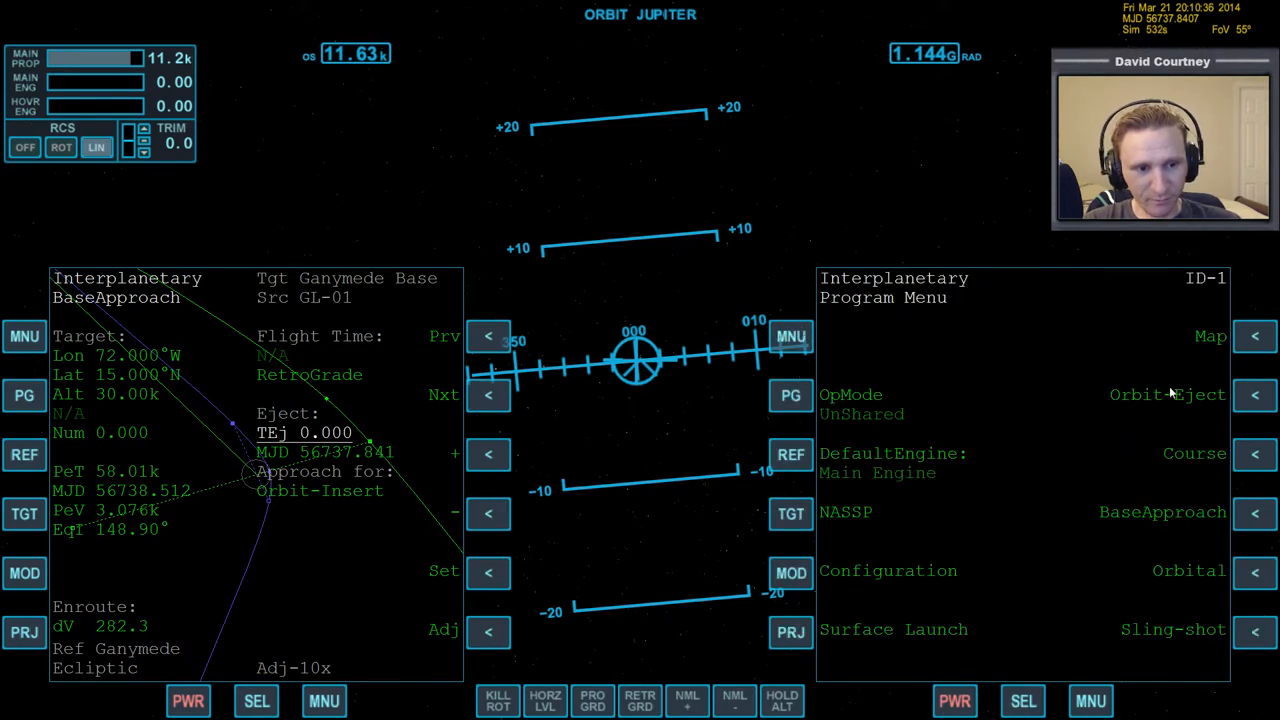
left_click(1256, 336)
type("ganym")
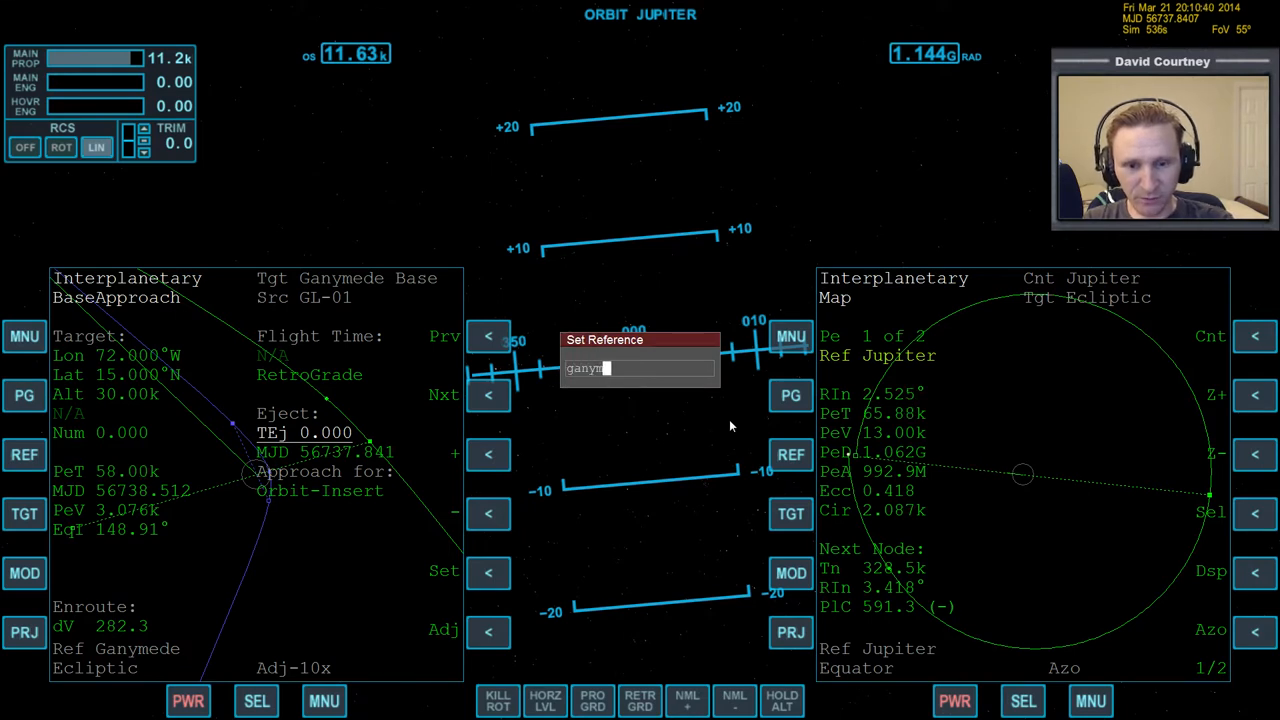
key("Return")
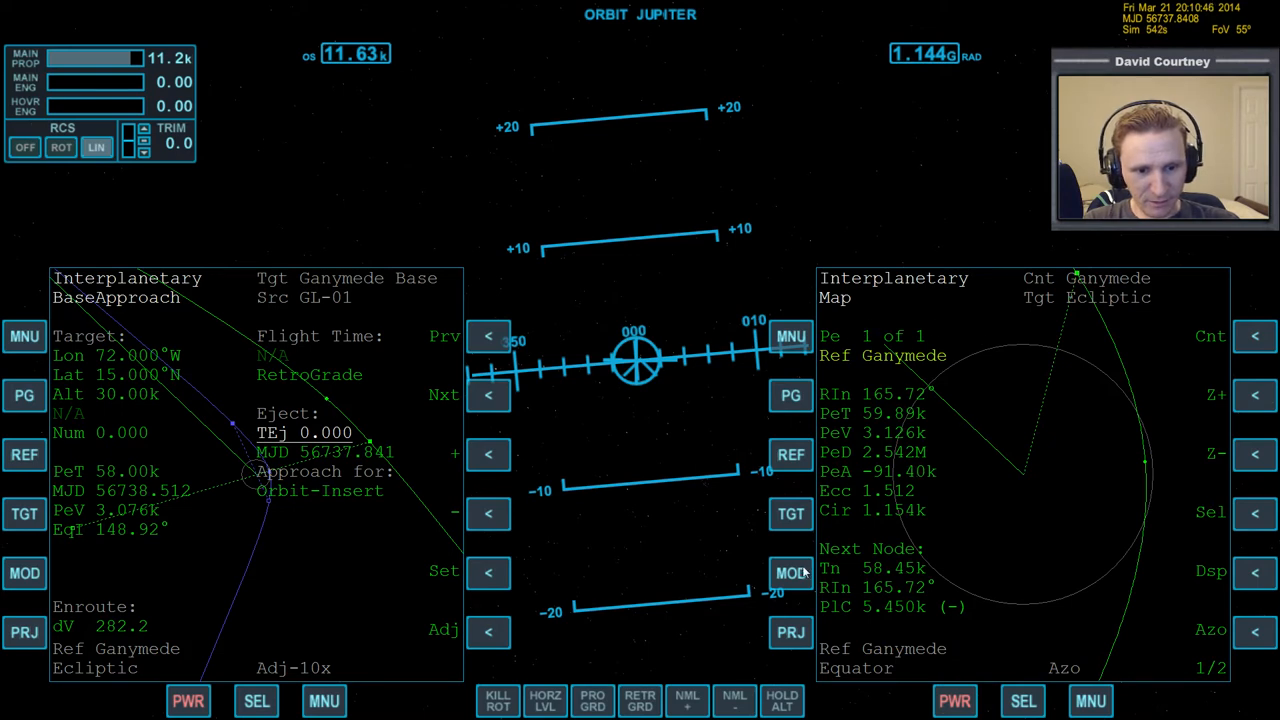
Cycle the map's data readout through re-entry and surface-track pages
left_click(790, 572)
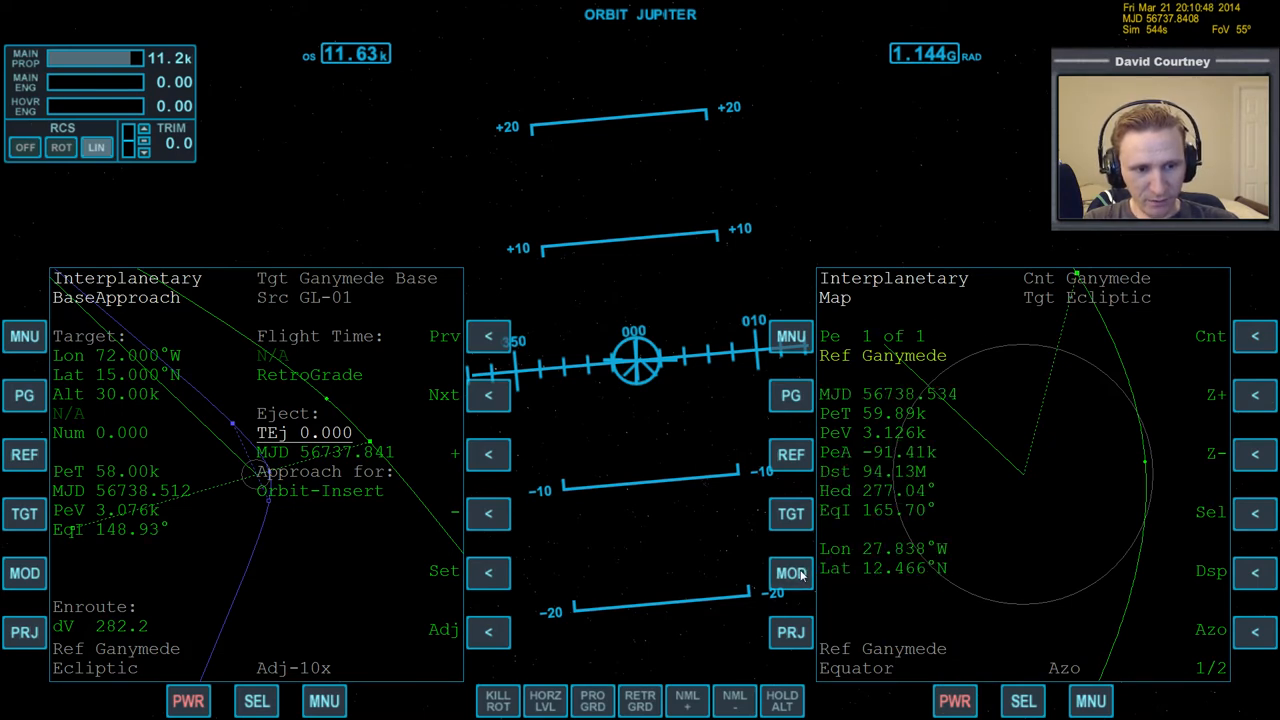
left_click(790, 572)
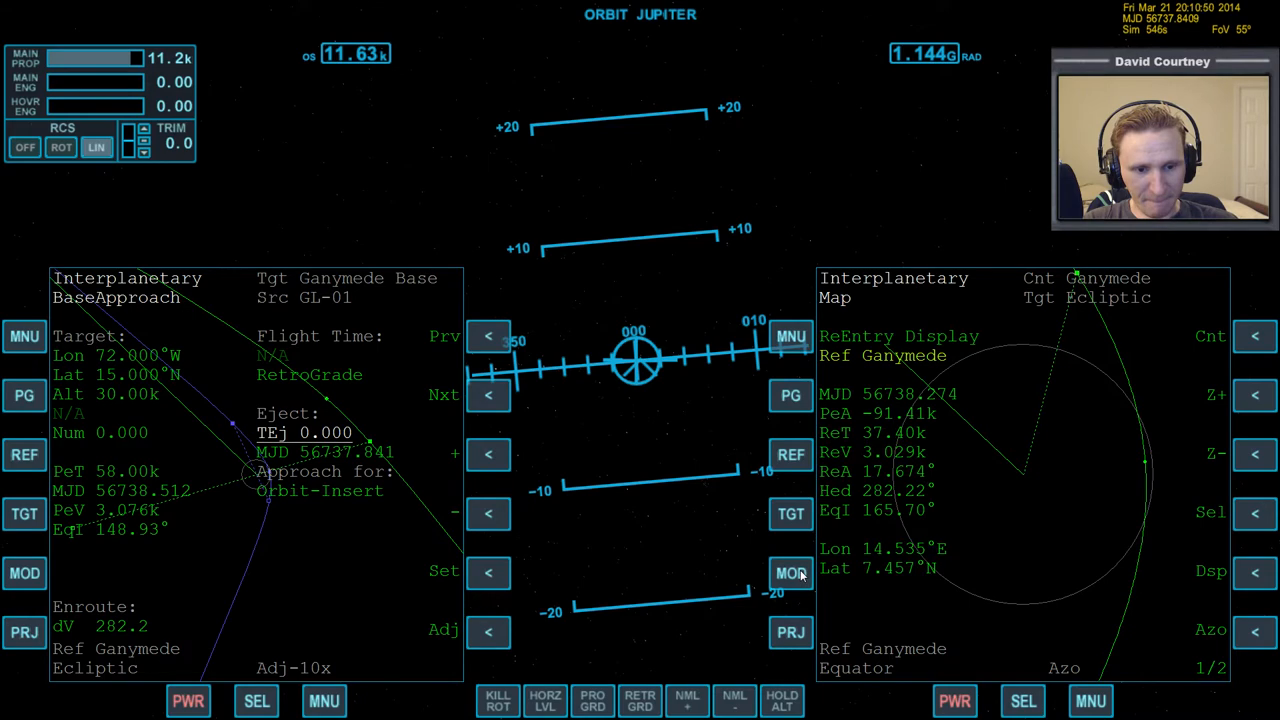
left_click(790, 572)
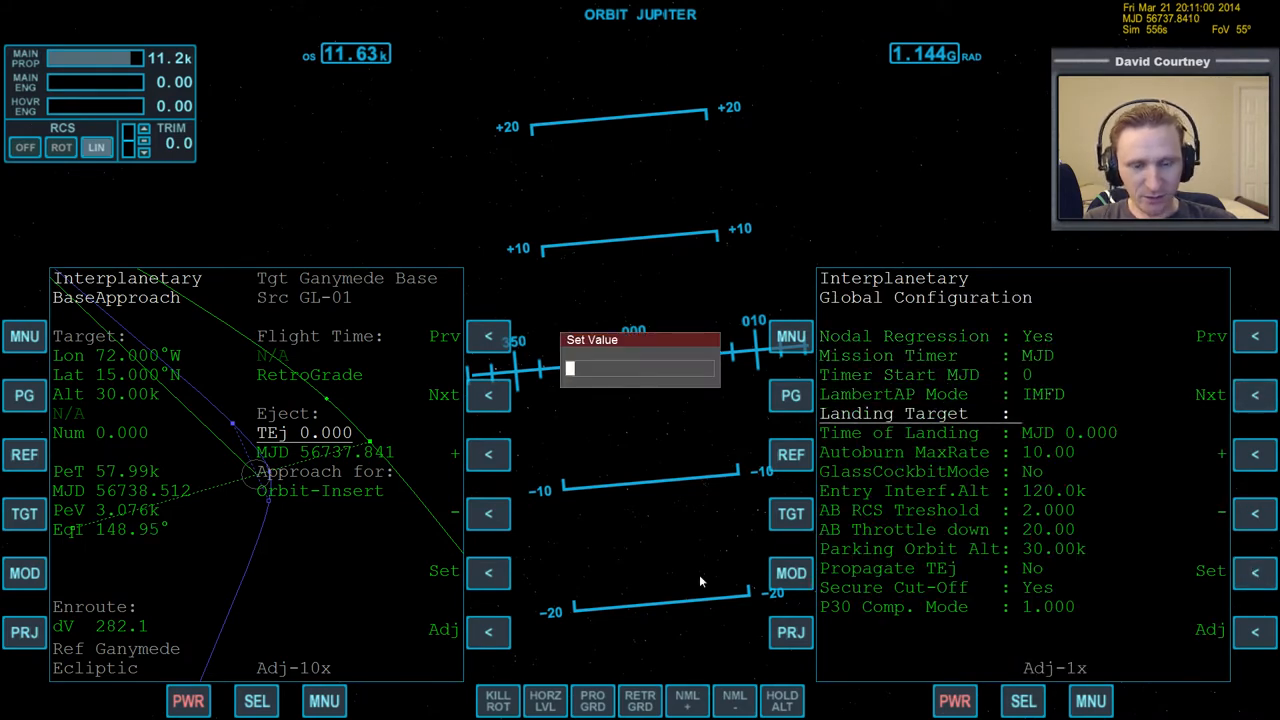
Set the IMFD landing target to 'ganymede', leave Map-config and return to the program menu
type("ganymede")
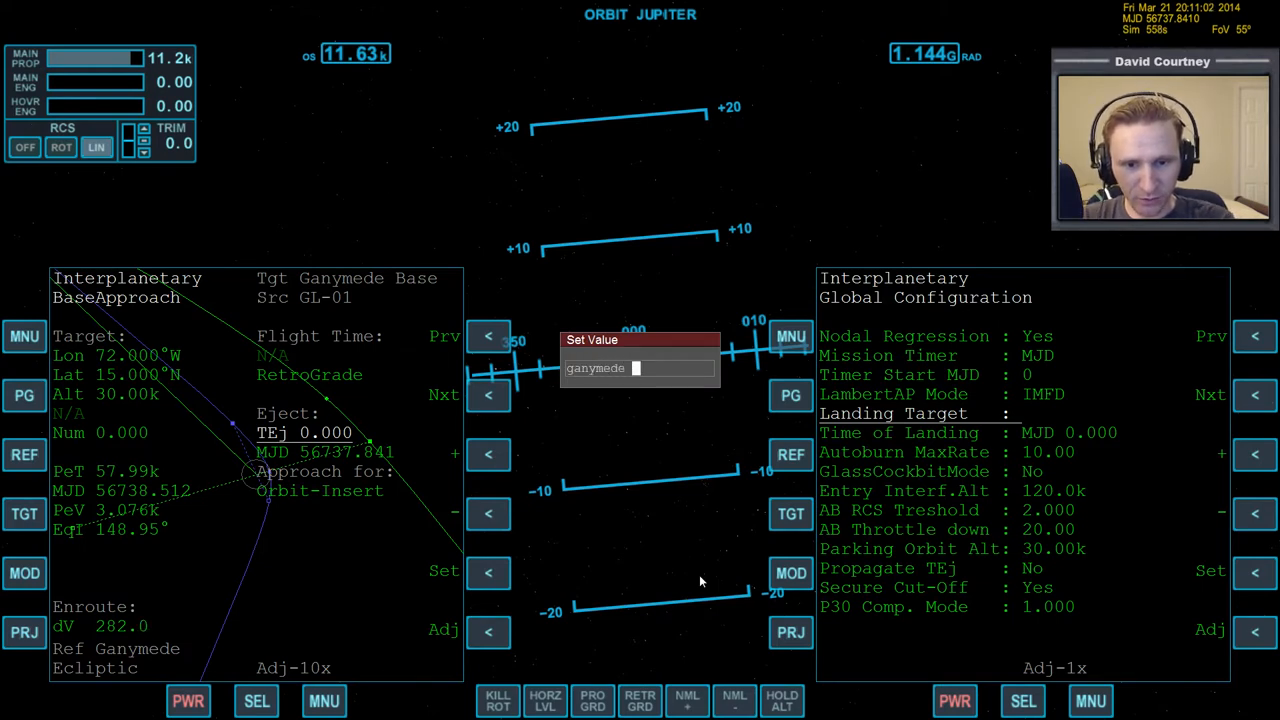
key("Return")
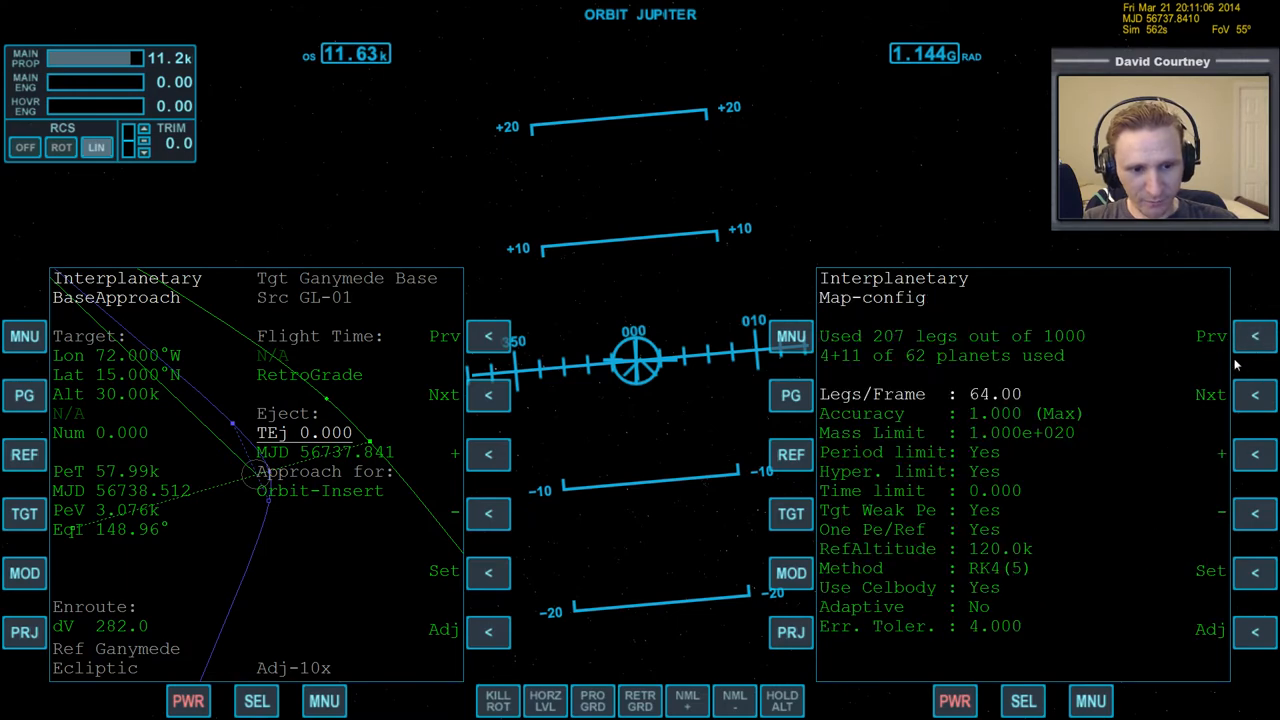
left_click(792, 572)
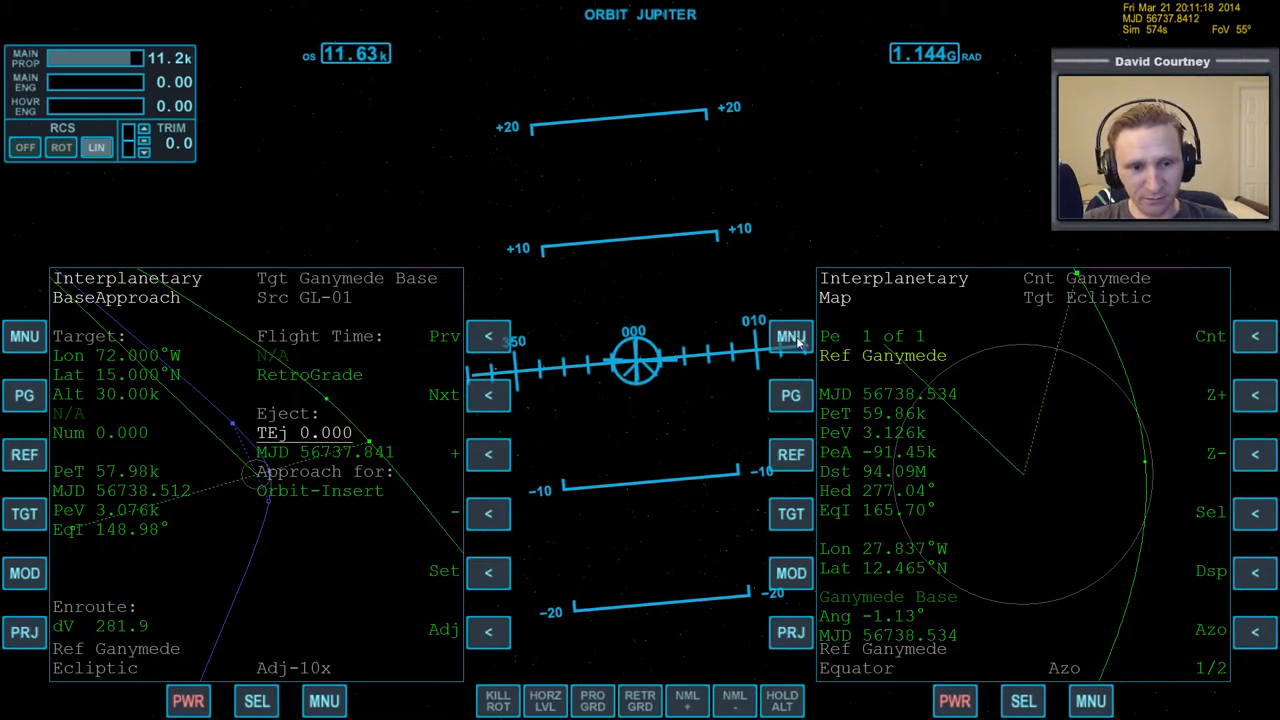
left_click(792, 336)
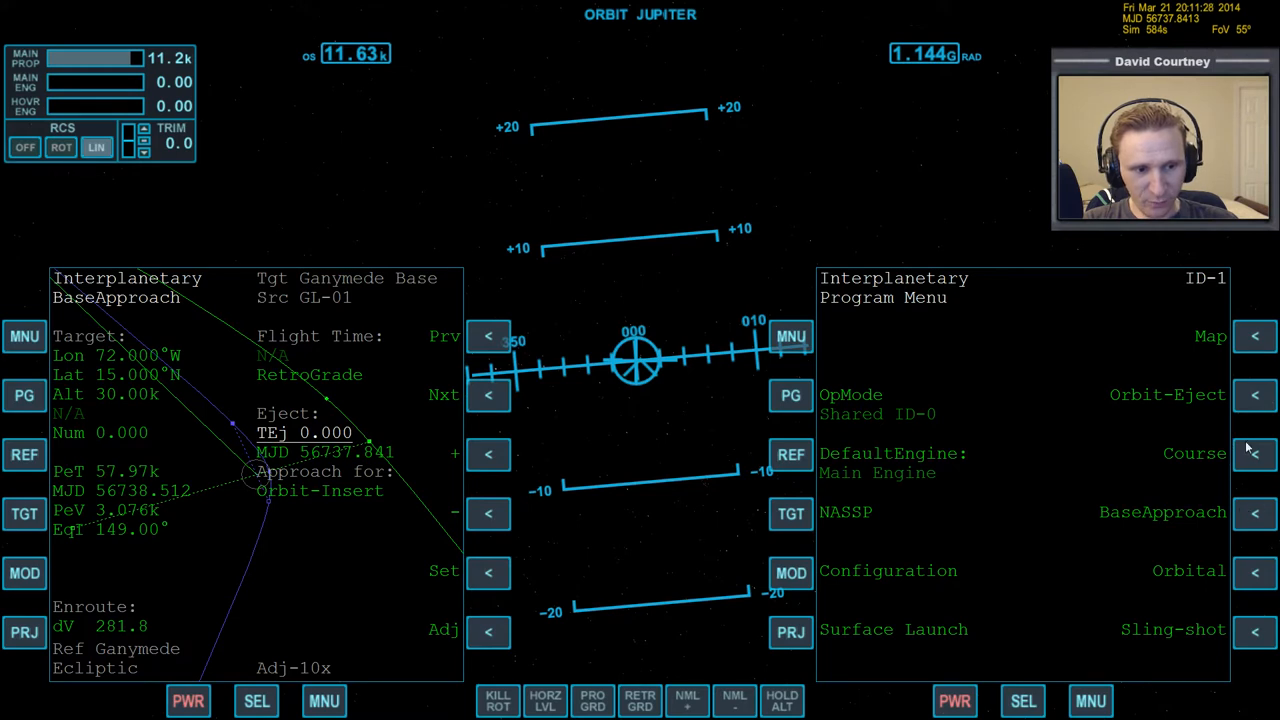
Return to the Ganymede Map program and show page 2/2 of its buttons
left_click(1256, 336)
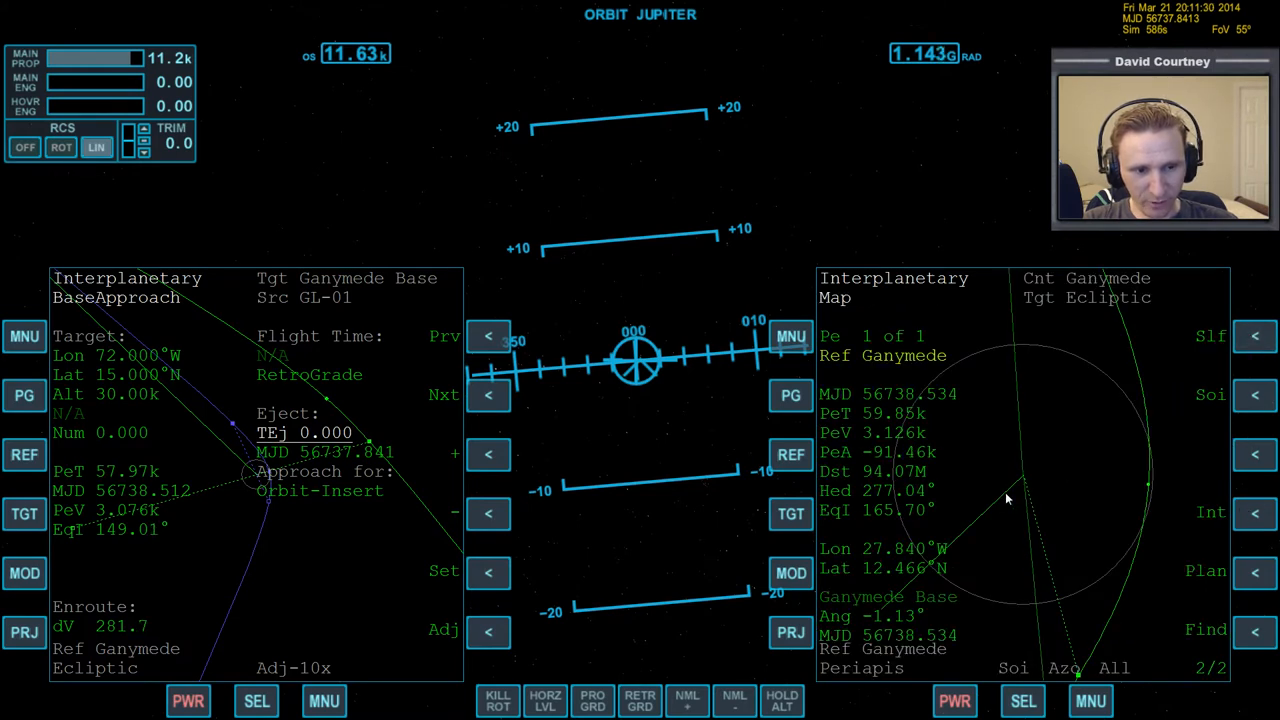
mouse_move(1110, 524)
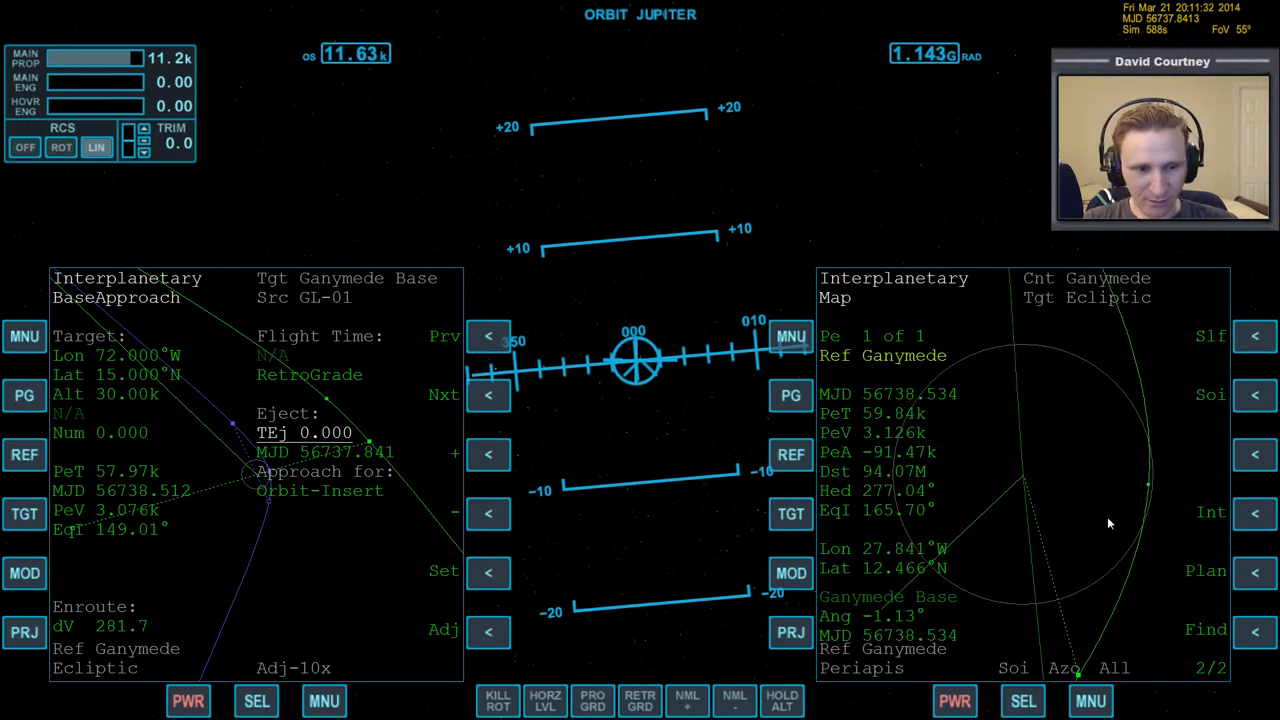
left_click(1256, 572)
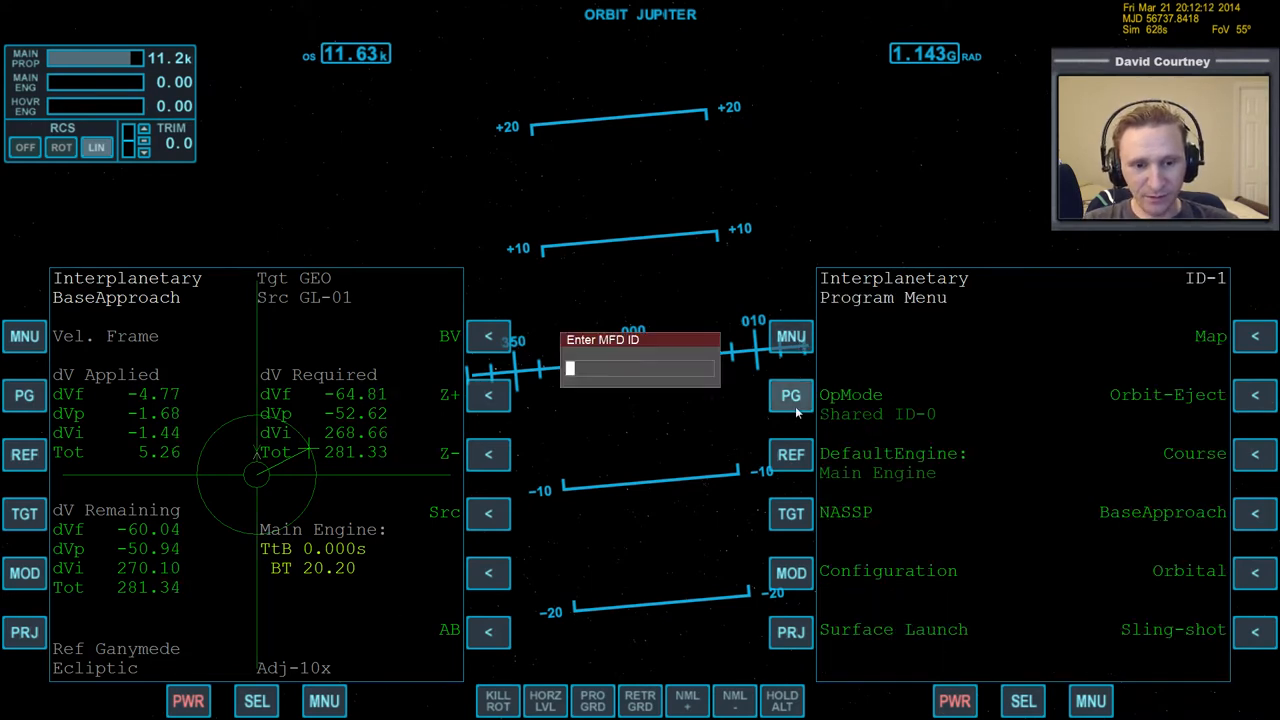
mouse_move(748, 424)
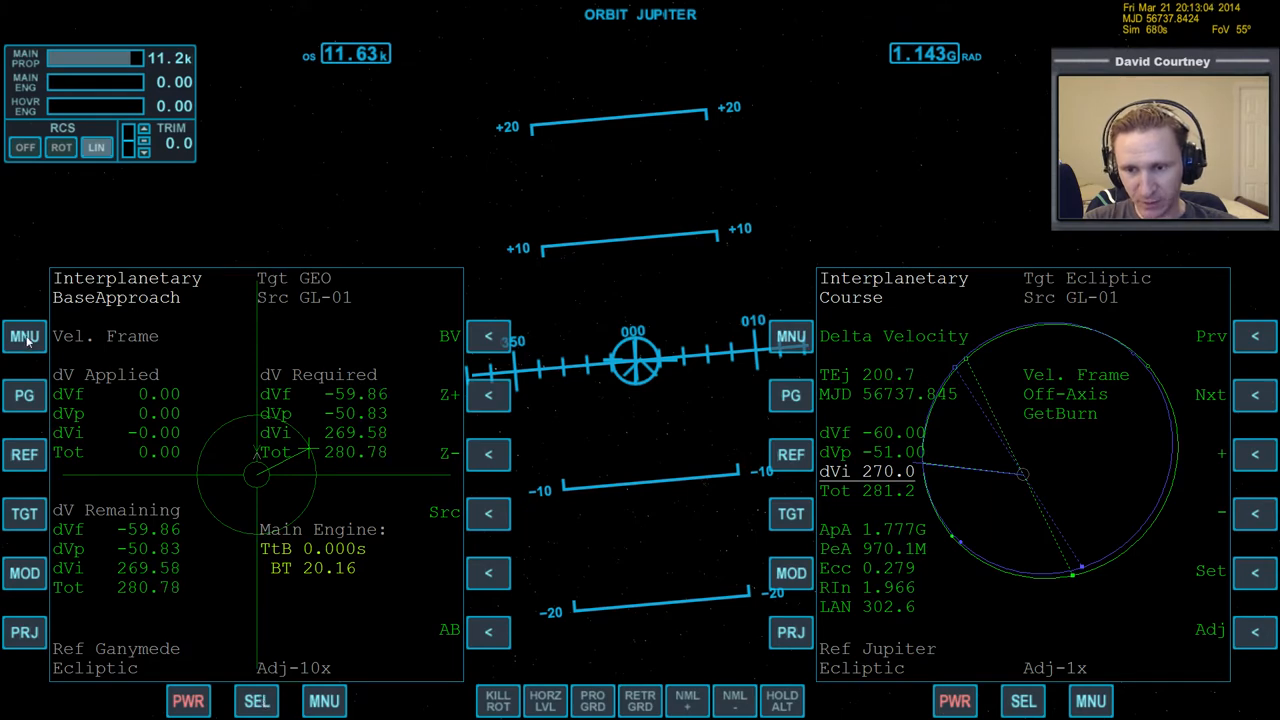
Link the left MFD by shared ID and show the Ganymede Map Course-Plan view
left_click(24, 336)
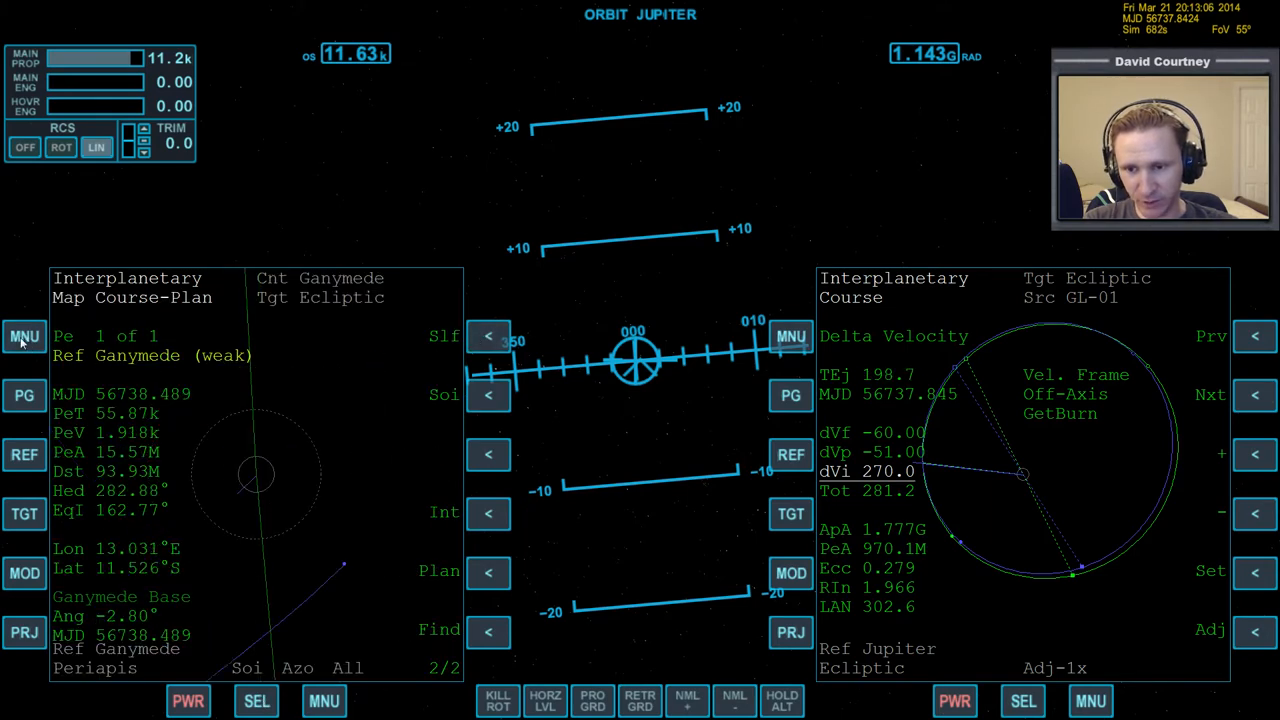
left_click(24, 336)
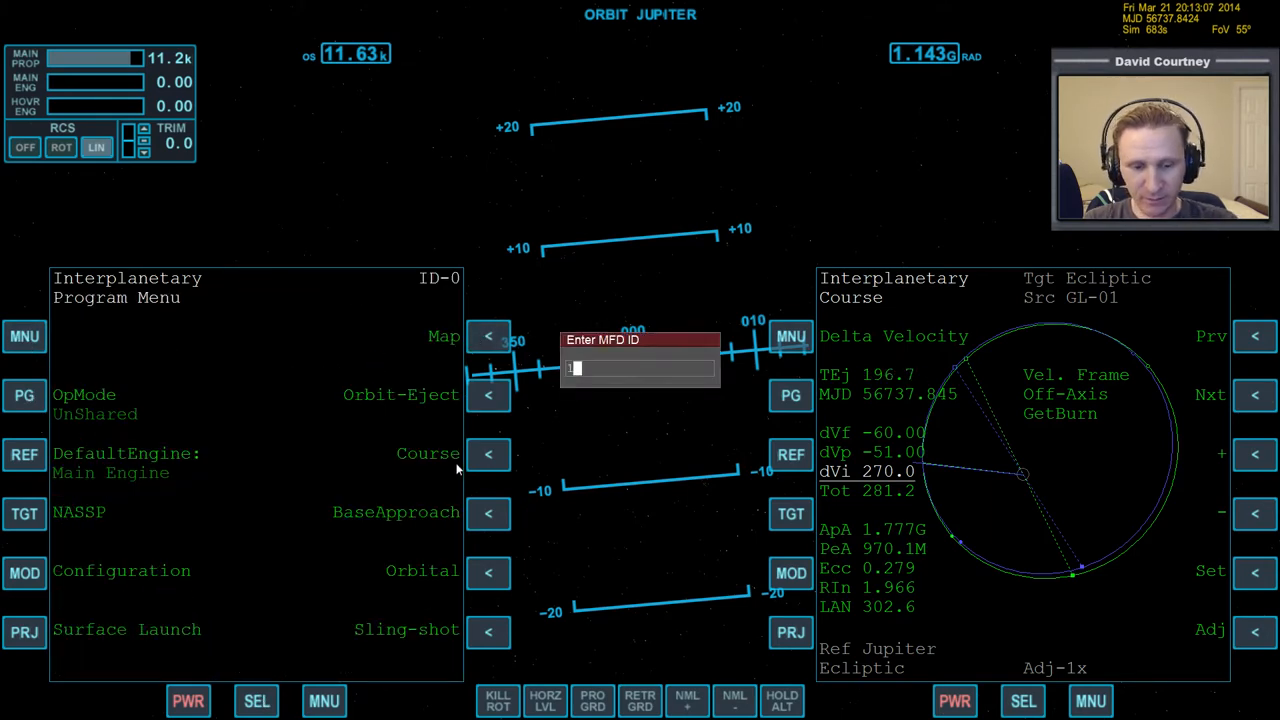
key("Return")
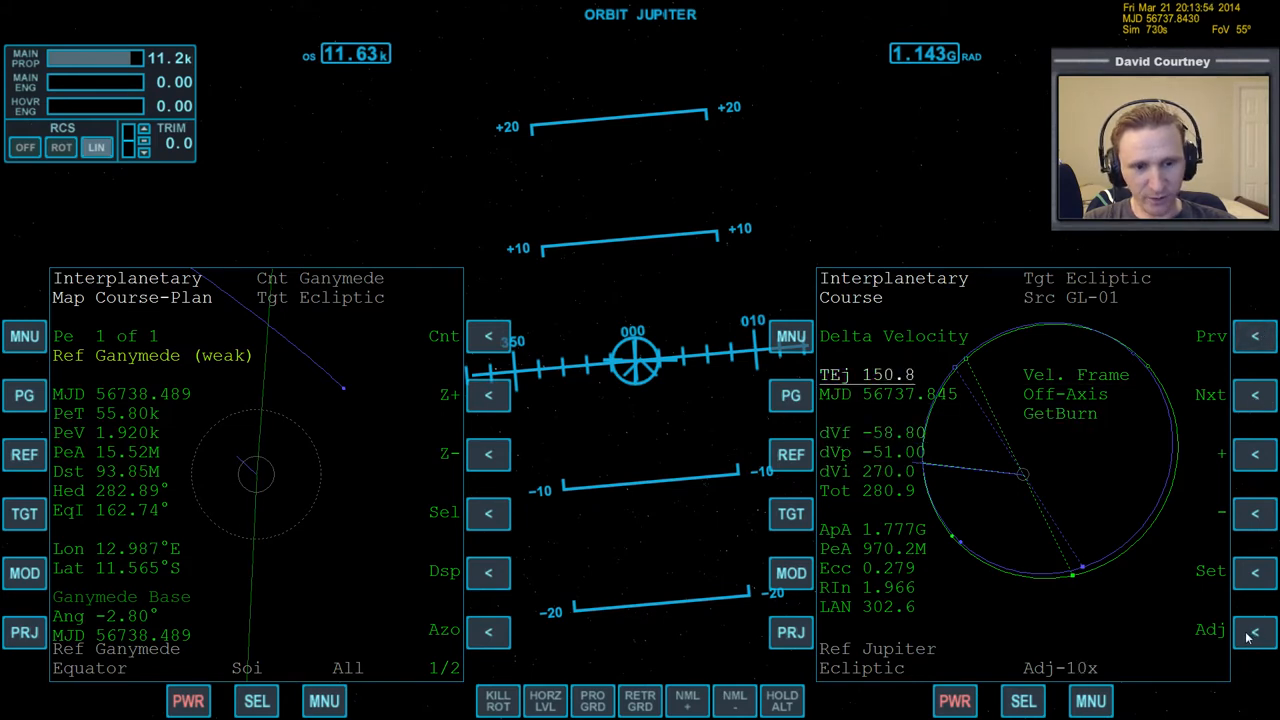
Select the burn's dVi component with a coarser adjustment step
left_click(1256, 572)
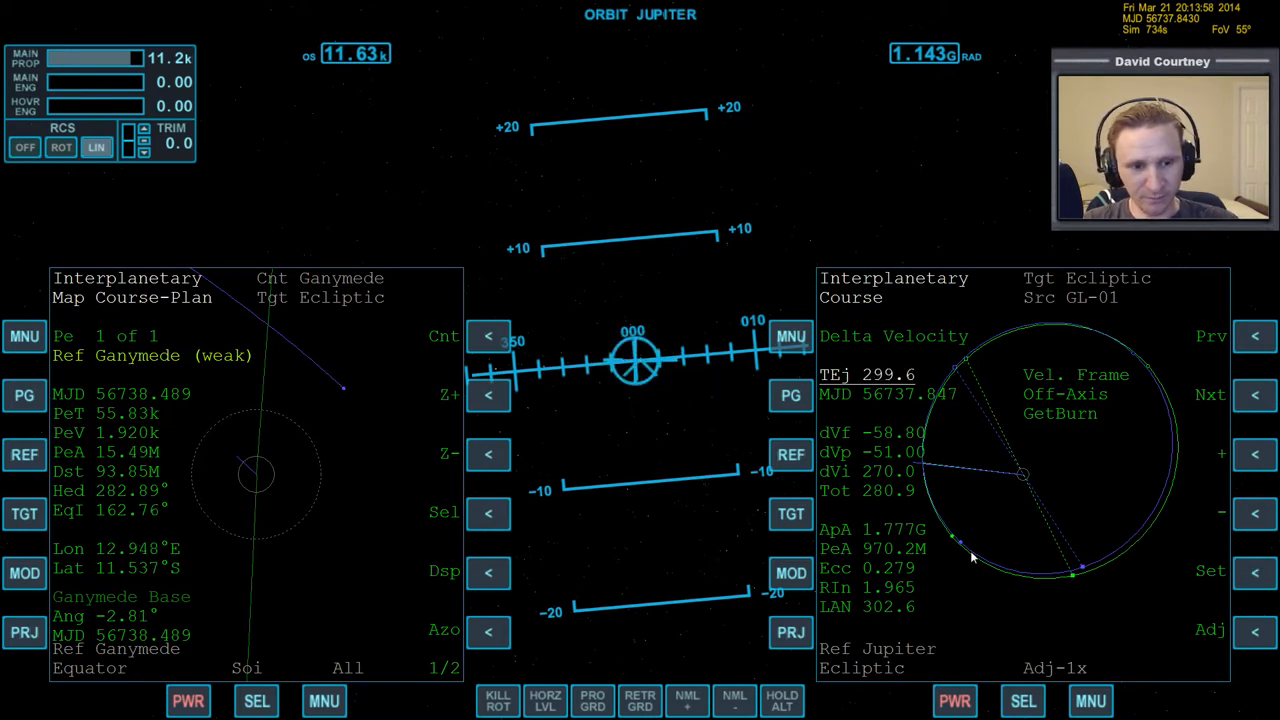
left_click(1256, 396)
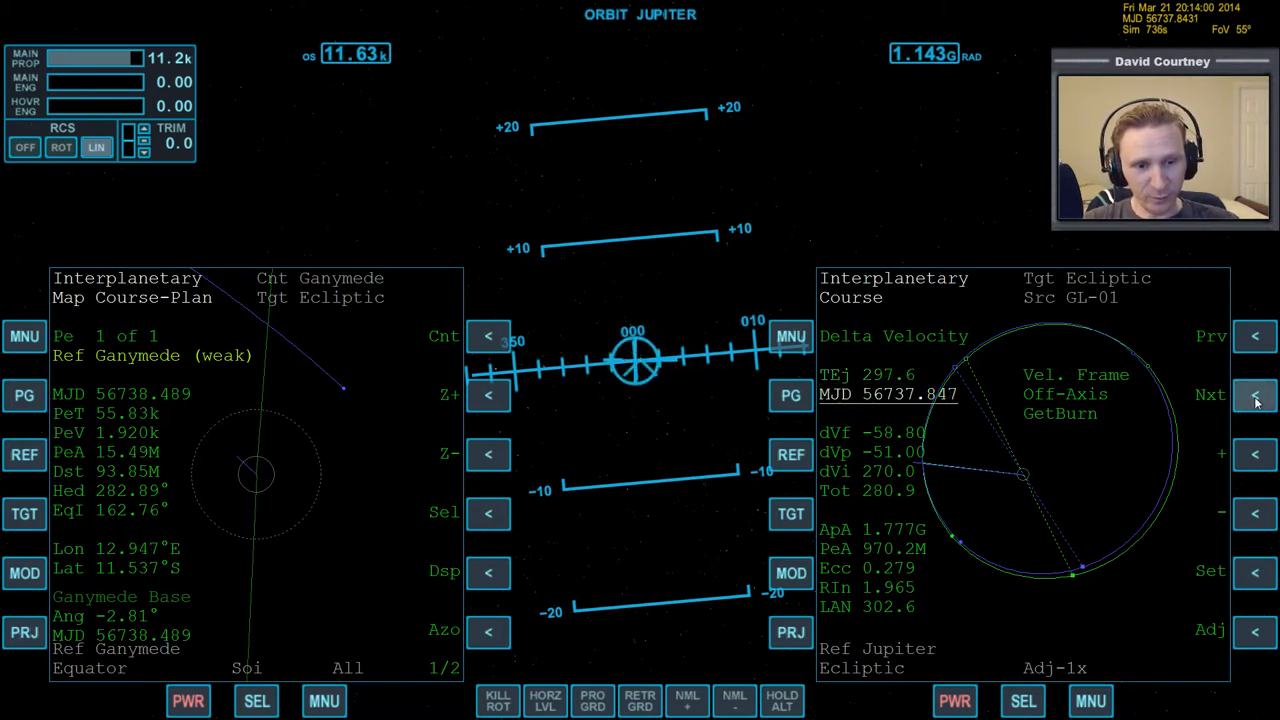
left_click(1256, 396)
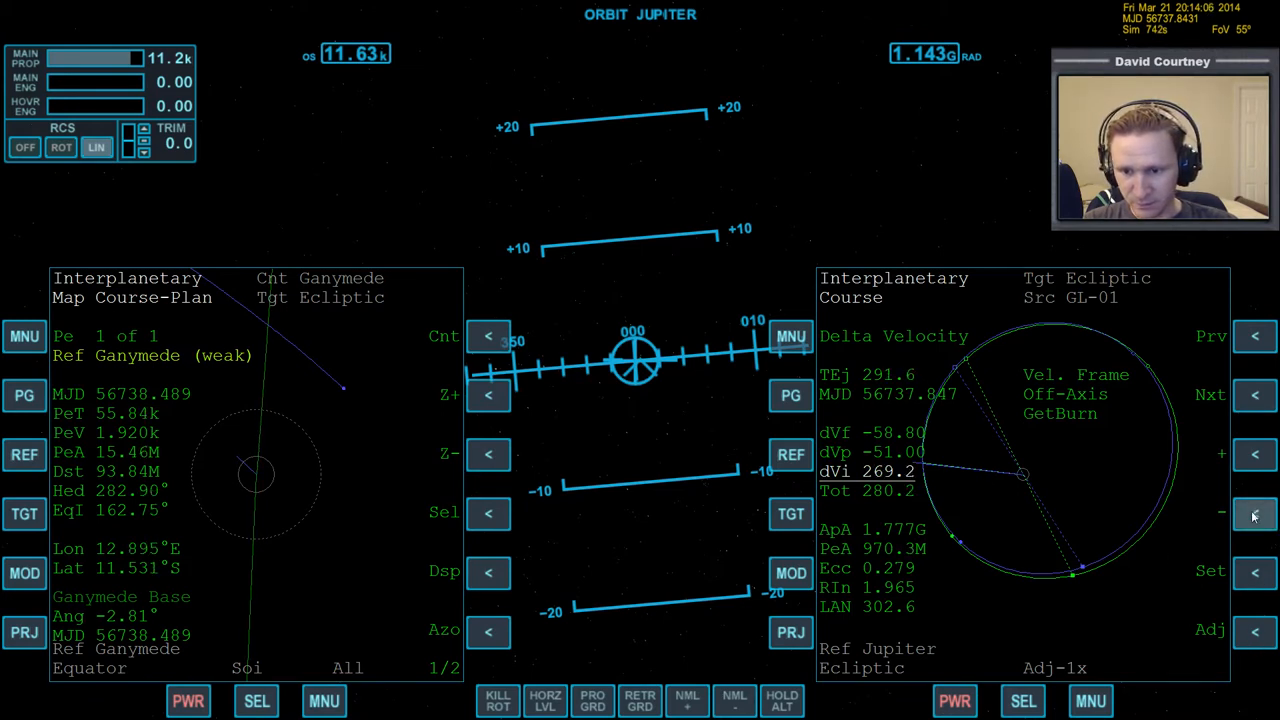
left_click(1256, 516)
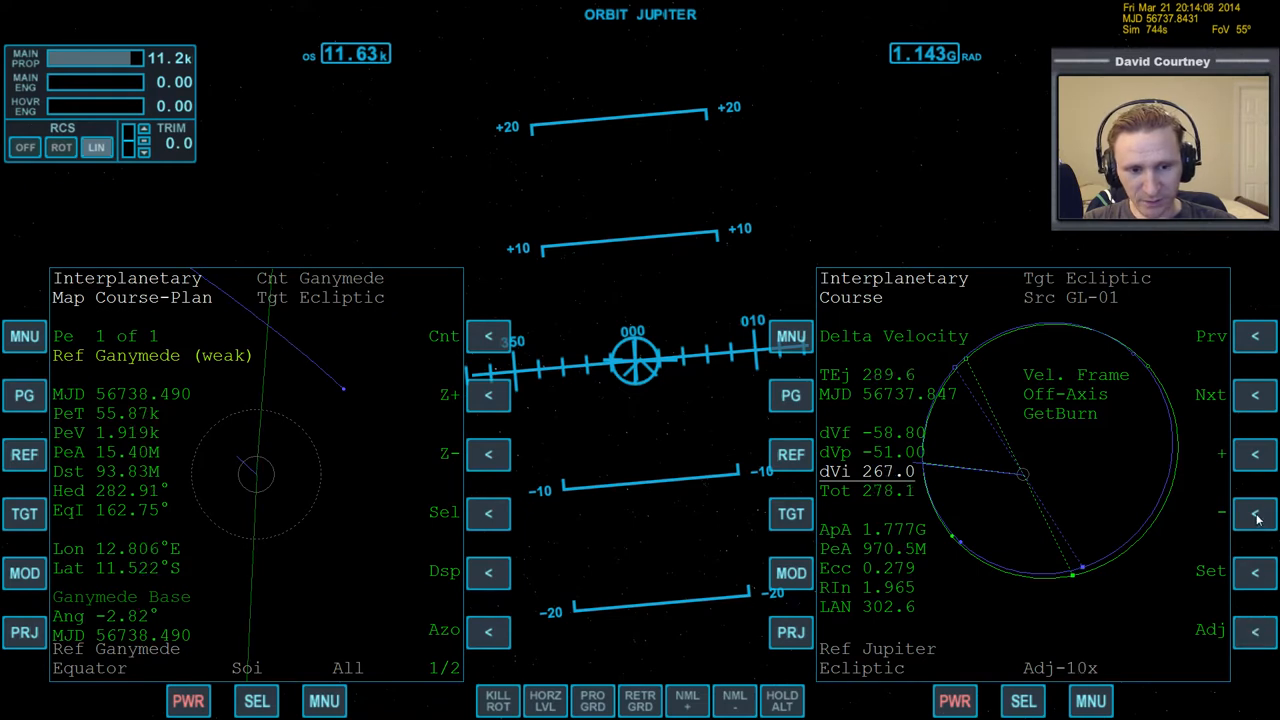
Lower dVi from 270 to about 13, dropping periapsis to roughly 2.872M
left_click(1256, 516)
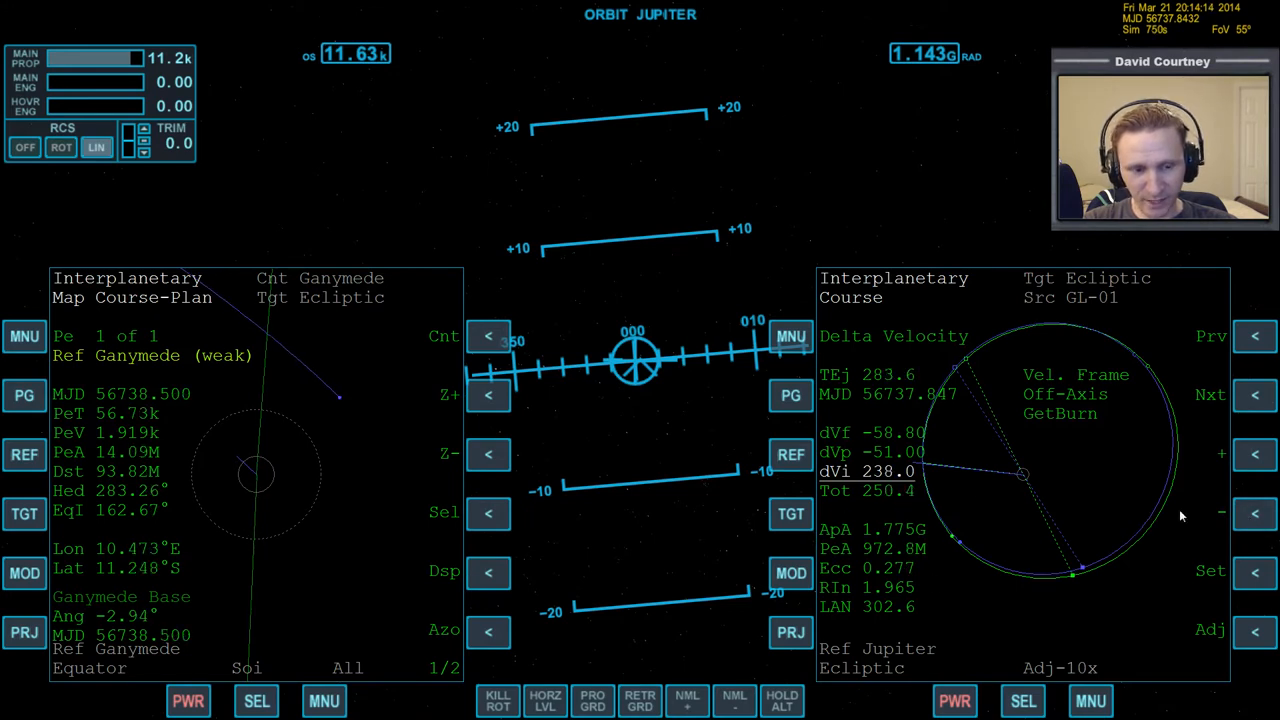
left_click(1256, 512)
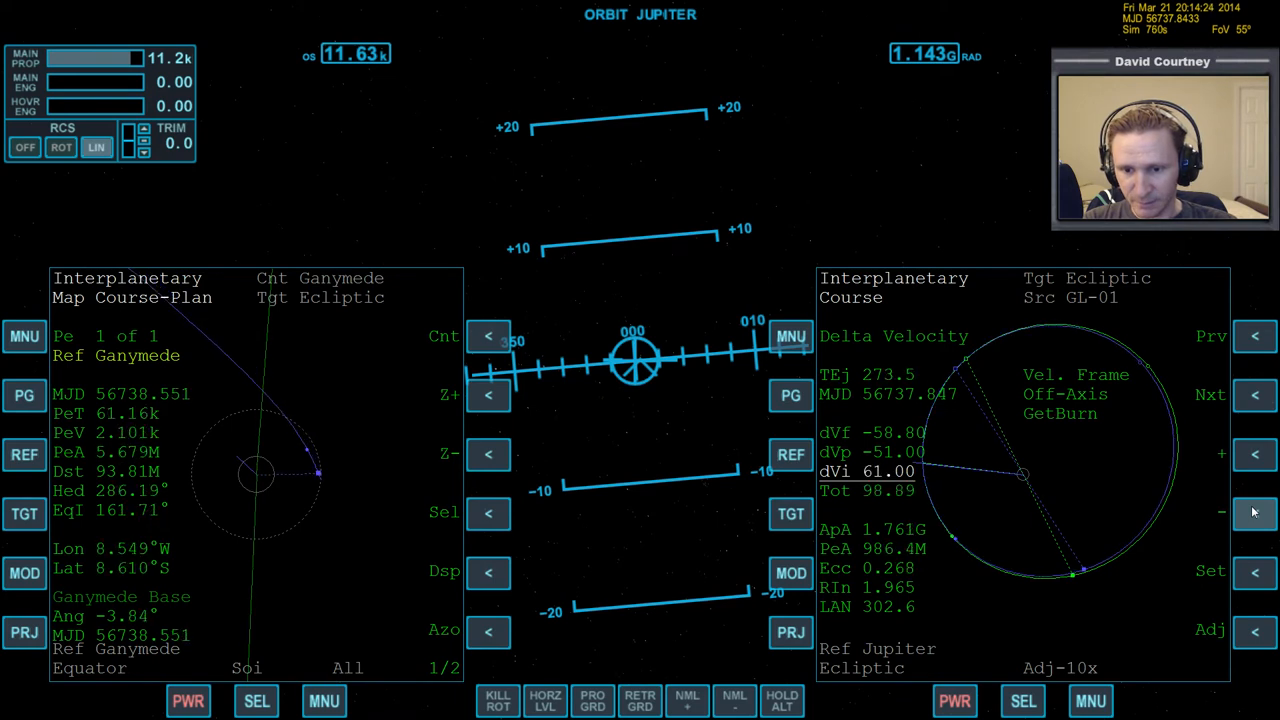
left_click(1256, 512)
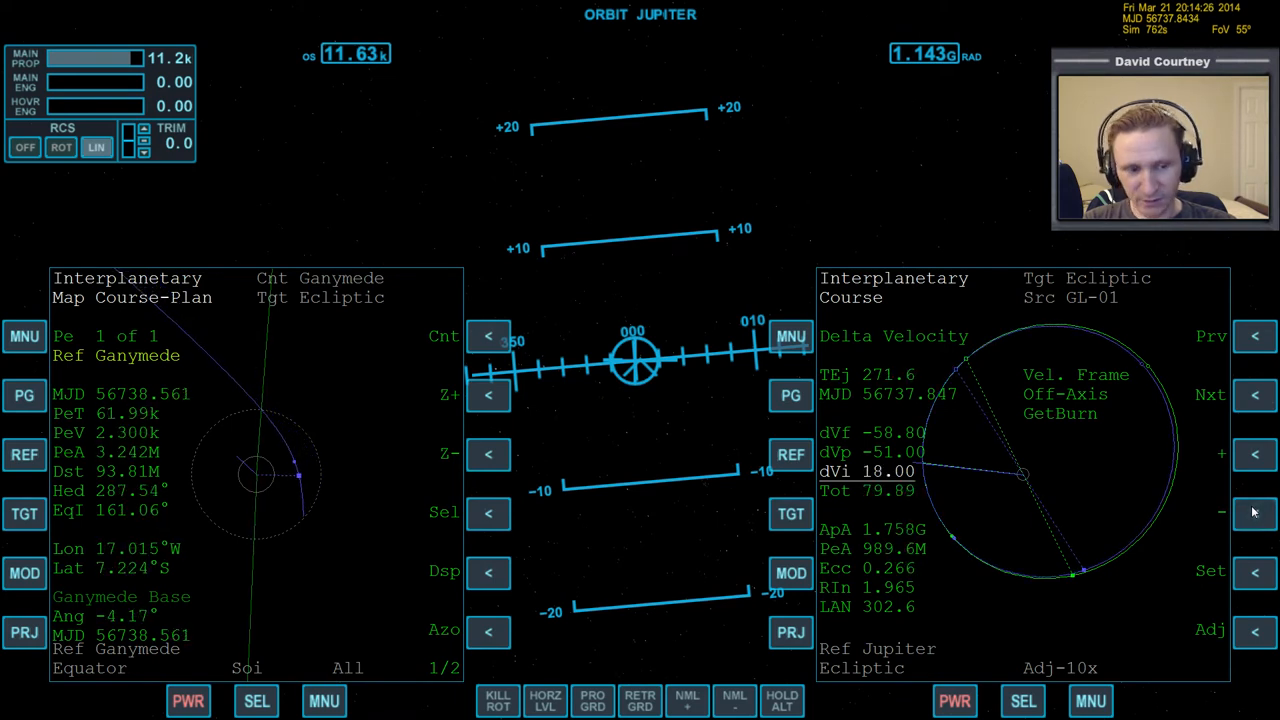
left_click(1256, 512)
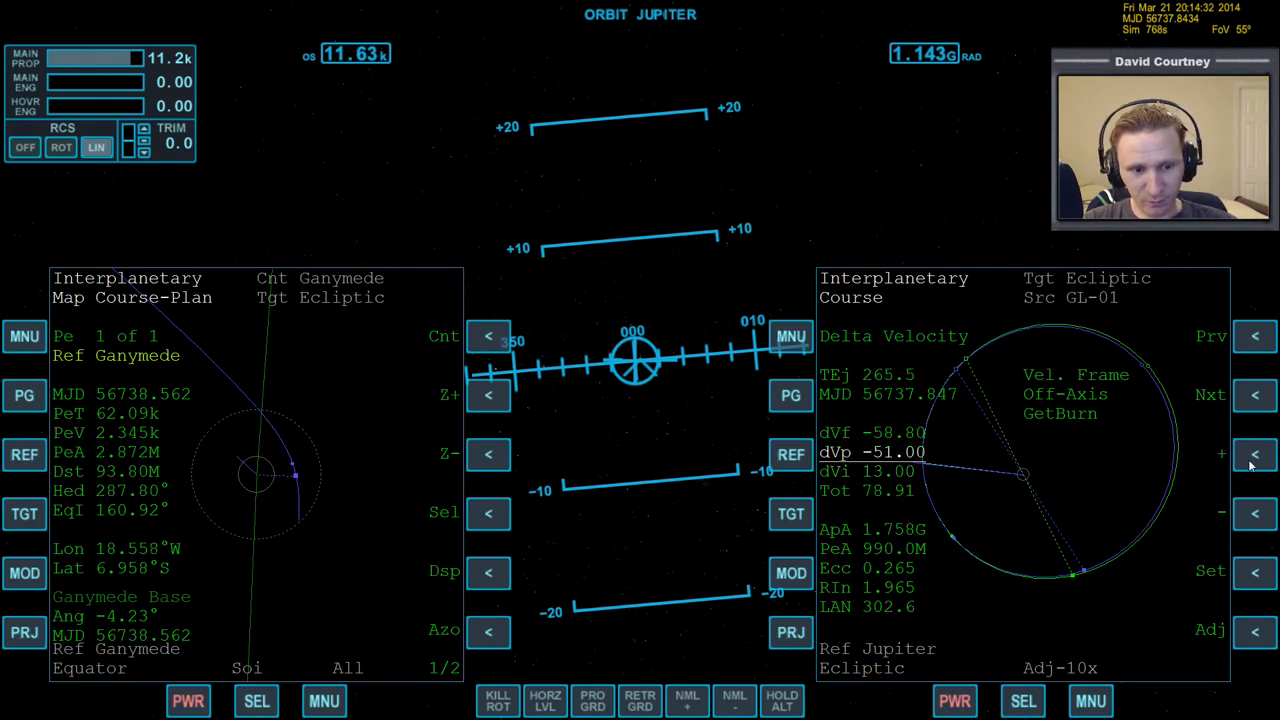
Raise the burn's dVp component from negative up to about 11
left_click(1256, 456)
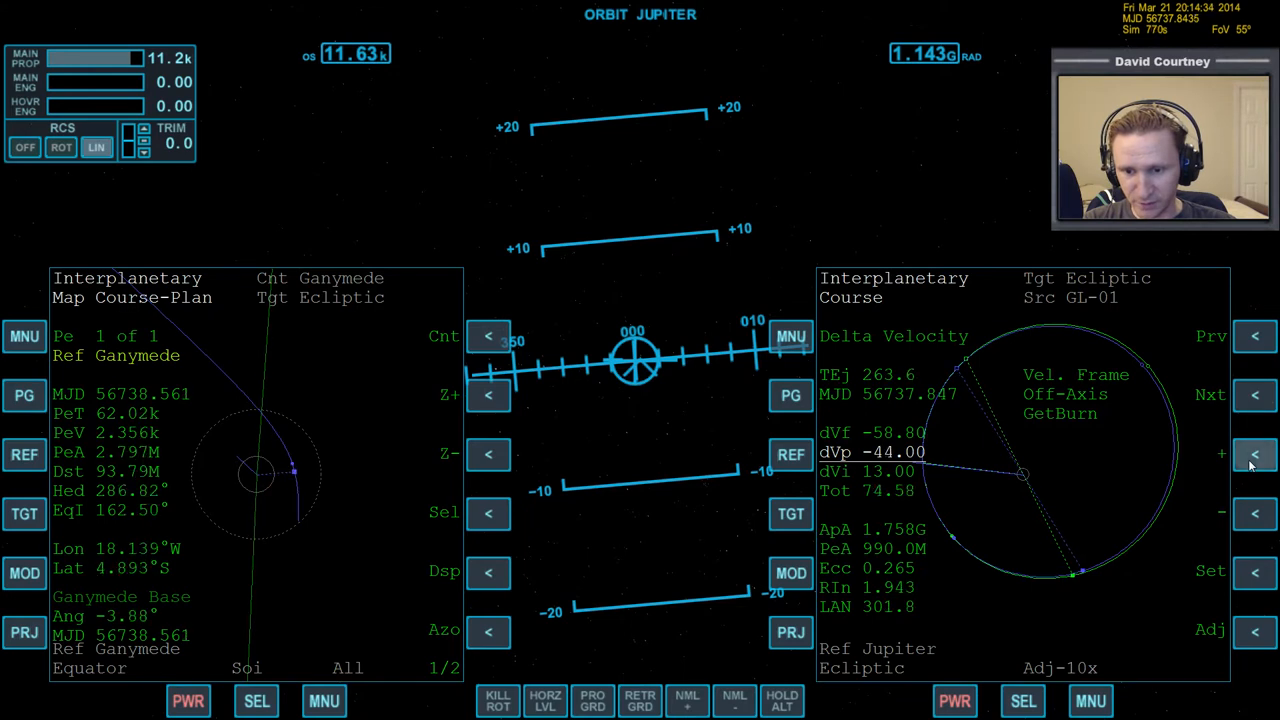
left_click(1256, 456)
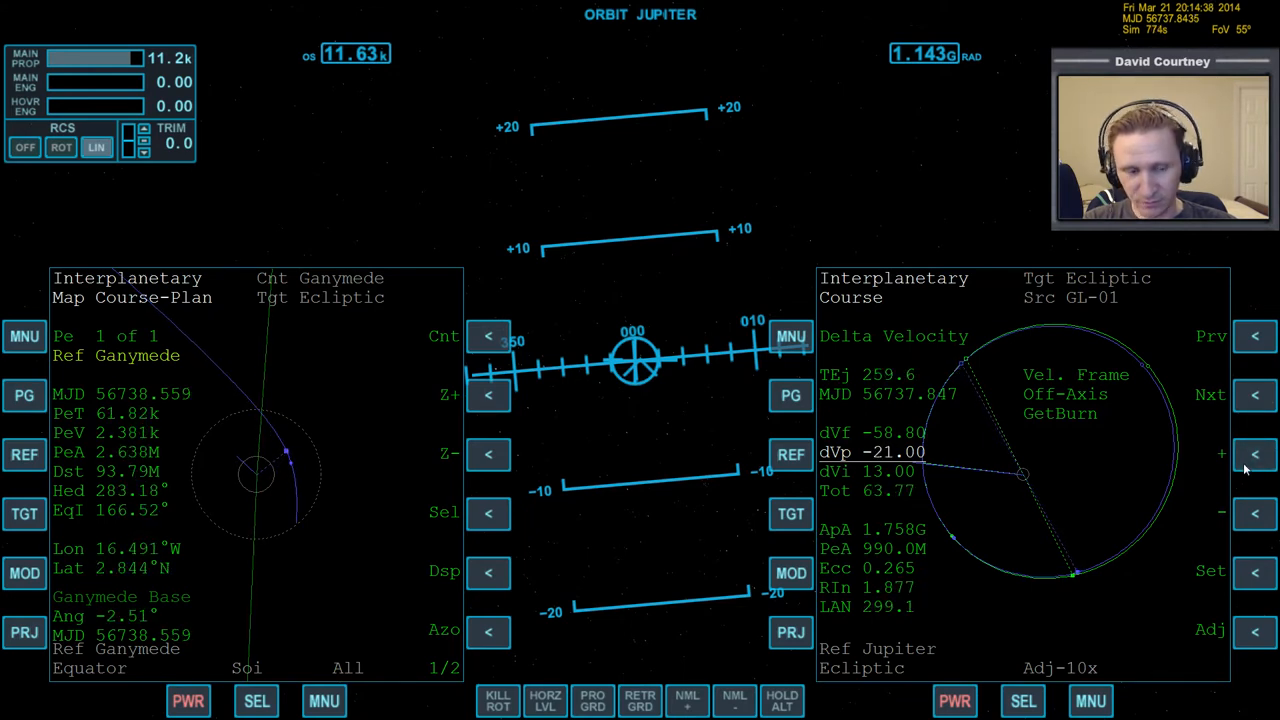
left_click(1256, 452)
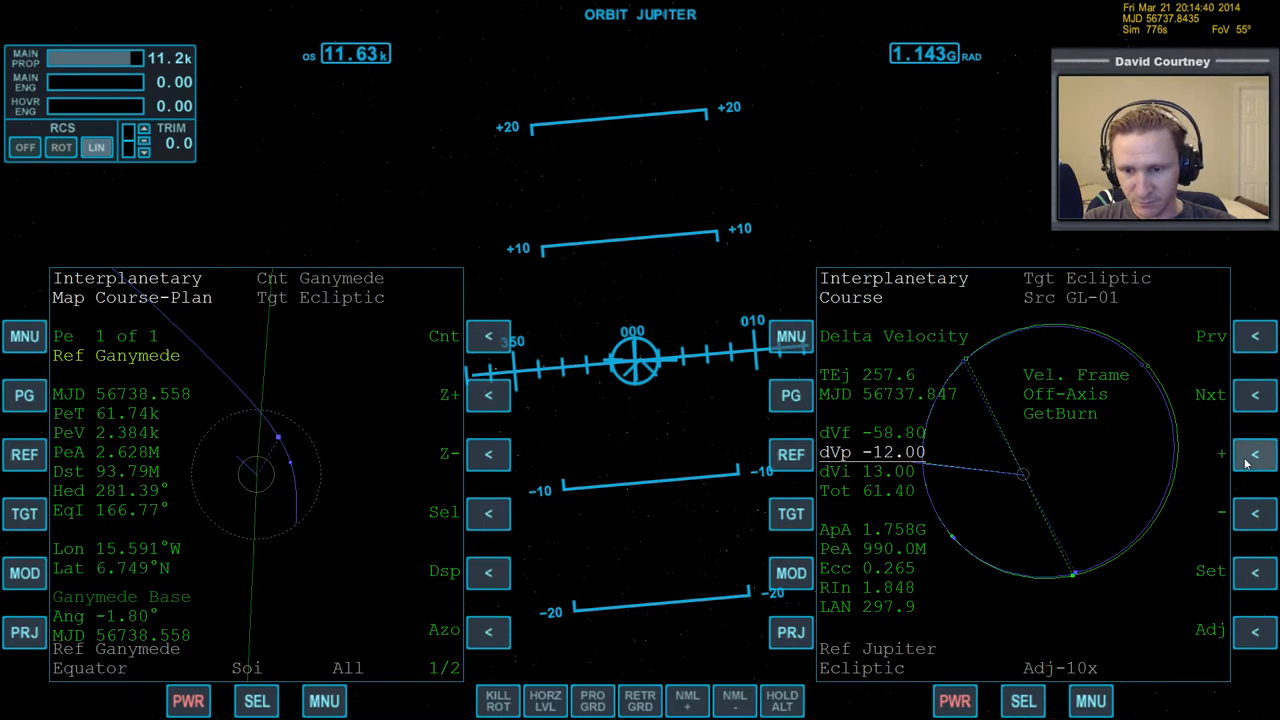
left_click(1222, 454)
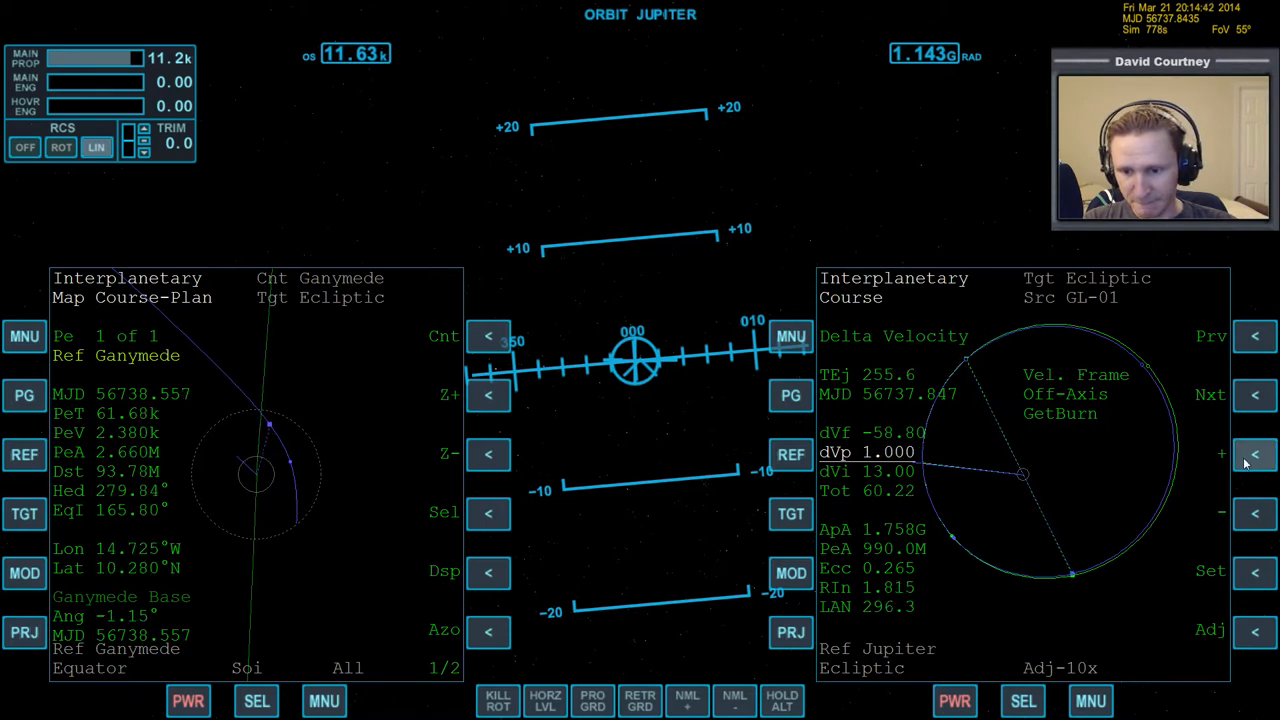
left_click(1256, 454)
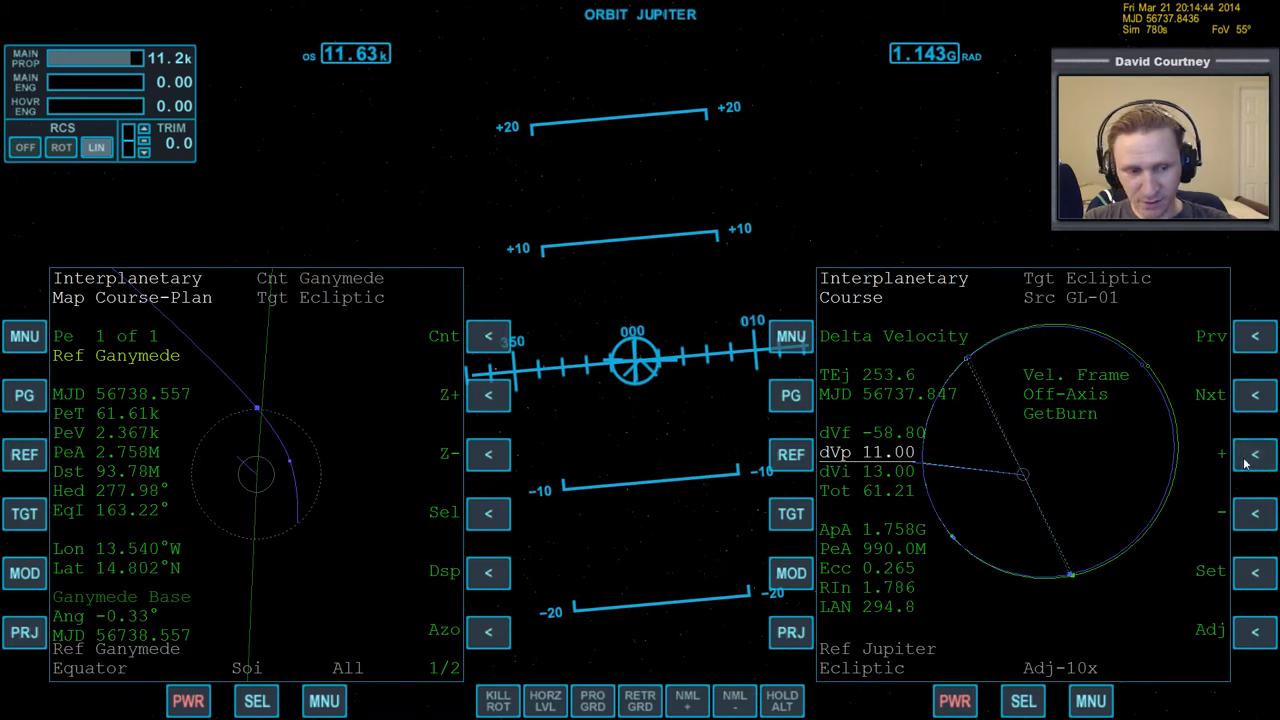
Lower the dVi component below zero down to about -45
left_click(1256, 516)
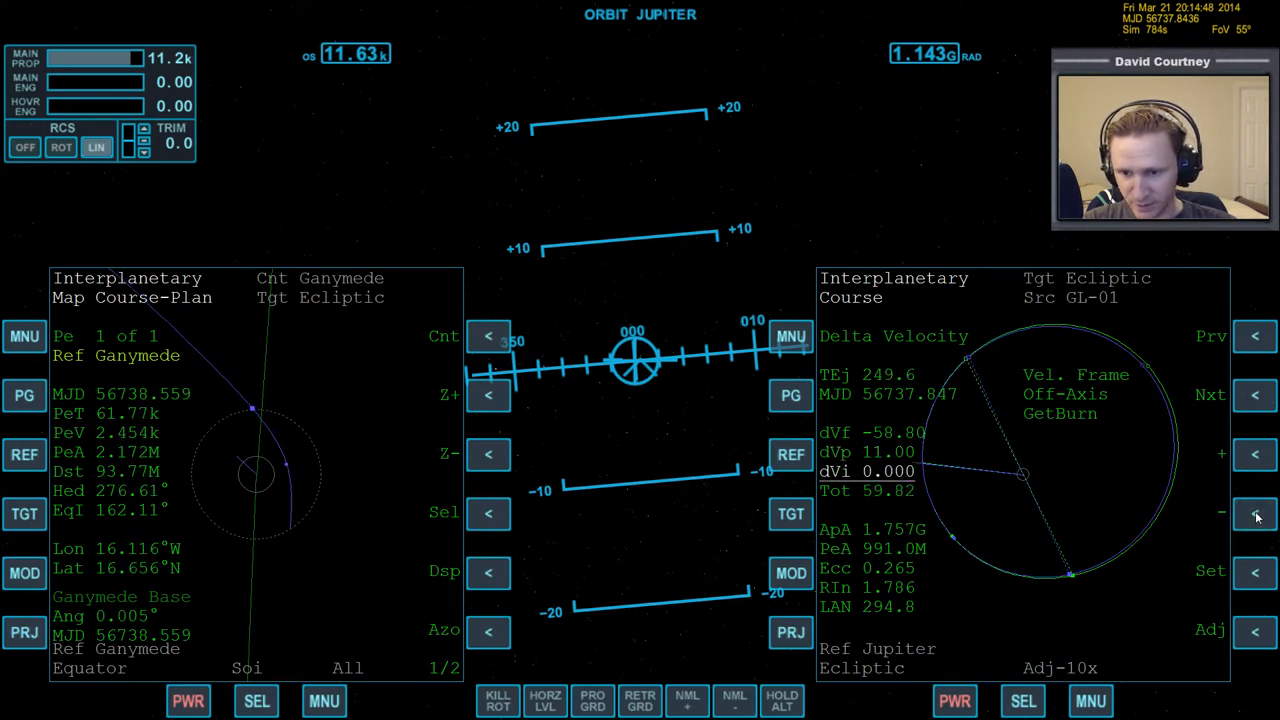
left_click(1256, 512)
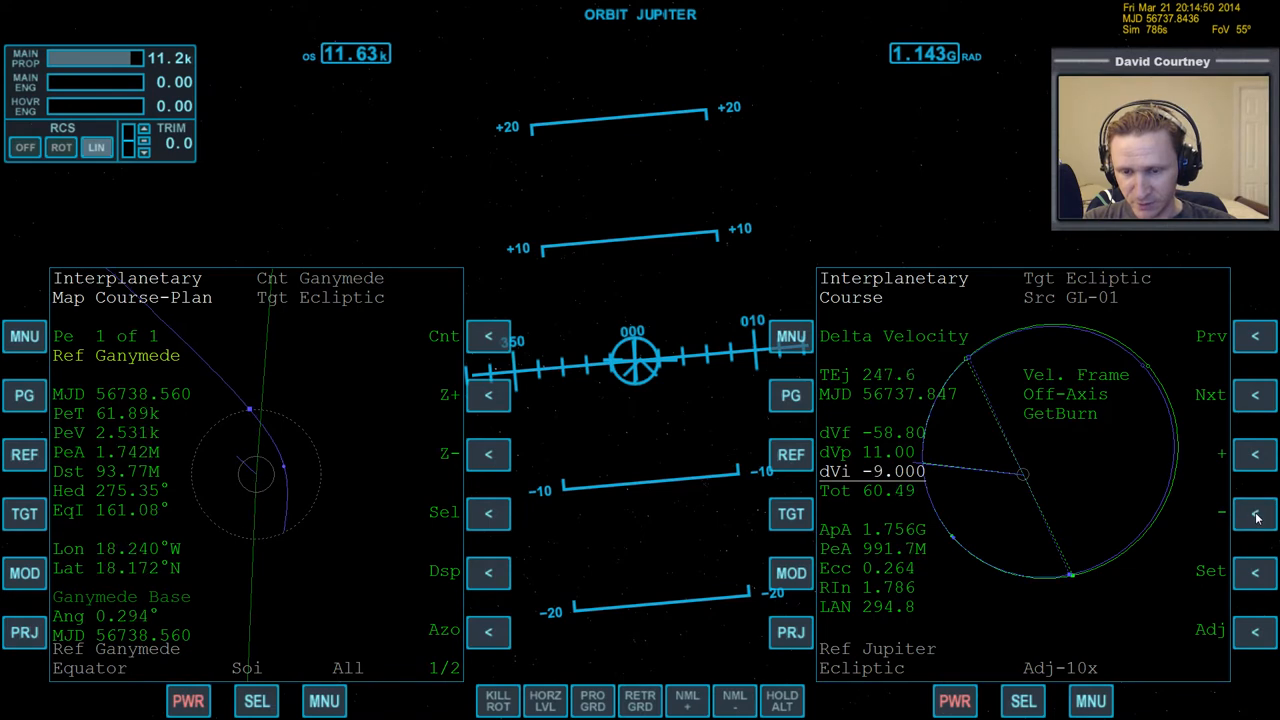
left_click(1256, 512)
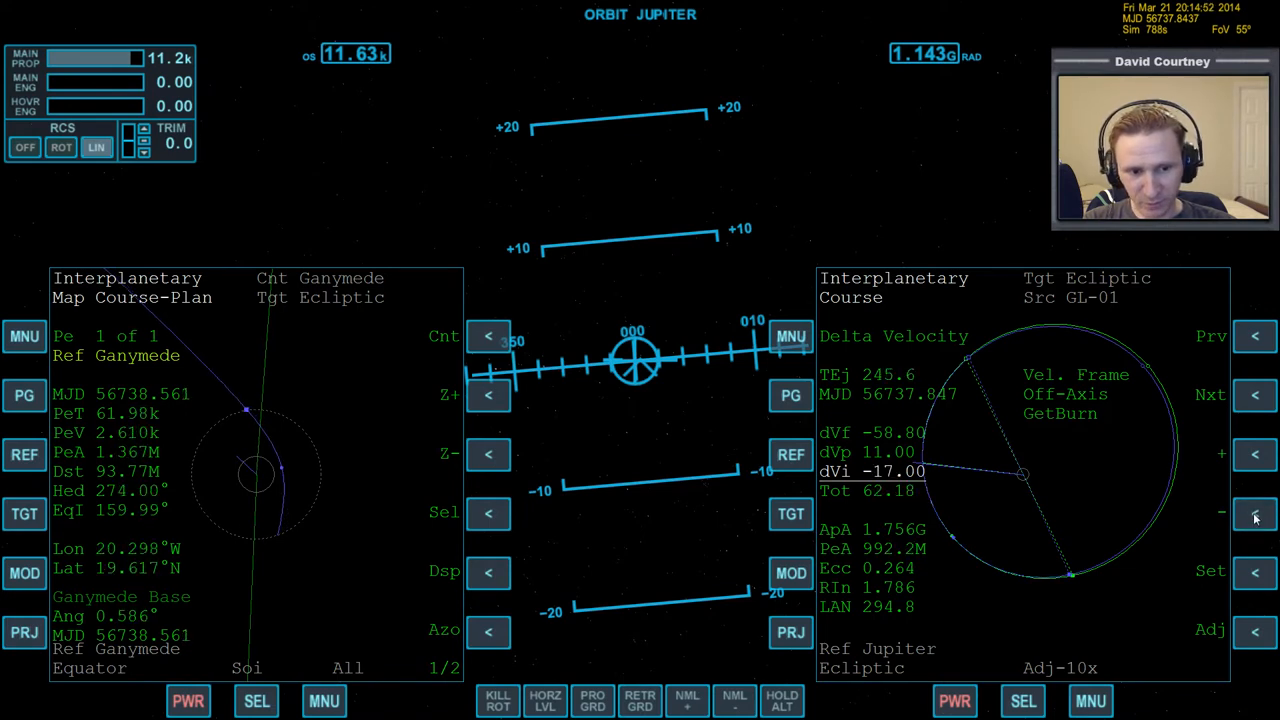
left_click(1256, 516)
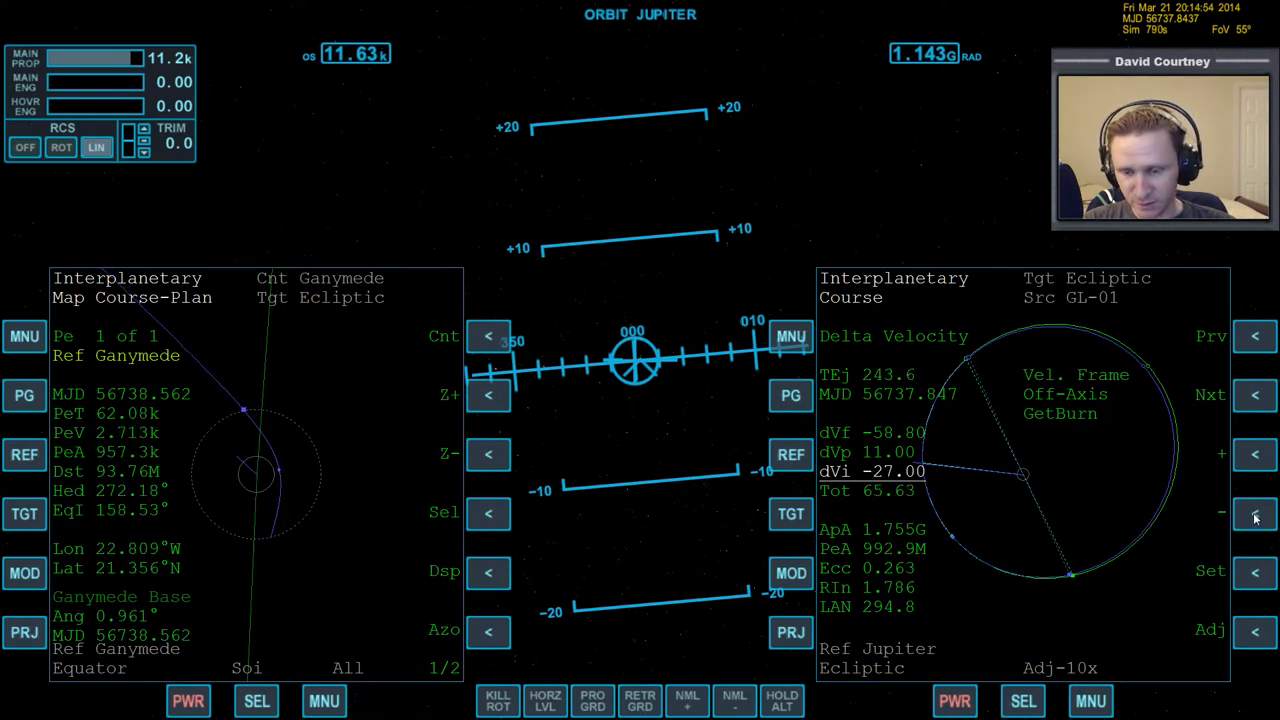
left_click(1256, 516)
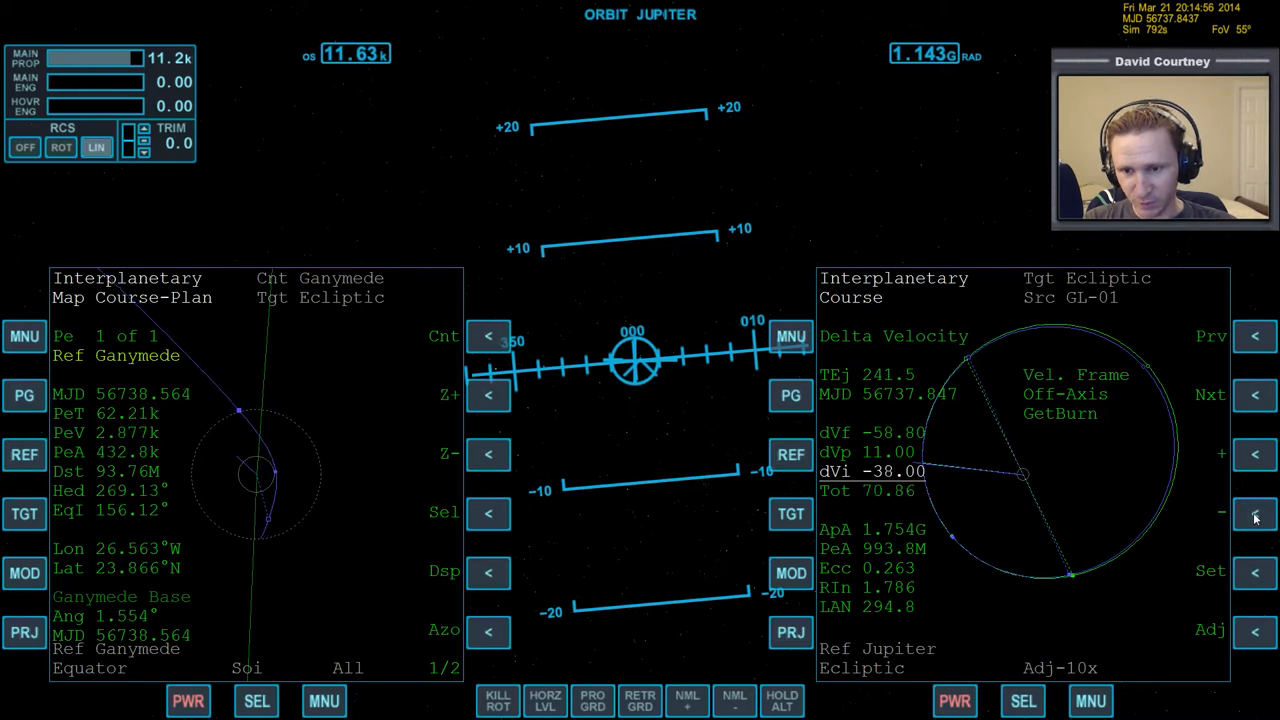
left_click(1256, 512)
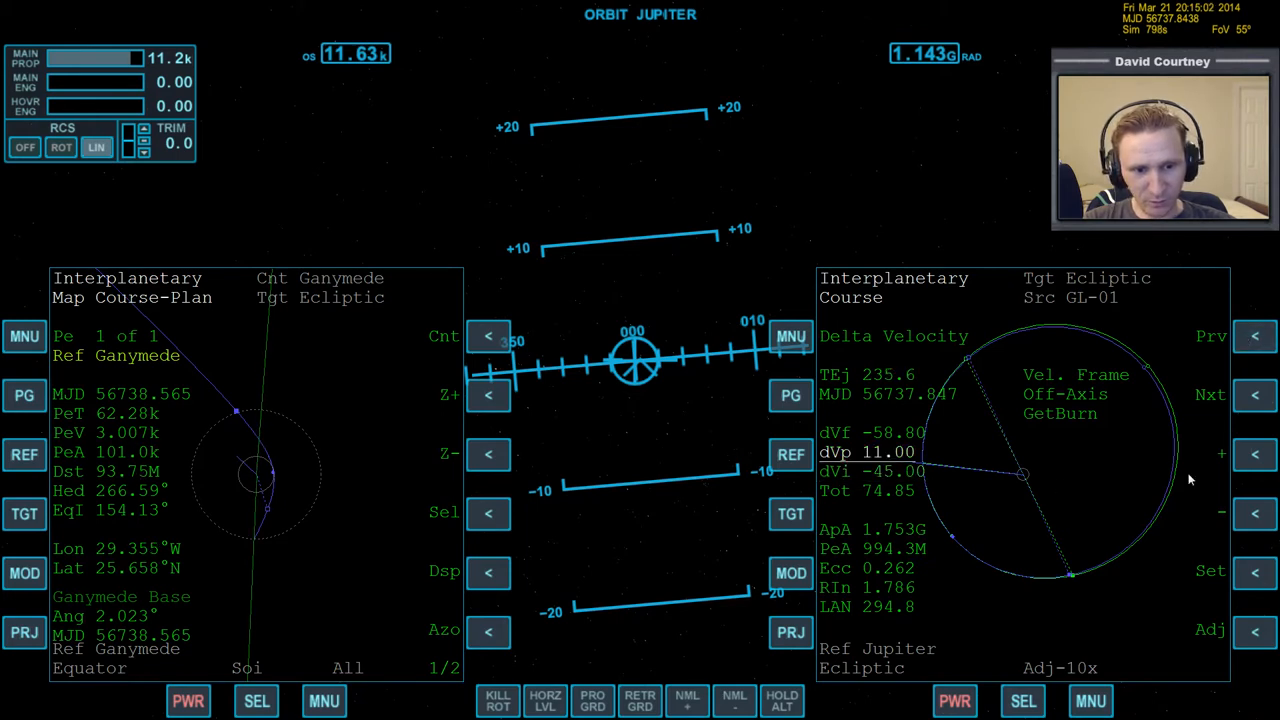
Rework dVp up to 20 then back down to 5.000
left_click(1256, 456)
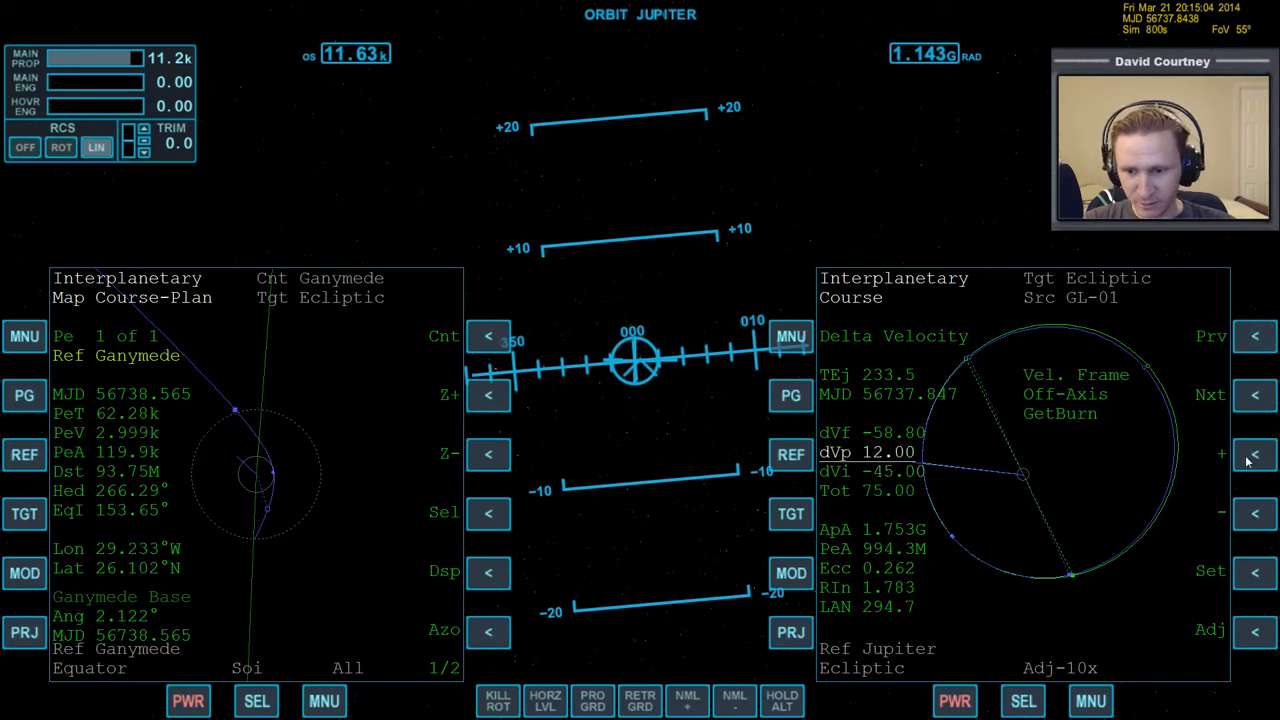
left_click(1256, 456)
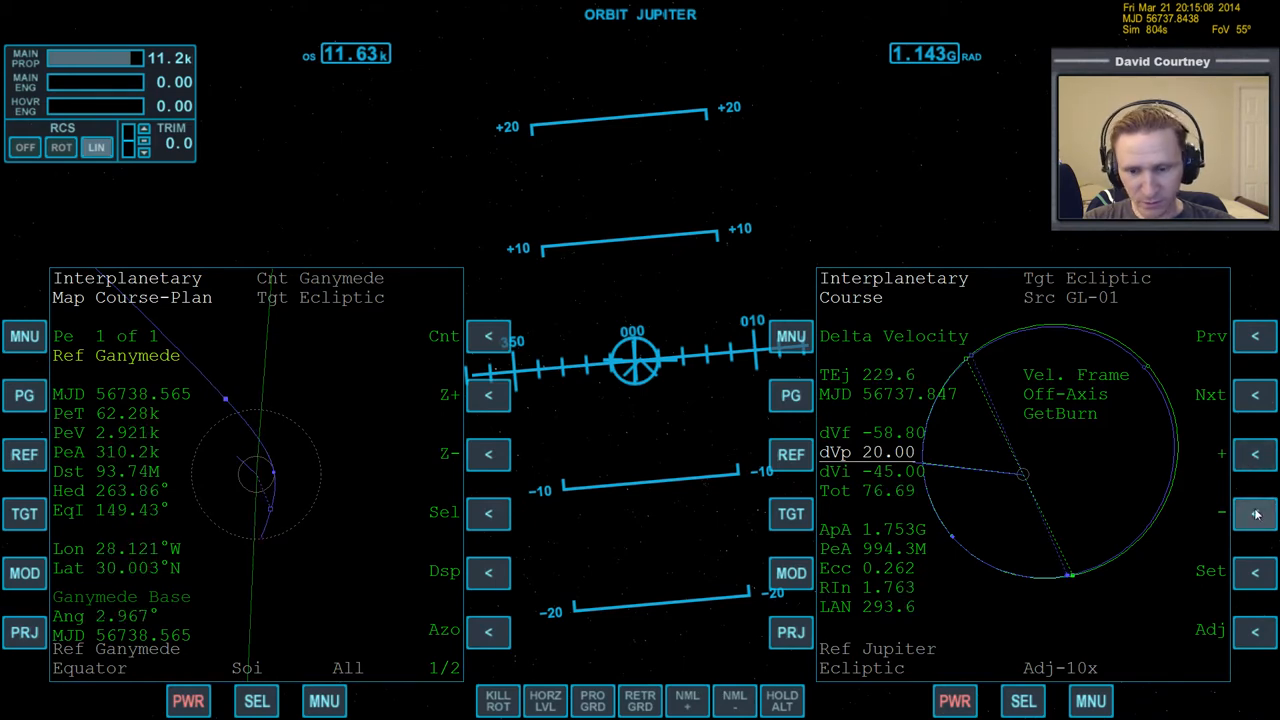
left_click(1256, 514)
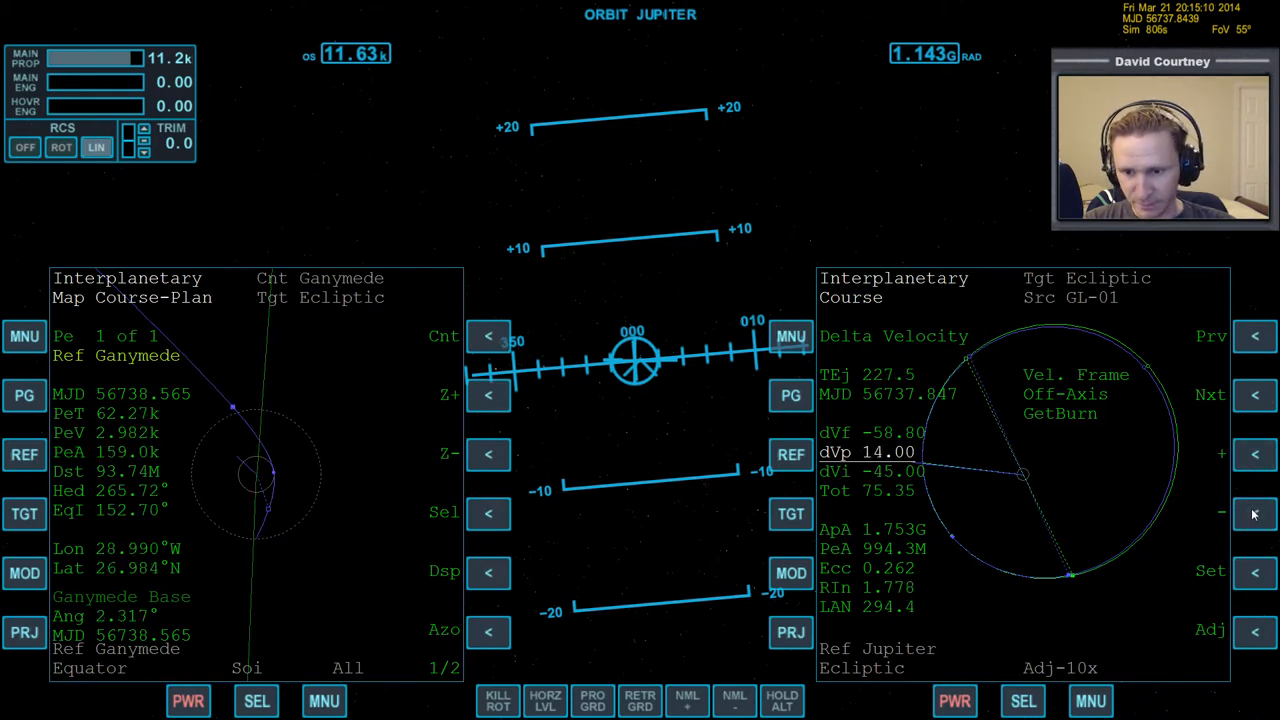
left_click(1256, 512)
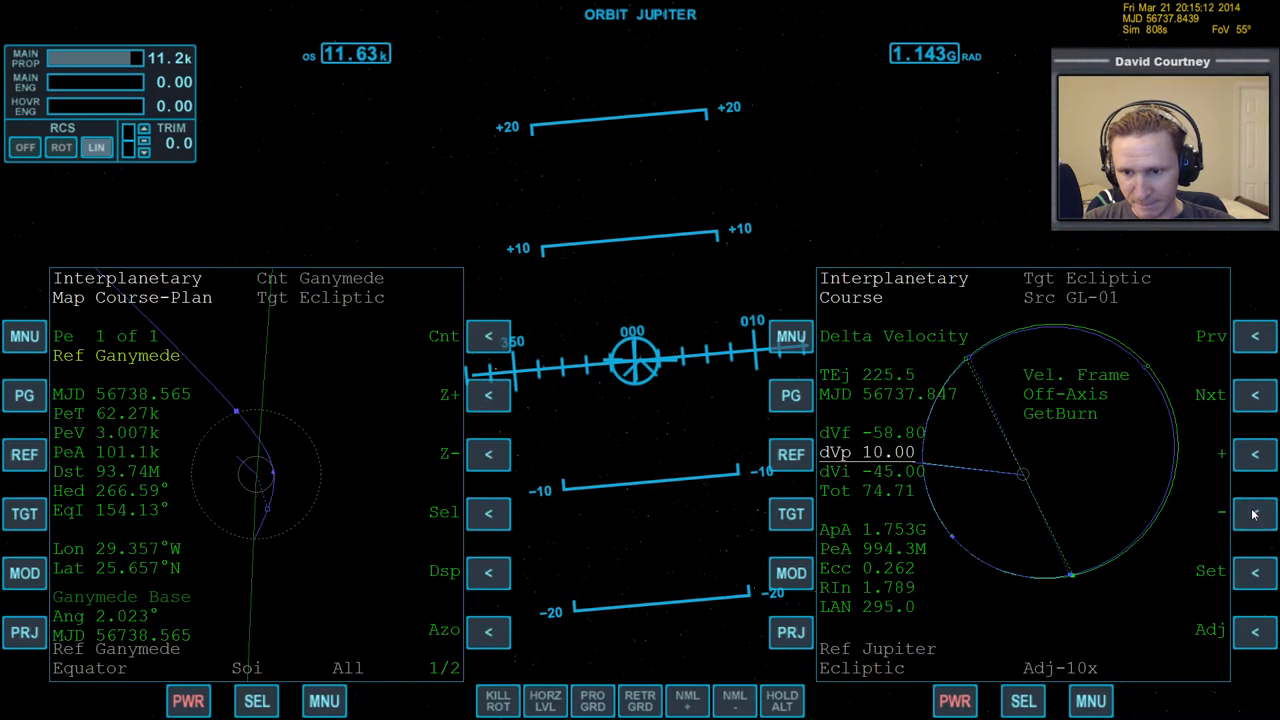
left_click(1256, 512)
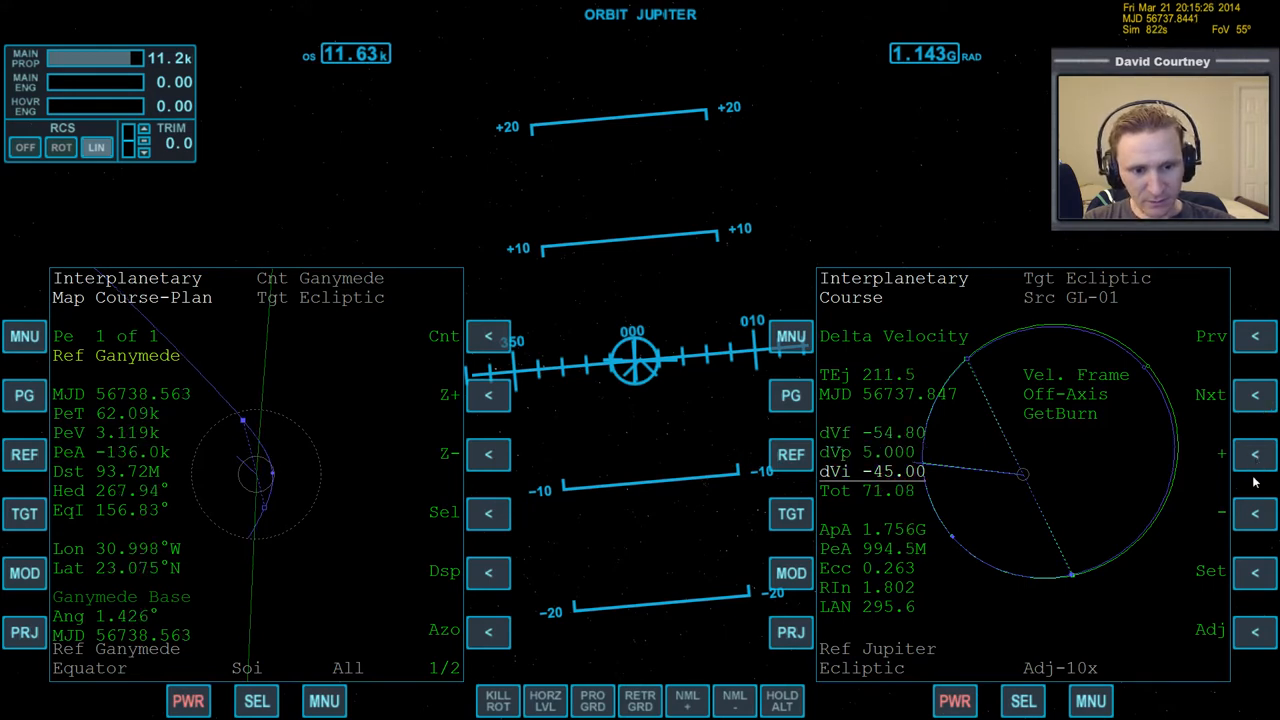
Raise dVi back to about -19 so Ganymede periapsis reads near 1.003M
left_click(1256, 514)
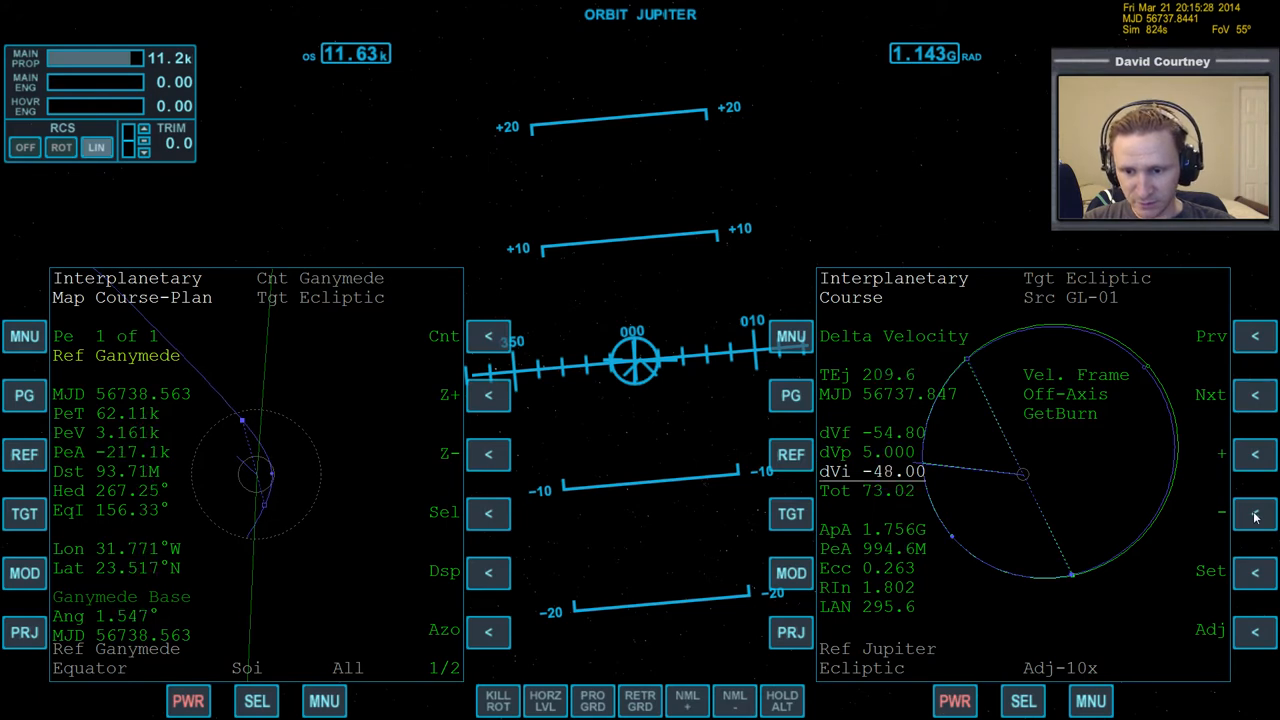
left_click(1256, 456)
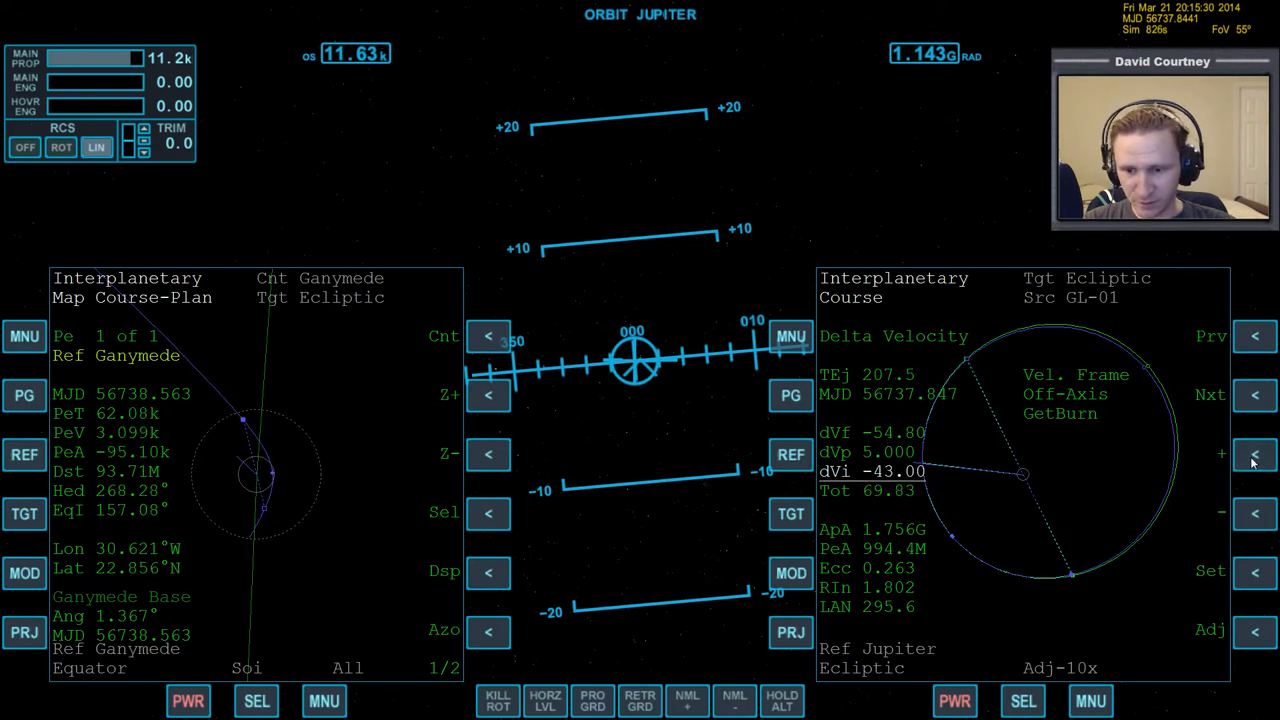
left_click(1256, 456)
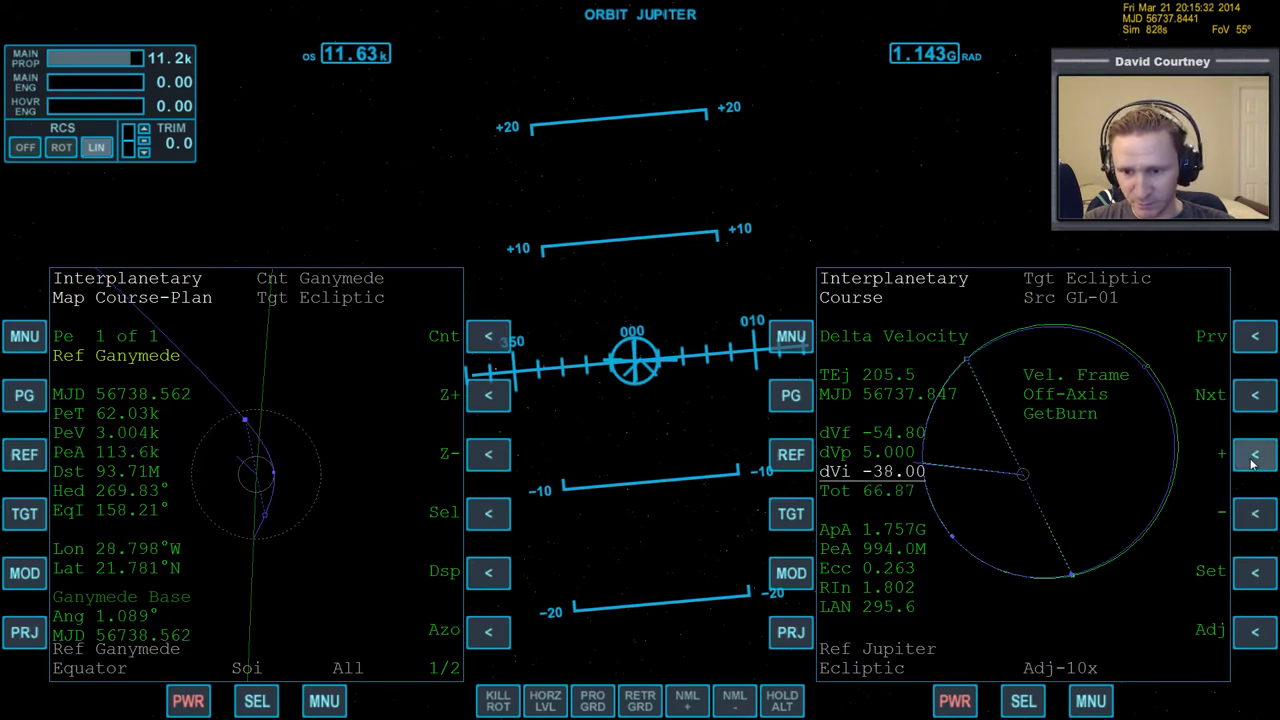
left_click(1256, 454)
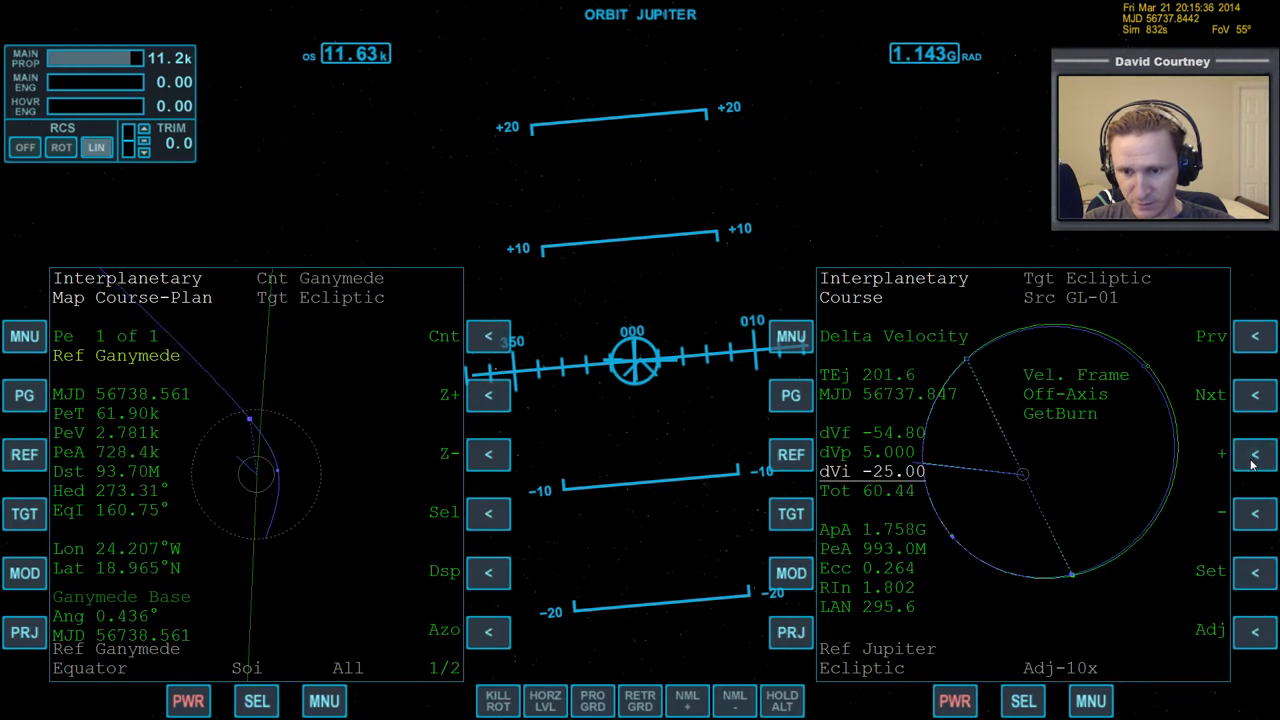
left_click(1256, 456)
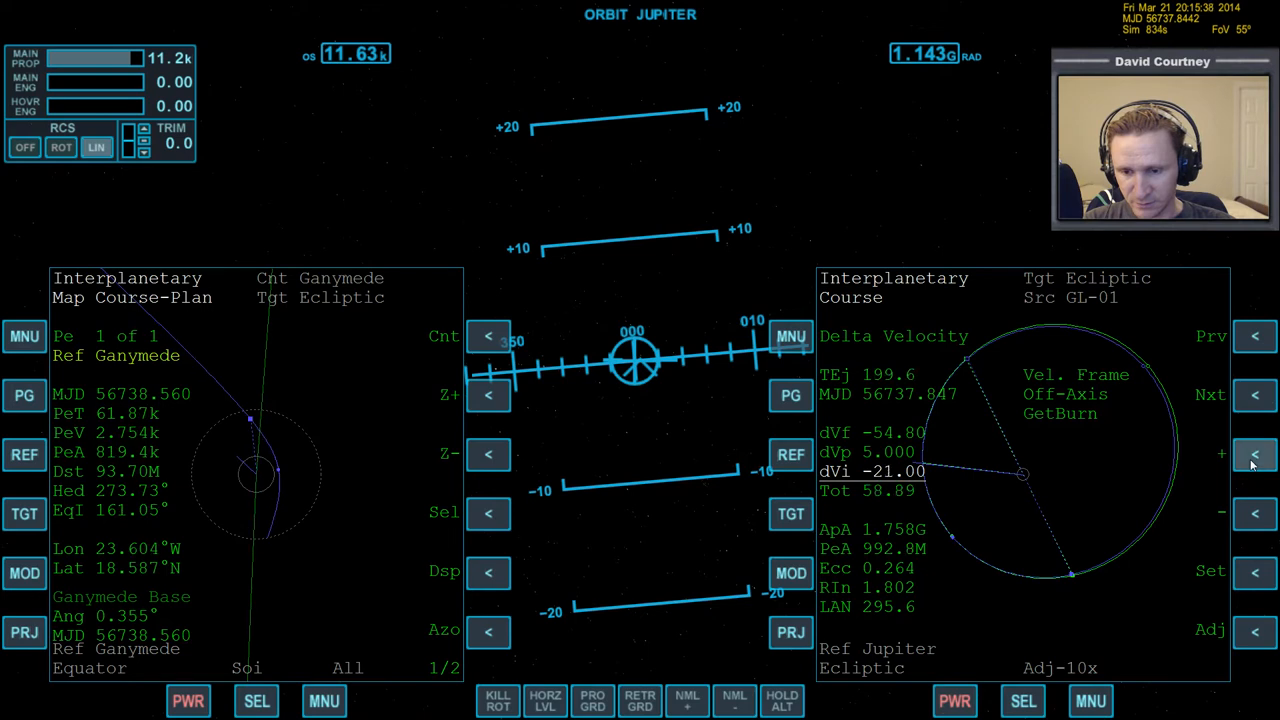
left_click(1256, 452)
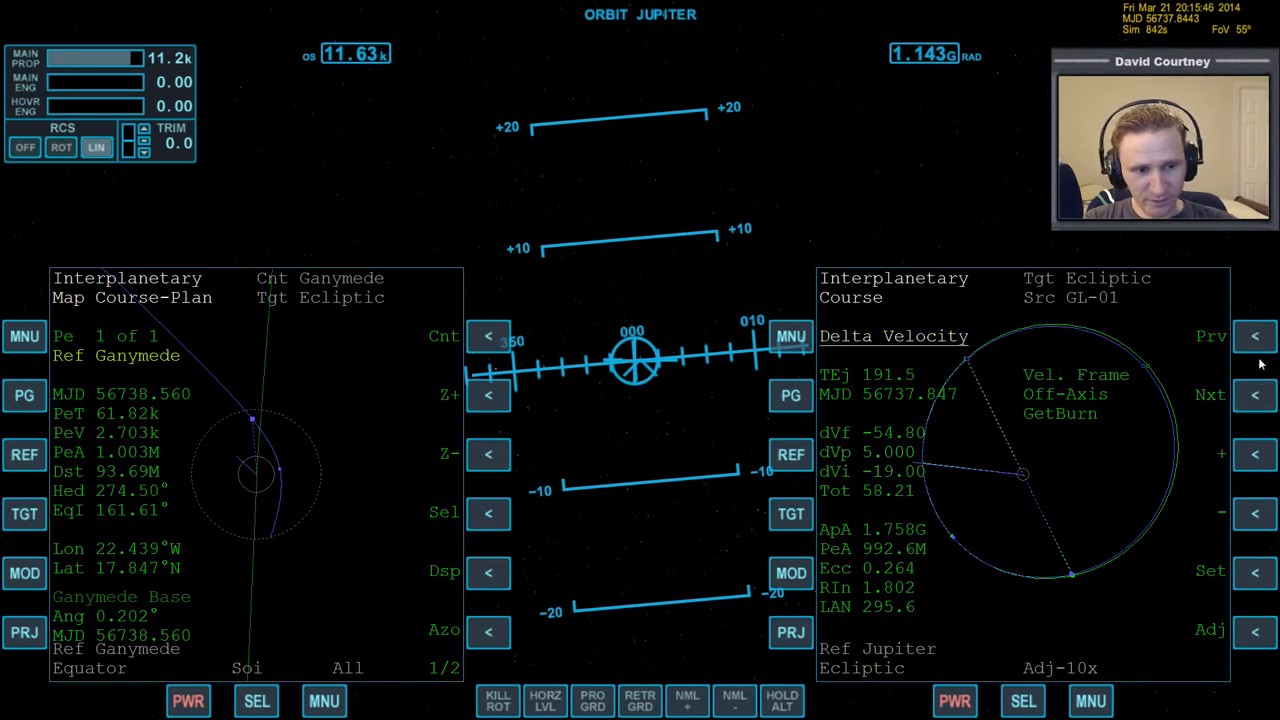
Nudge dVi up and back down while switching between dVp and dVi
left_click(1256, 396)
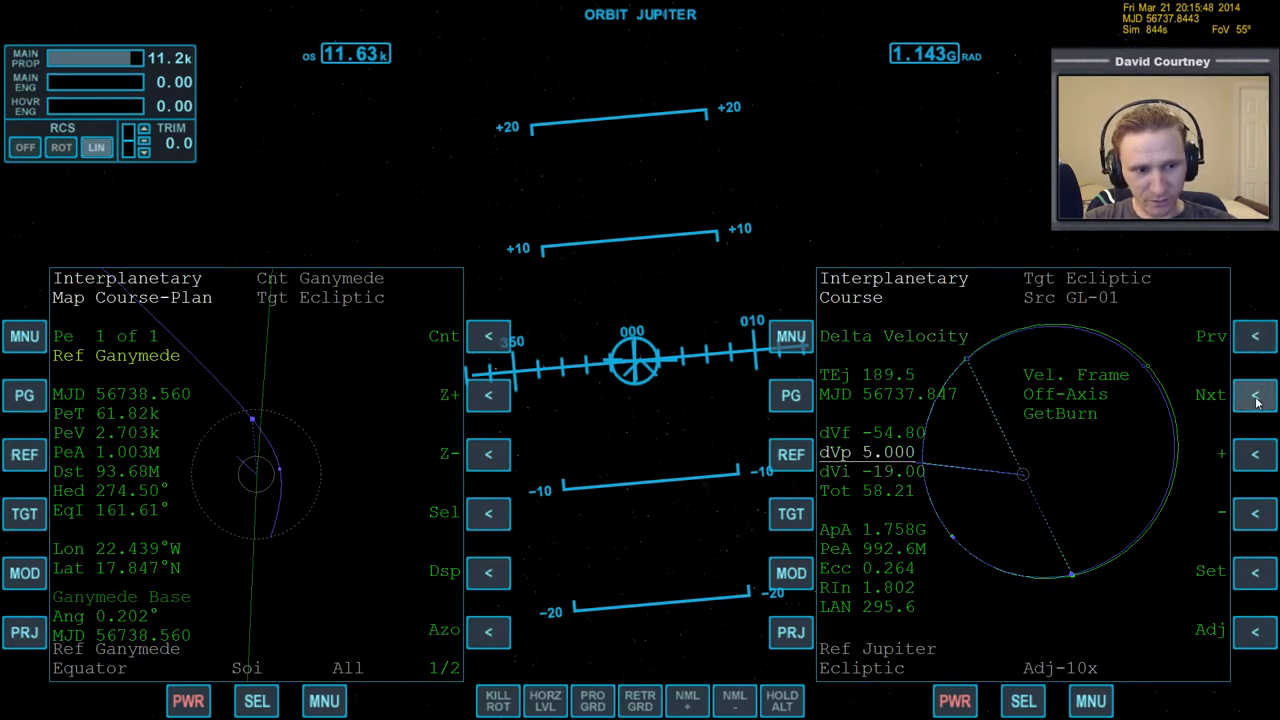
left_click(1256, 454)
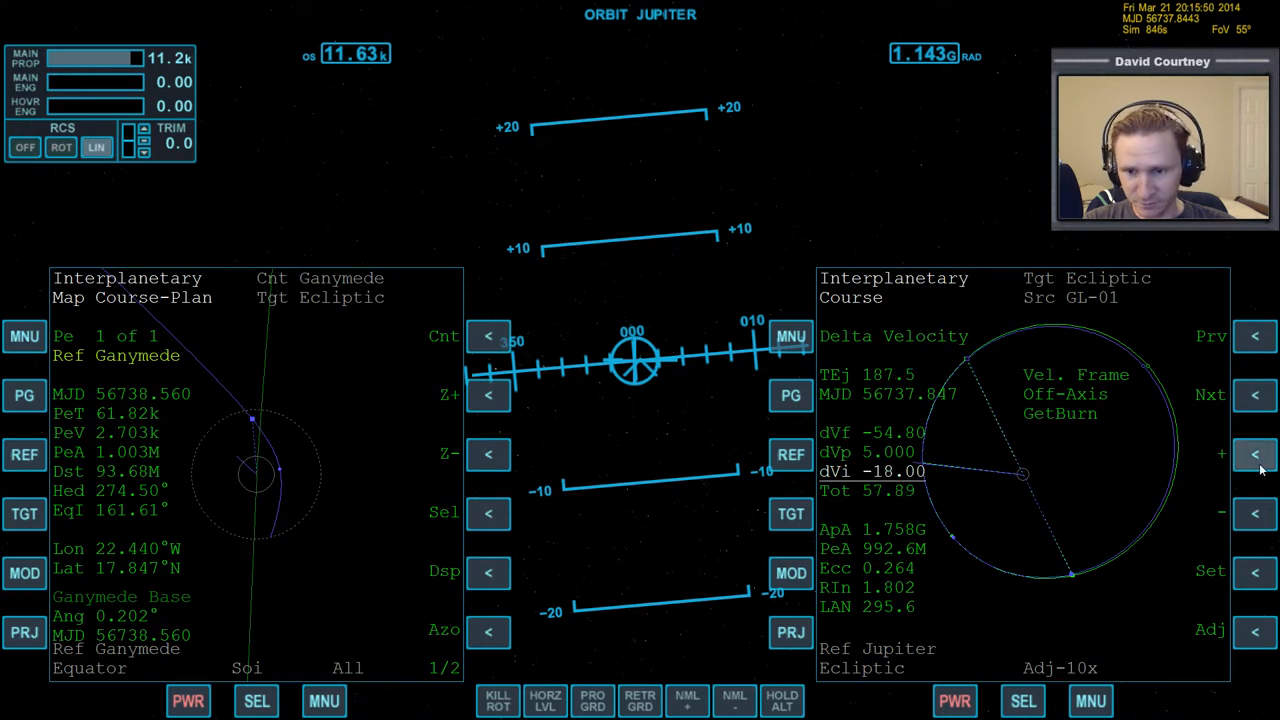
left_click(1256, 456)
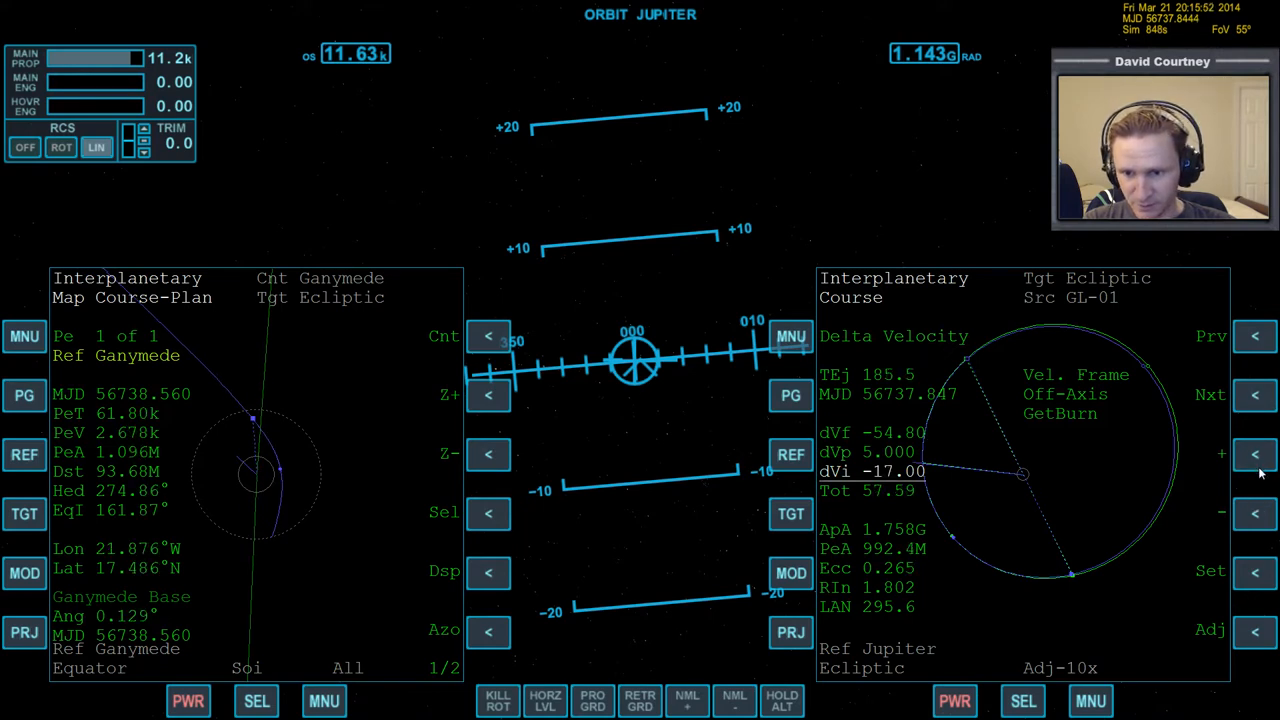
left_click(1256, 512)
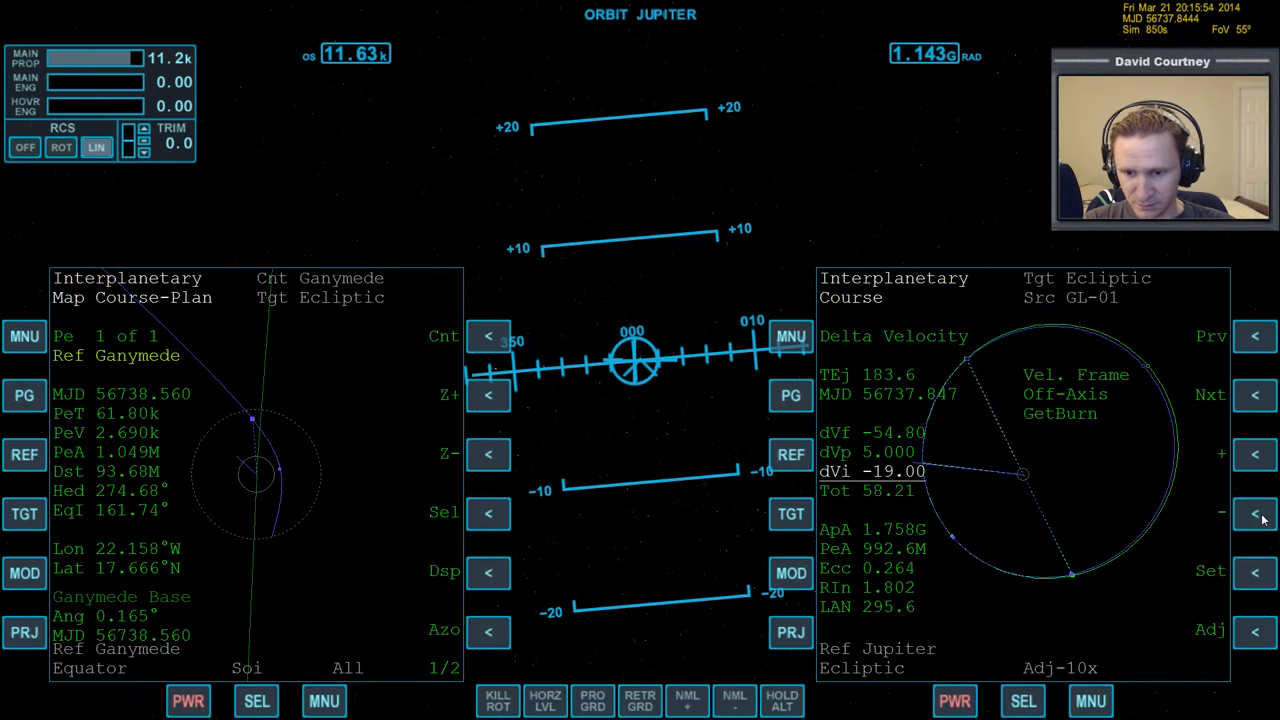
left_click(1256, 512)
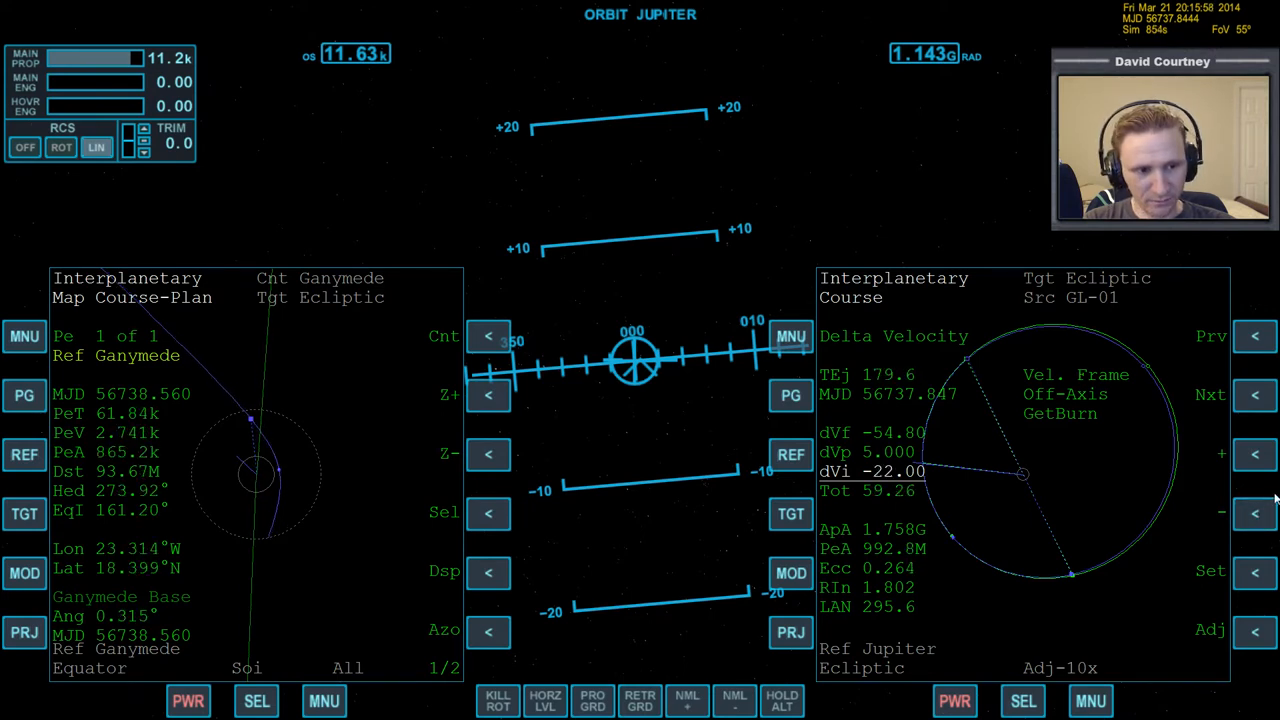
Trim the prograde component and push the inclination component more negative
left_click(1256, 456)
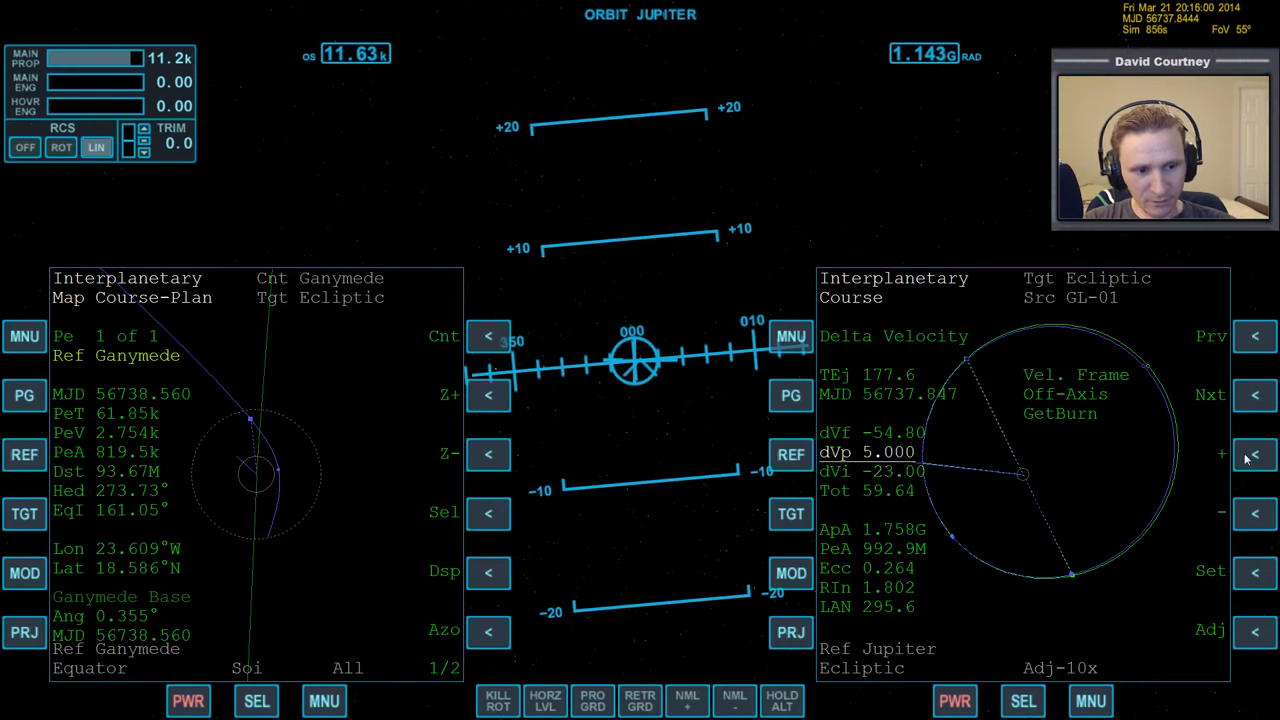
left_click(1256, 456)
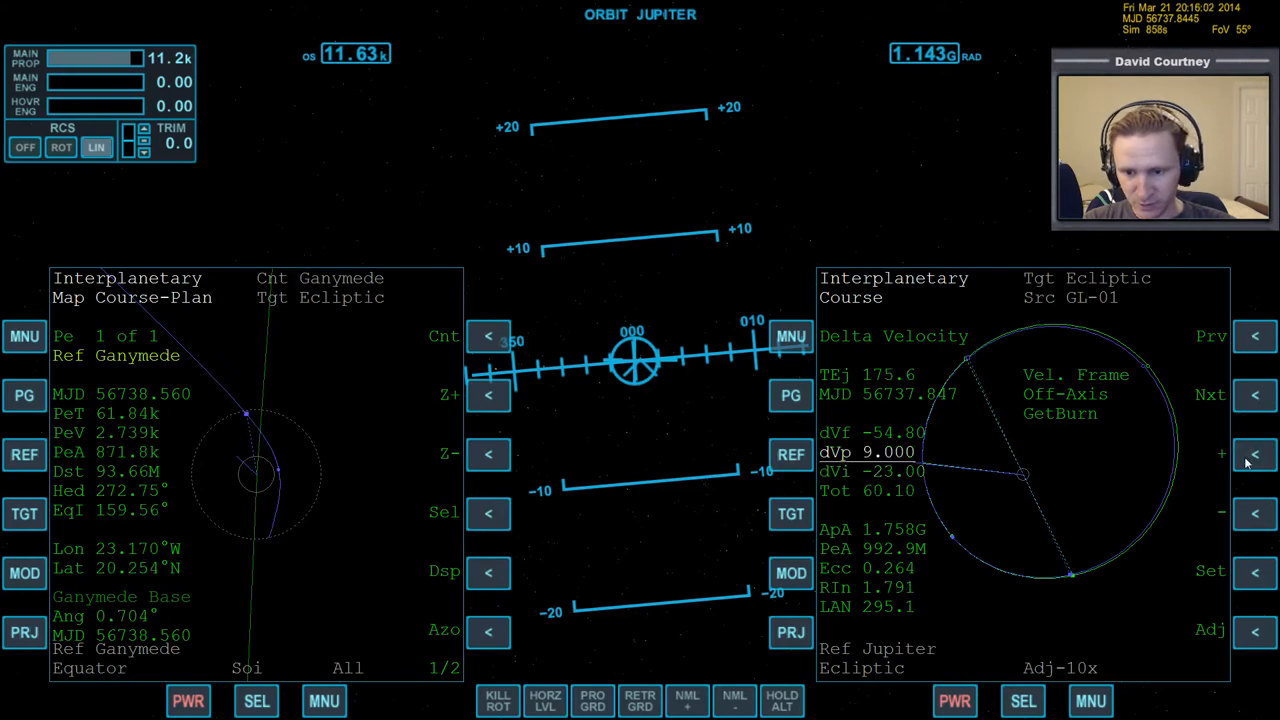
left_click(1256, 512)
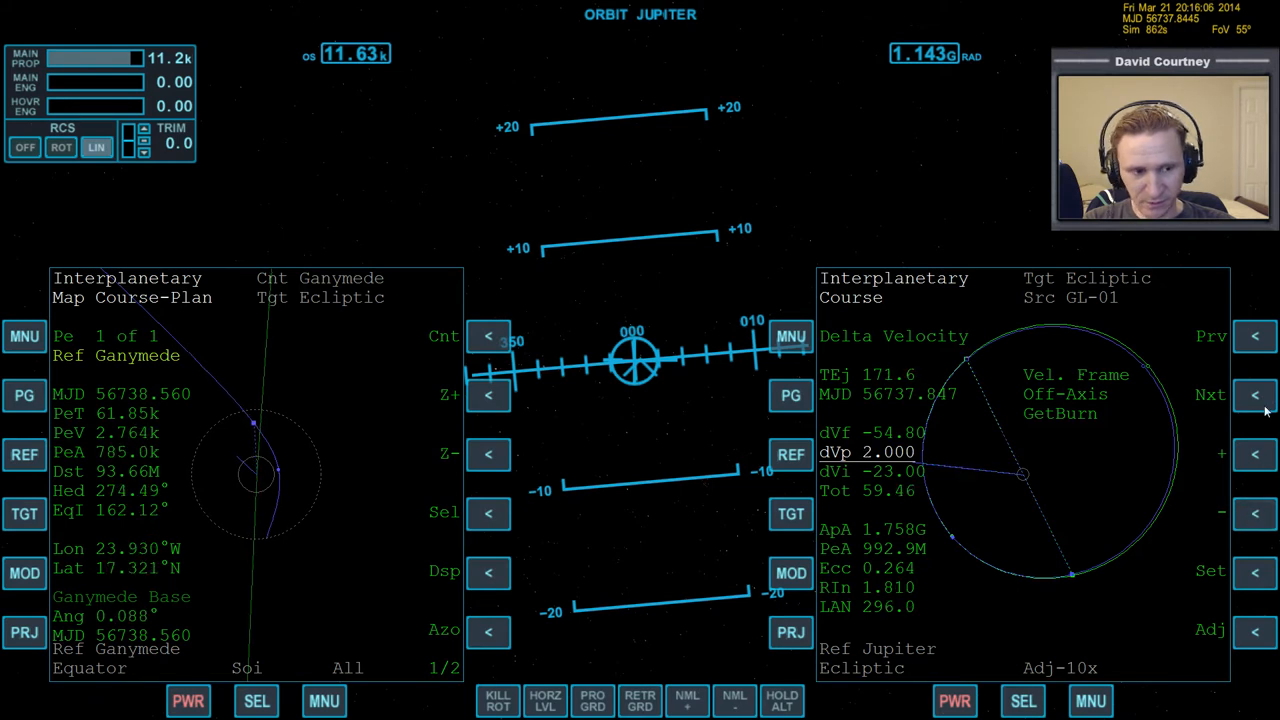
left_click(1256, 512)
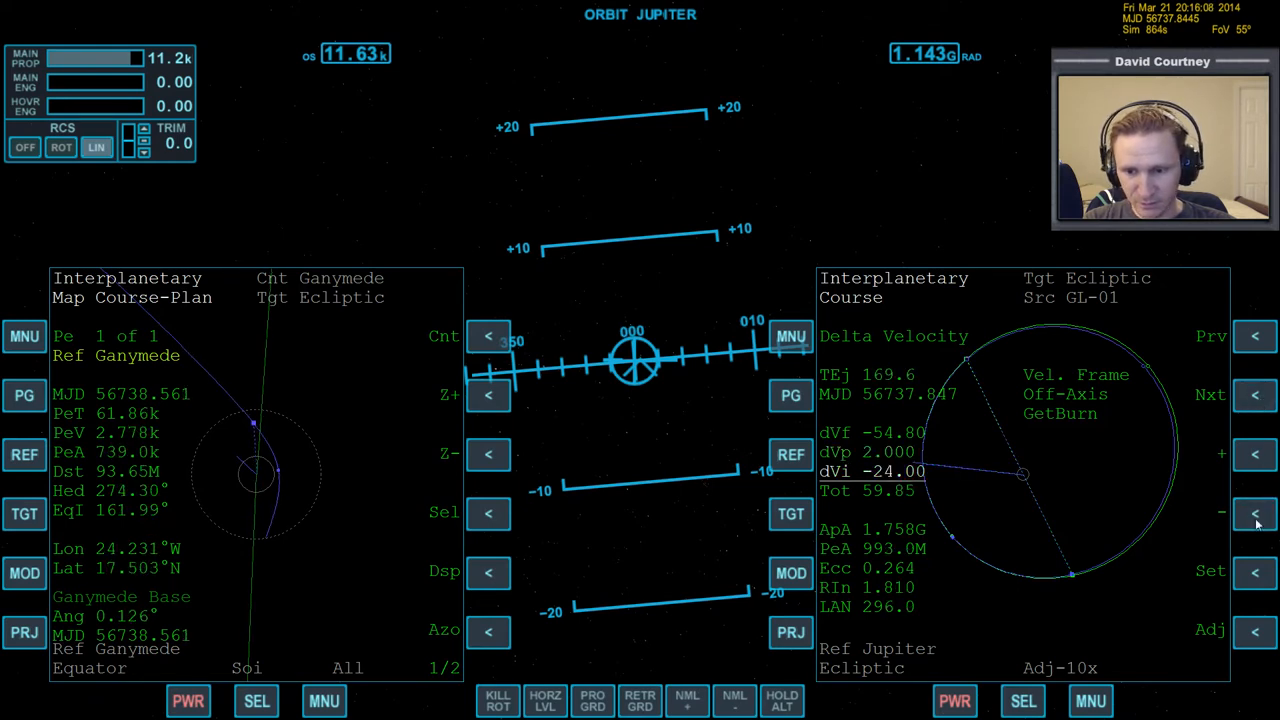
left_click(1256, 512)
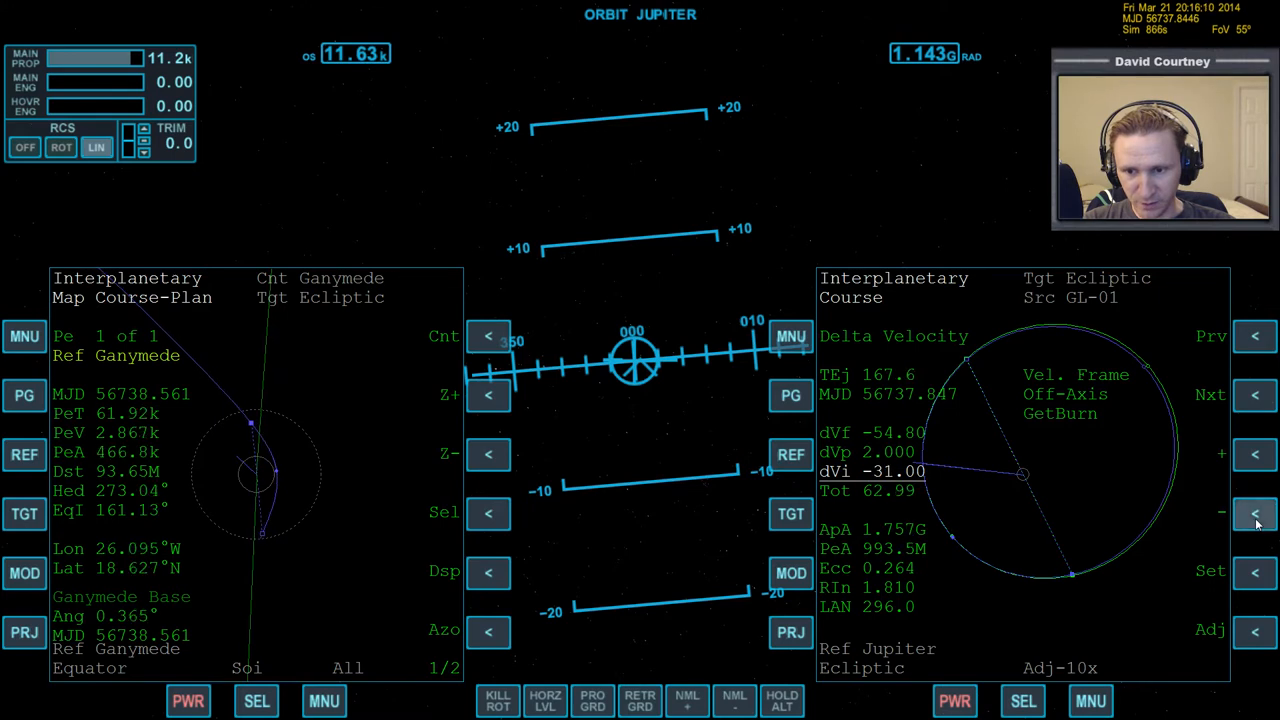
left_click(1256, 512)
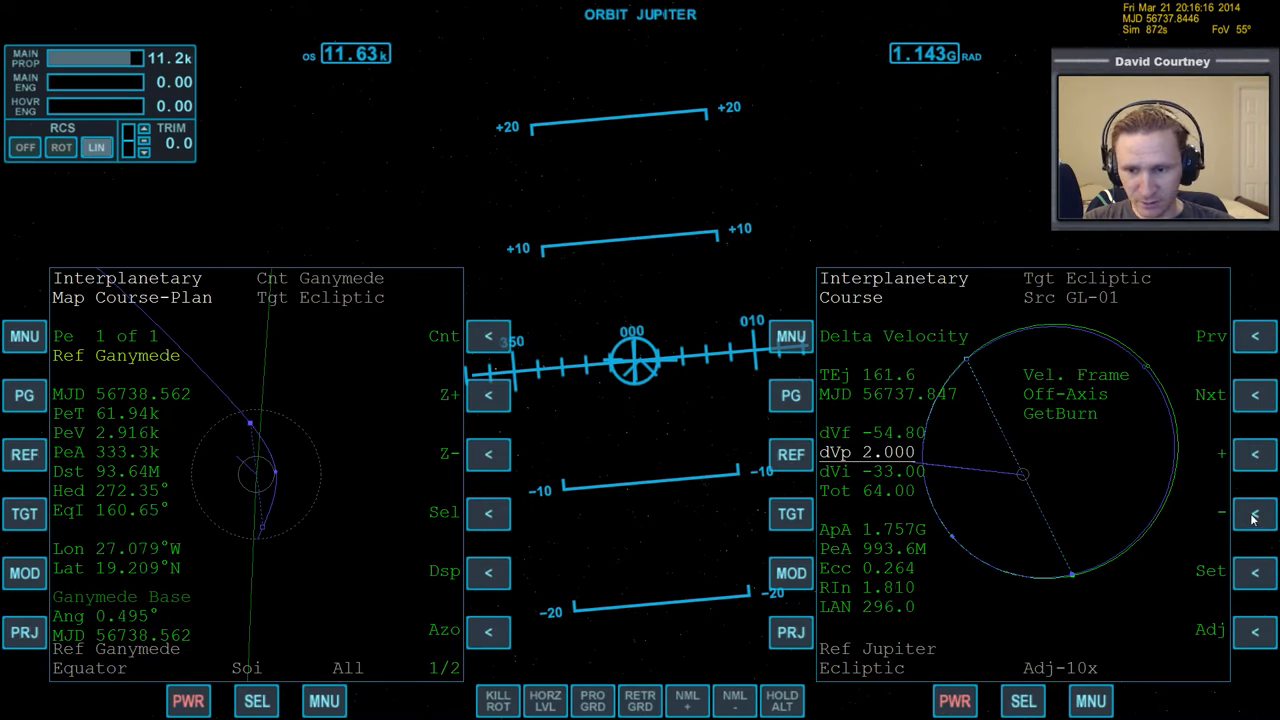
Bring dVp below zero toward -5 and dVi to -38, totaling about 66.9 delta-v
left_click(1256, 512)
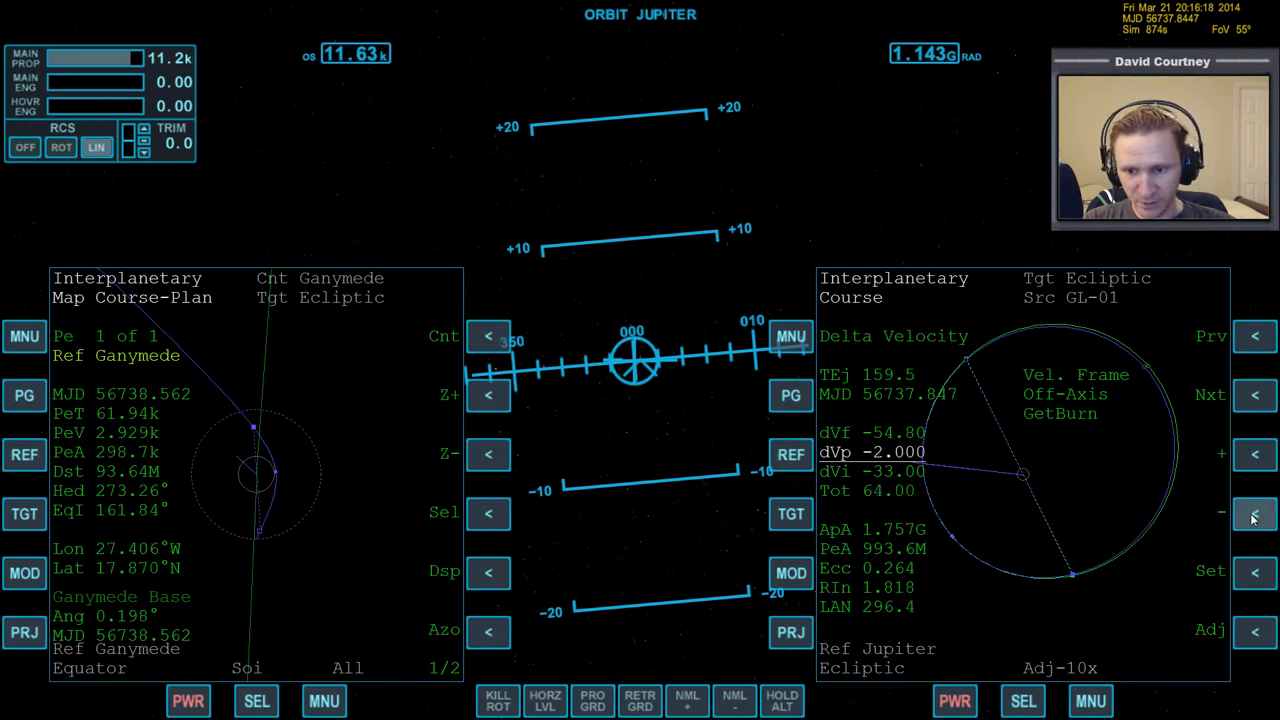
left_click(1256, 512)
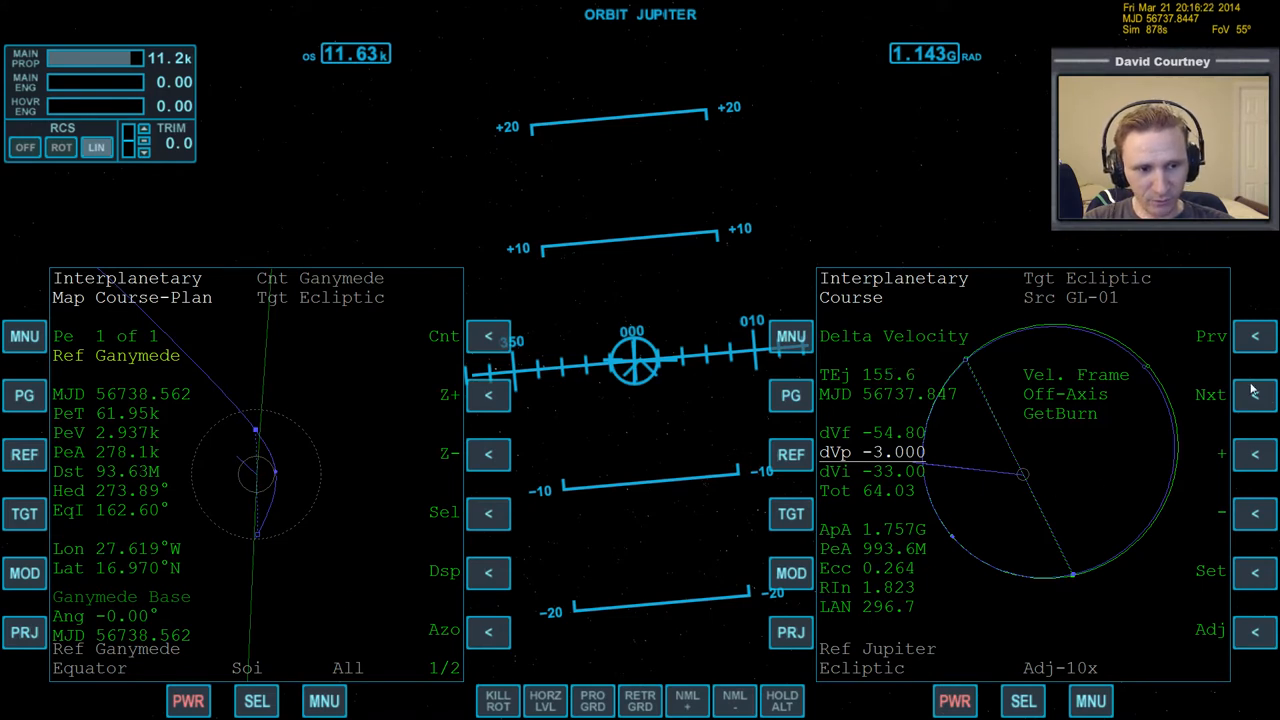
left_click(1256, 512)
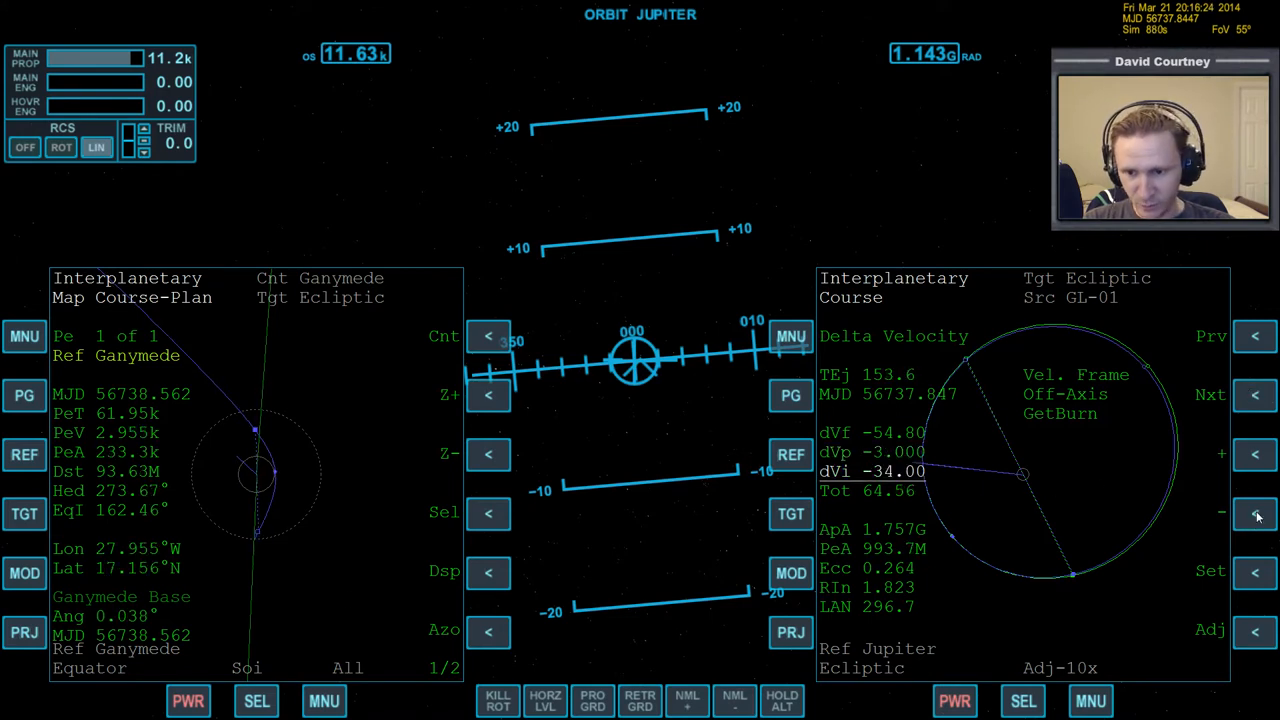
left_click(1256, 512)
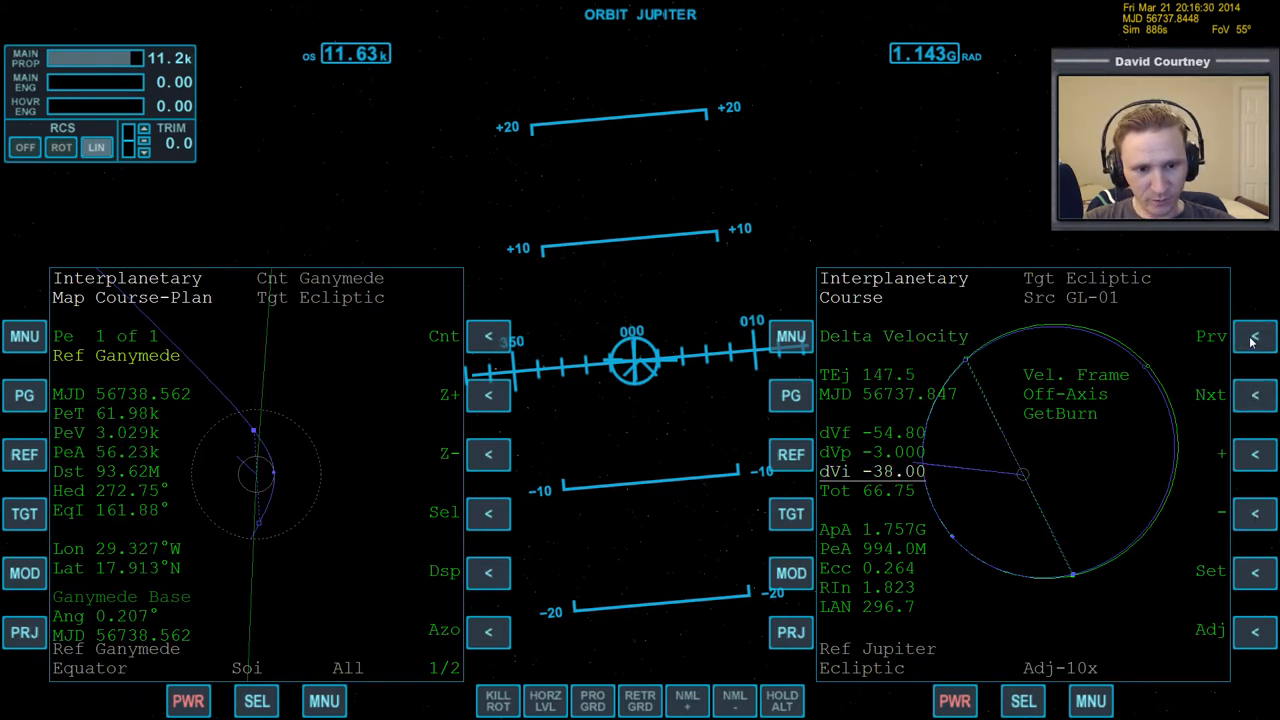
left_click(1256, 512)
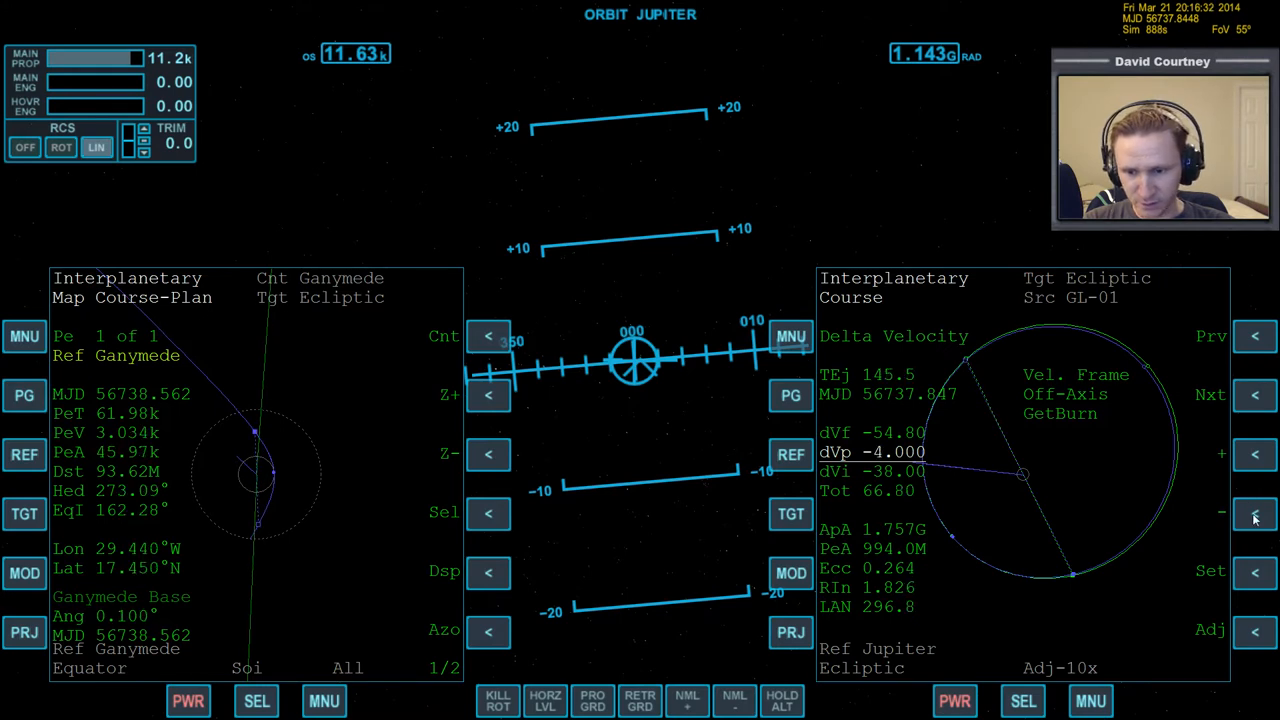
left_click(1256, 512)
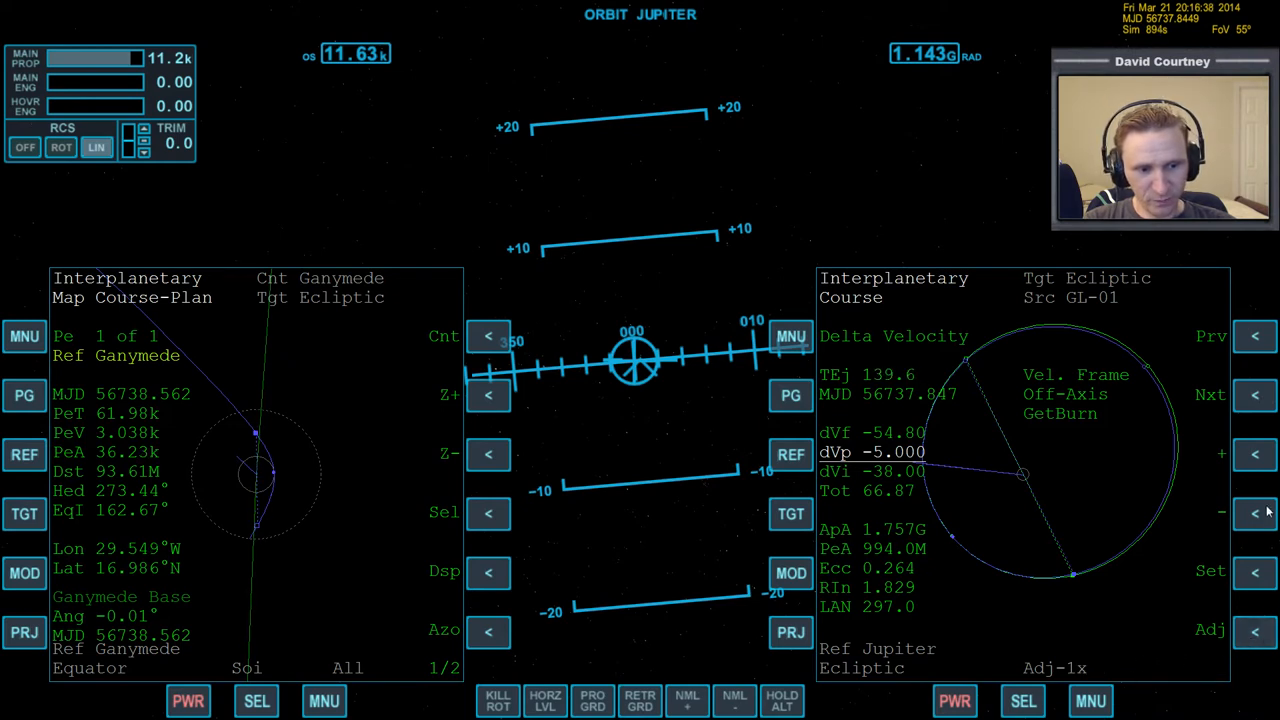
Fine-correct to dVp -5.000 and dVi -38.10 for a ~32 km Ganymede periapsis
left_click(1256, 512)
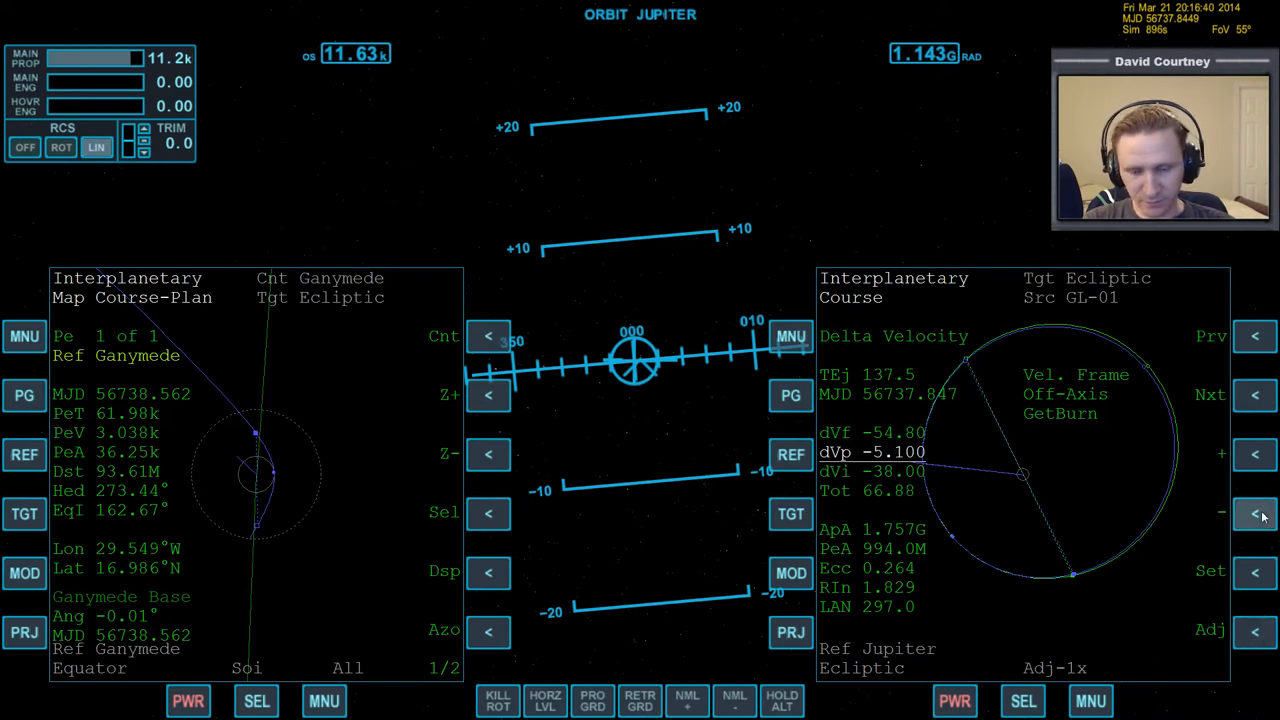
left_click(1256, 452)
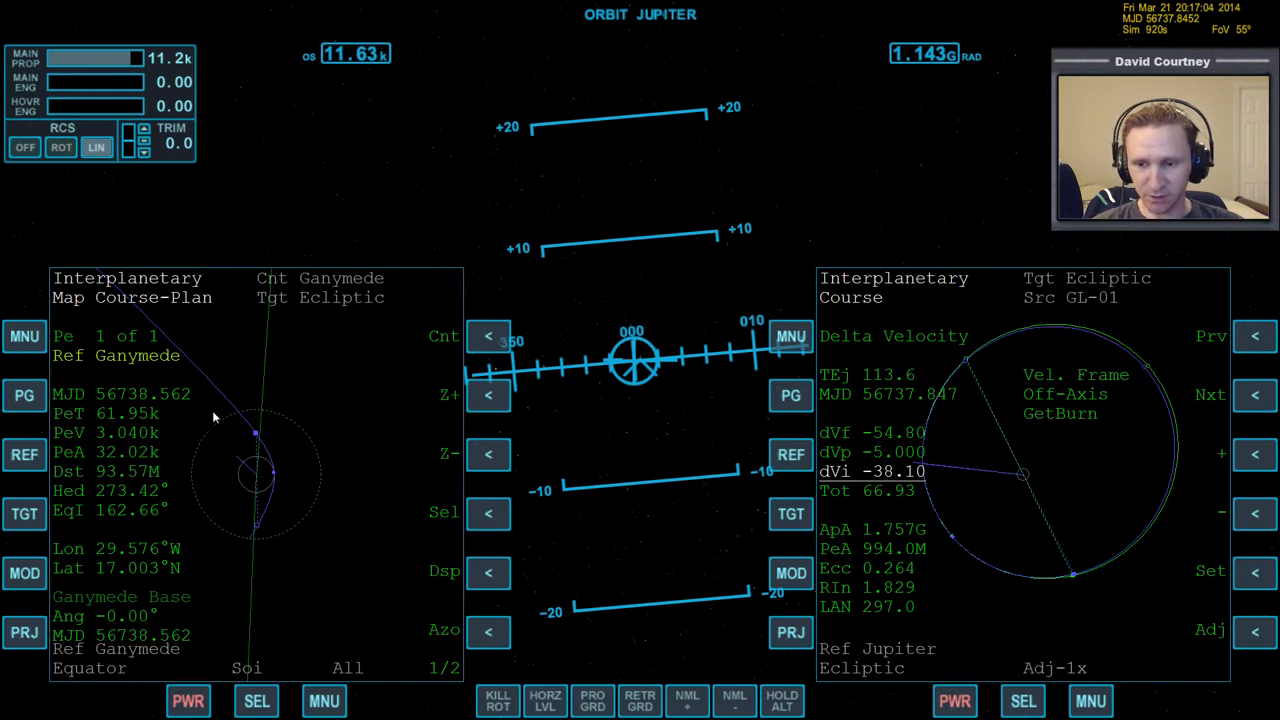
Show the burn program's second function page with BV, Src, Cnt and AB
left_click(790, 396)
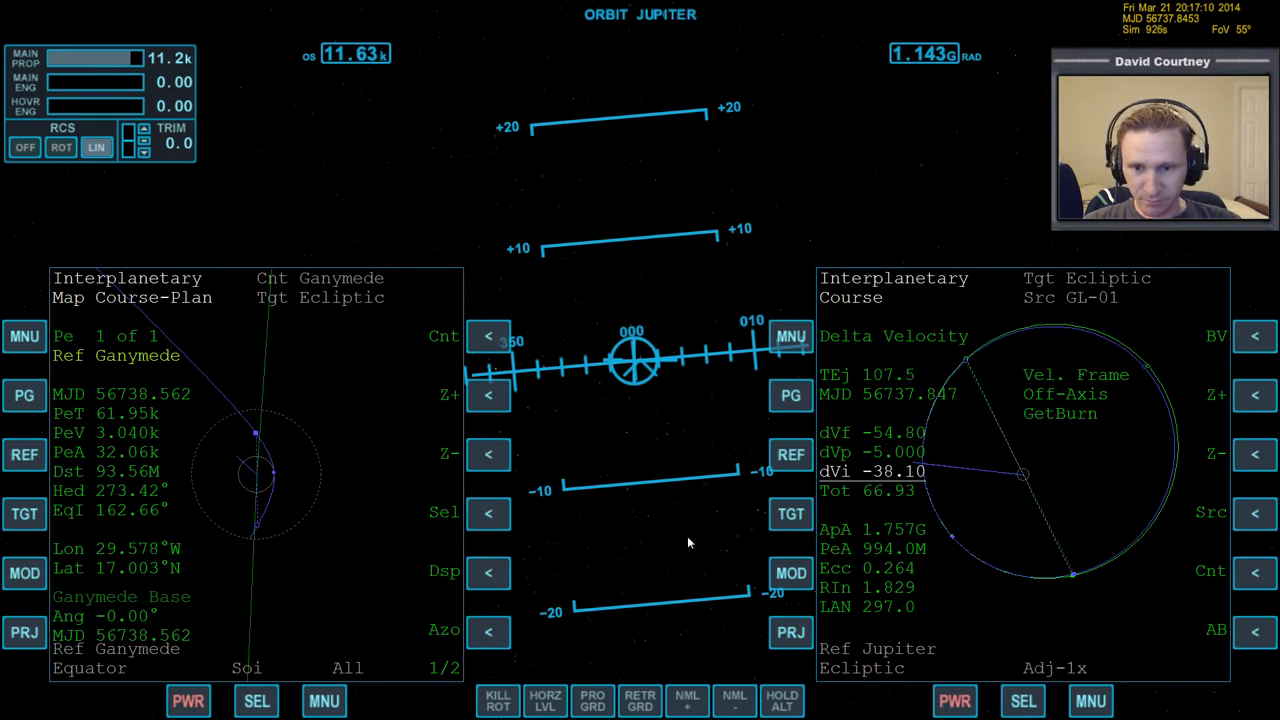
mouse_move(644, 524)
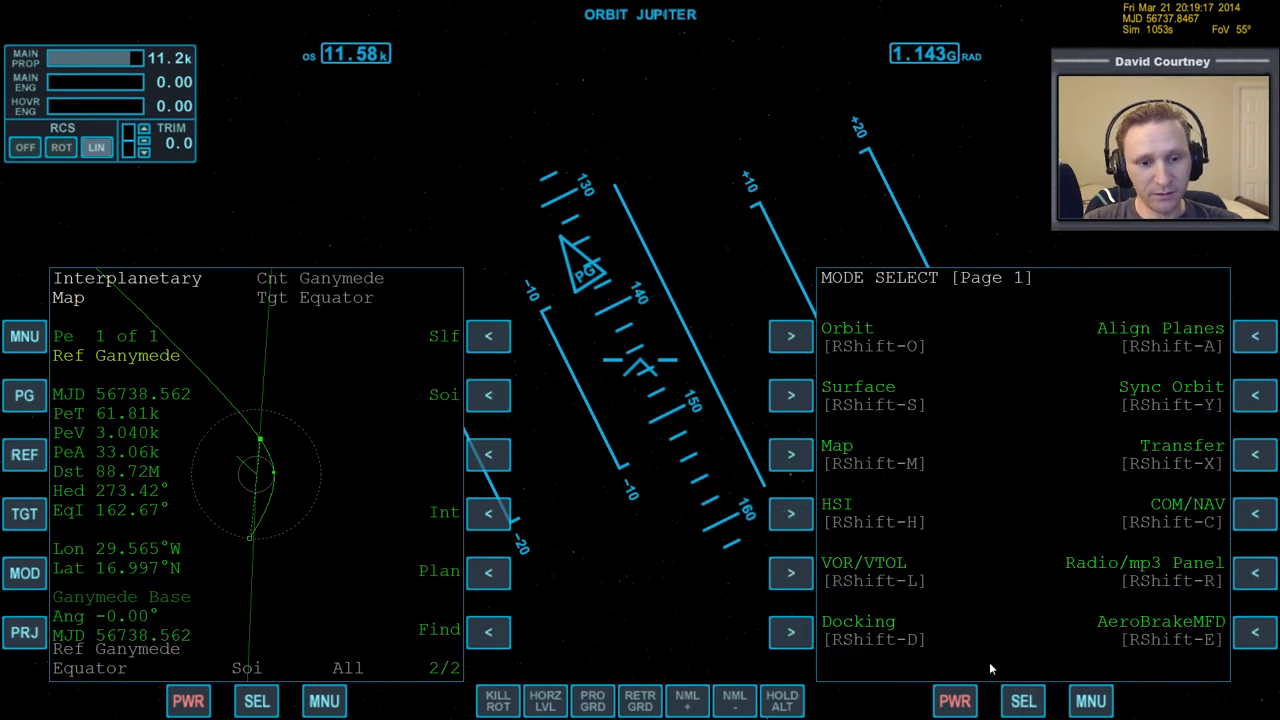
Switch the right MFD to the Ganymede surface map showing Ganymede Base and the ship's track
left_click(790, 454)
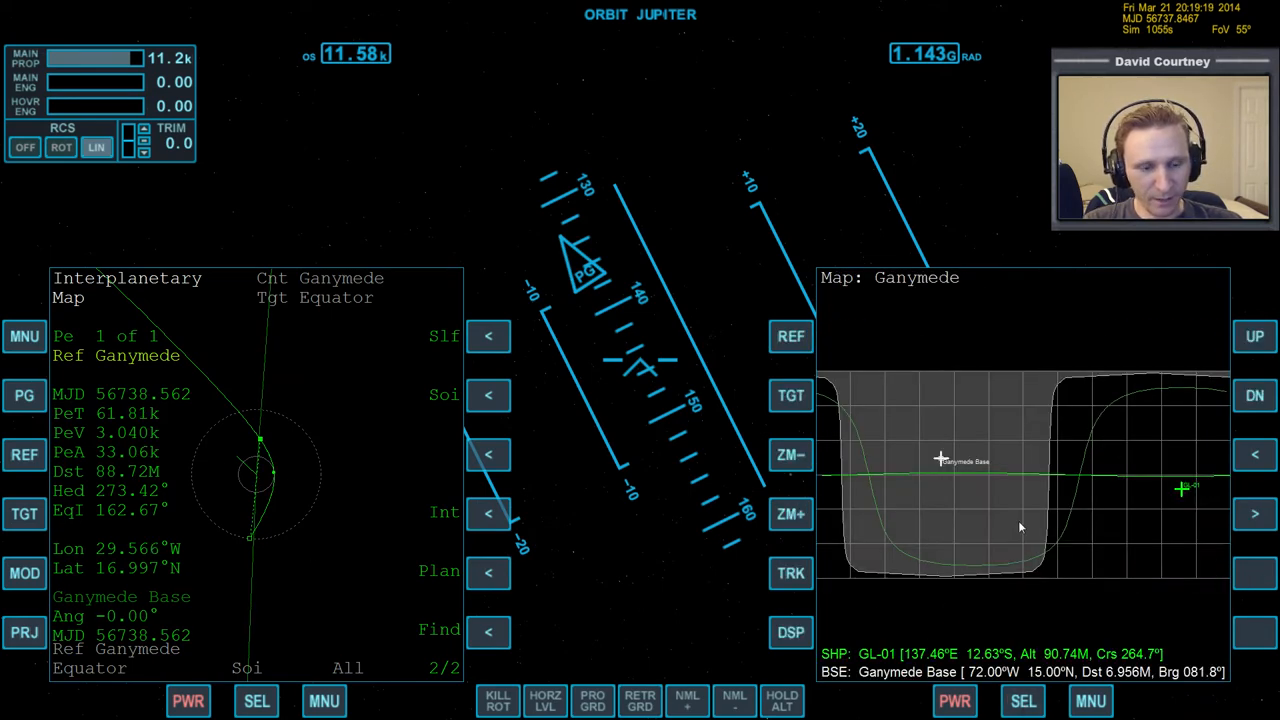
mouse_move(848, 472)
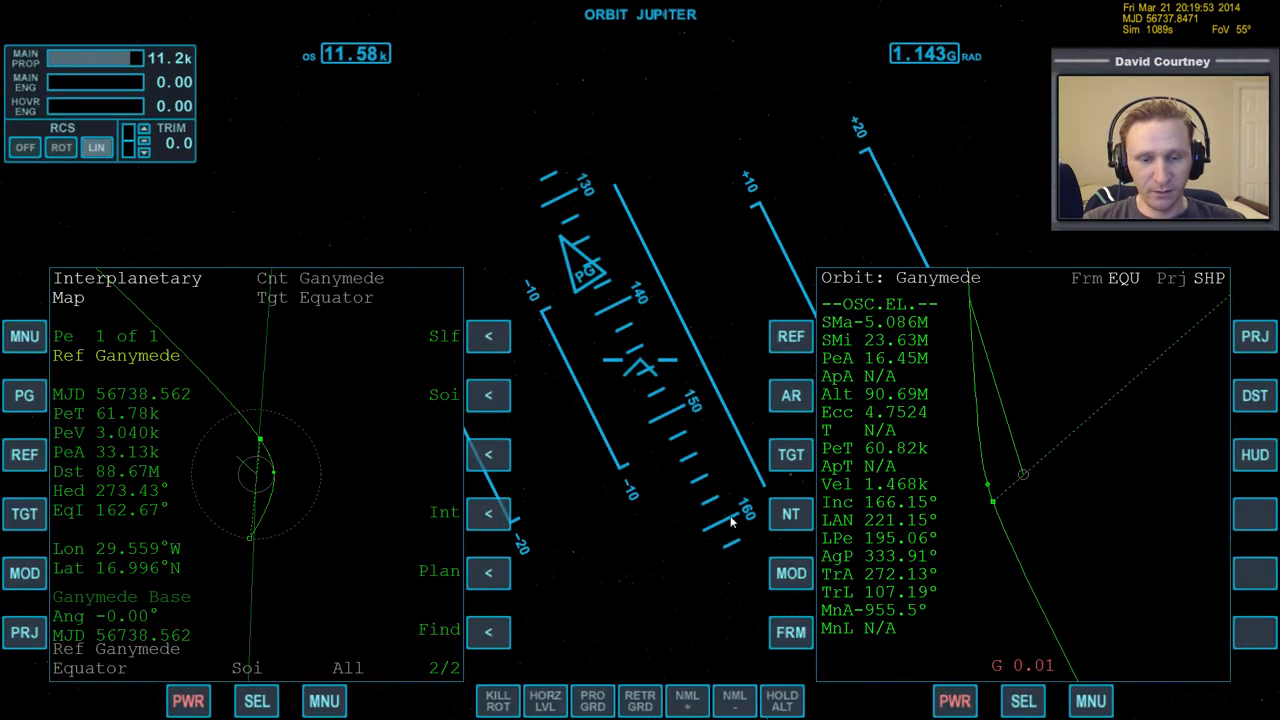
mouse_move(600, 548)
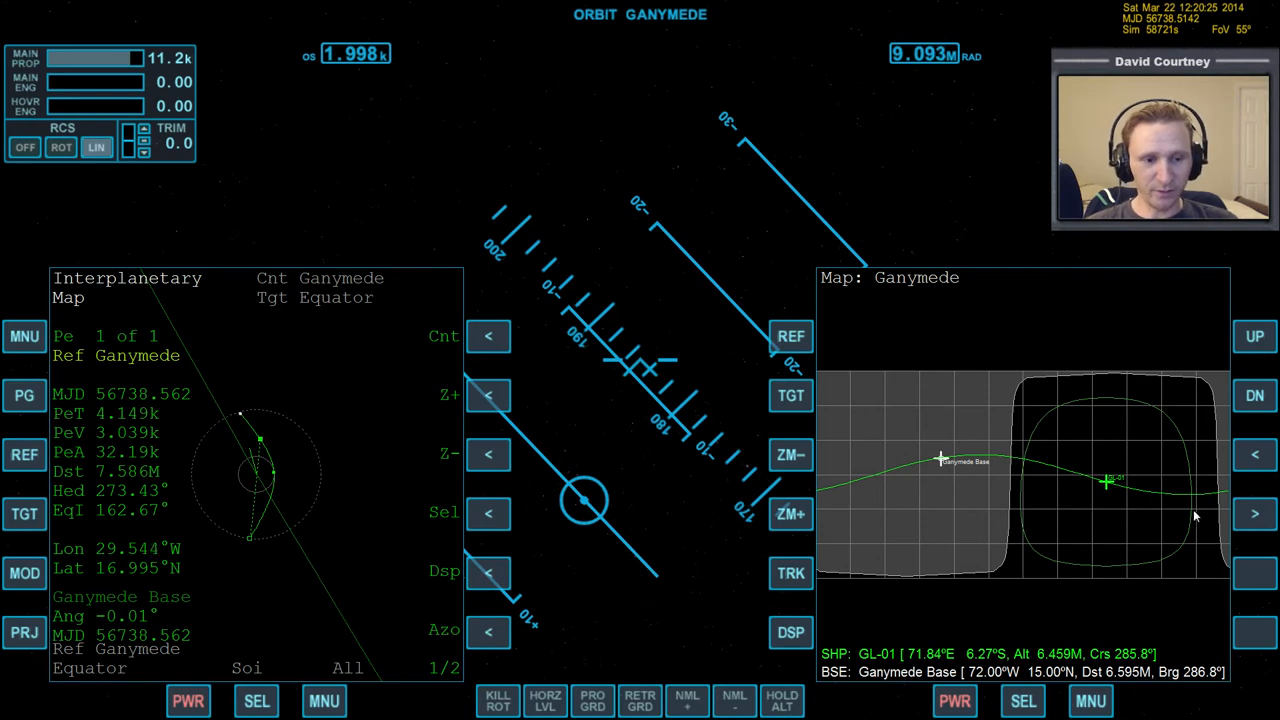
mouse_move(1156, 488)
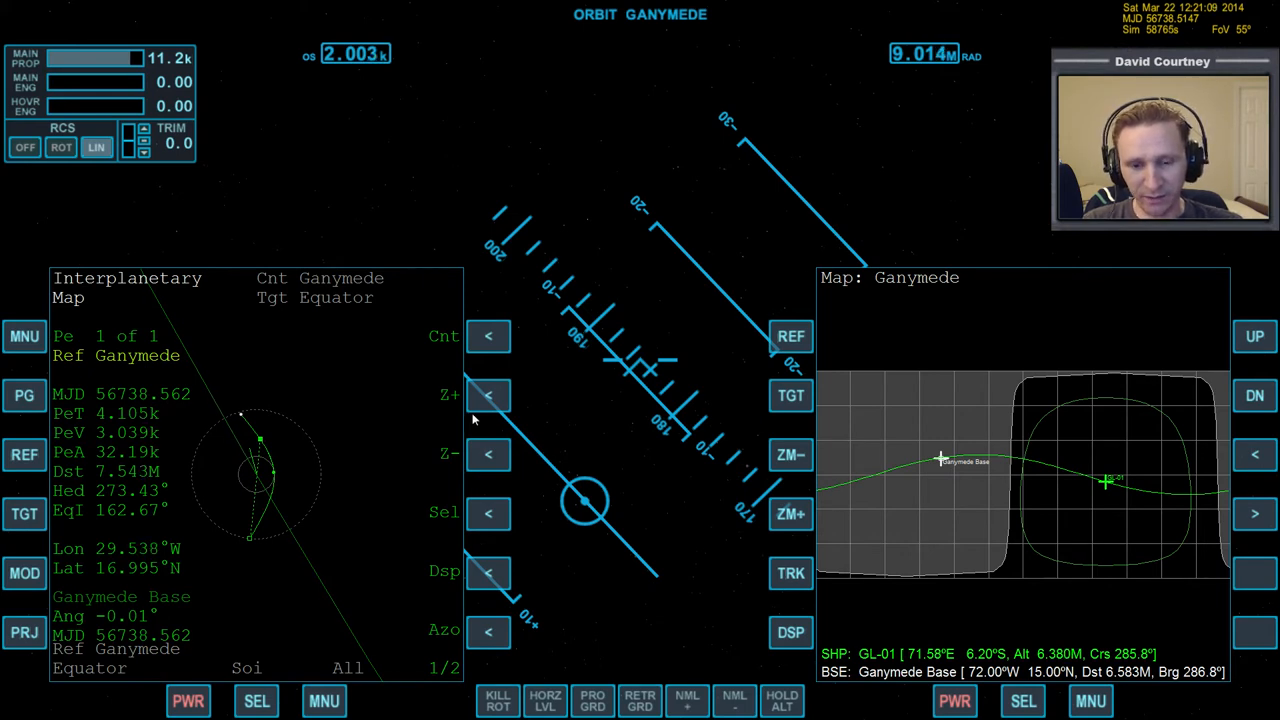
mouse_move(296, 528)
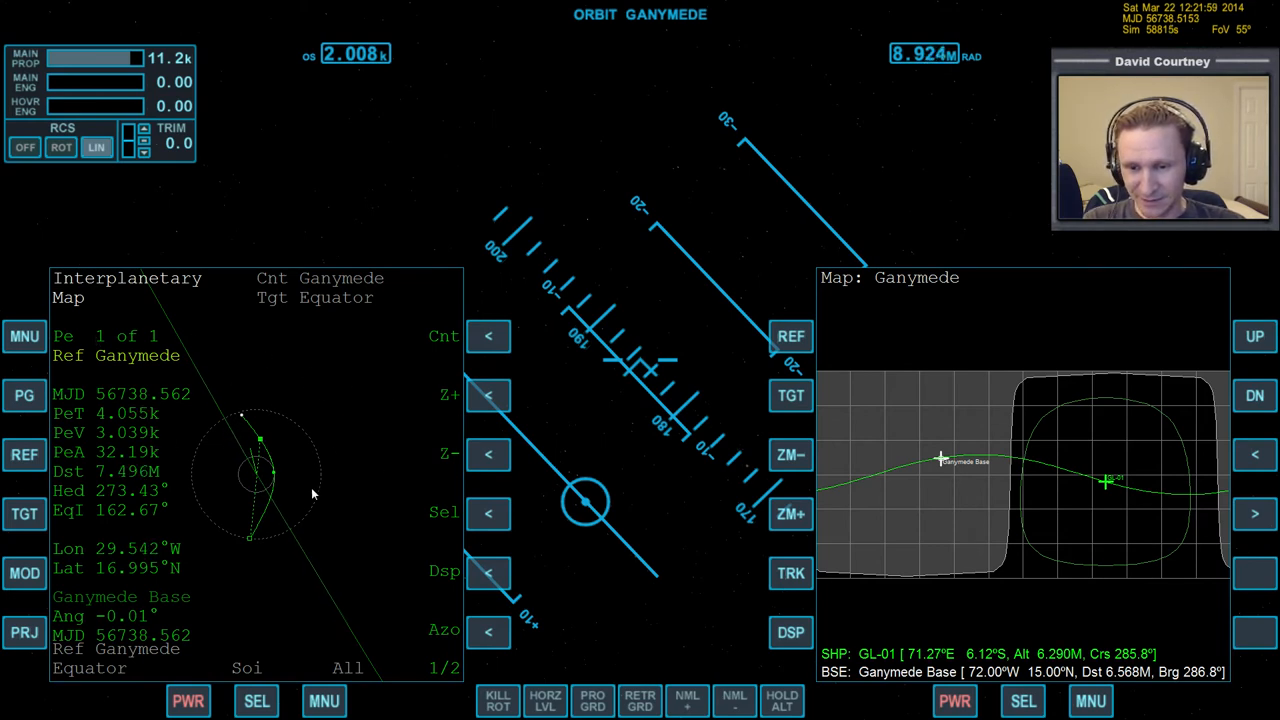
mouse_move(222, 280)
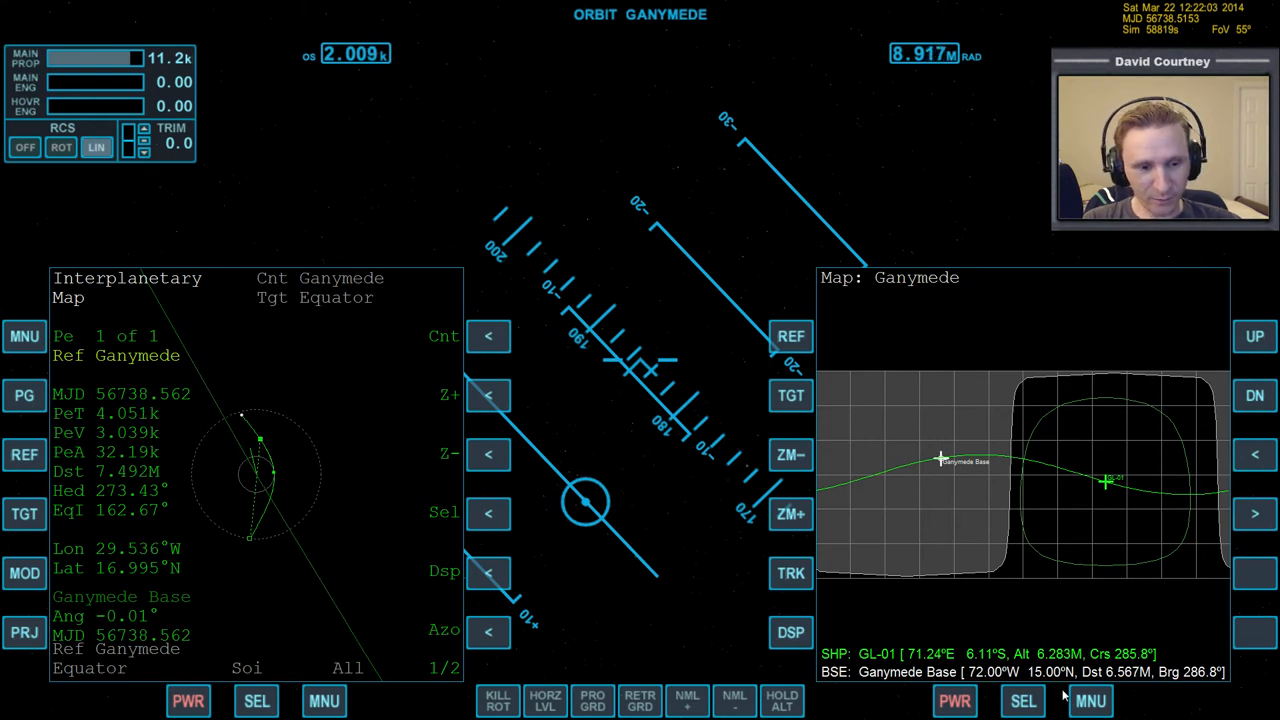
Bring up the IMFD Course program and the interplanetary map referenced to Ganymede
left_click(1088, 700)
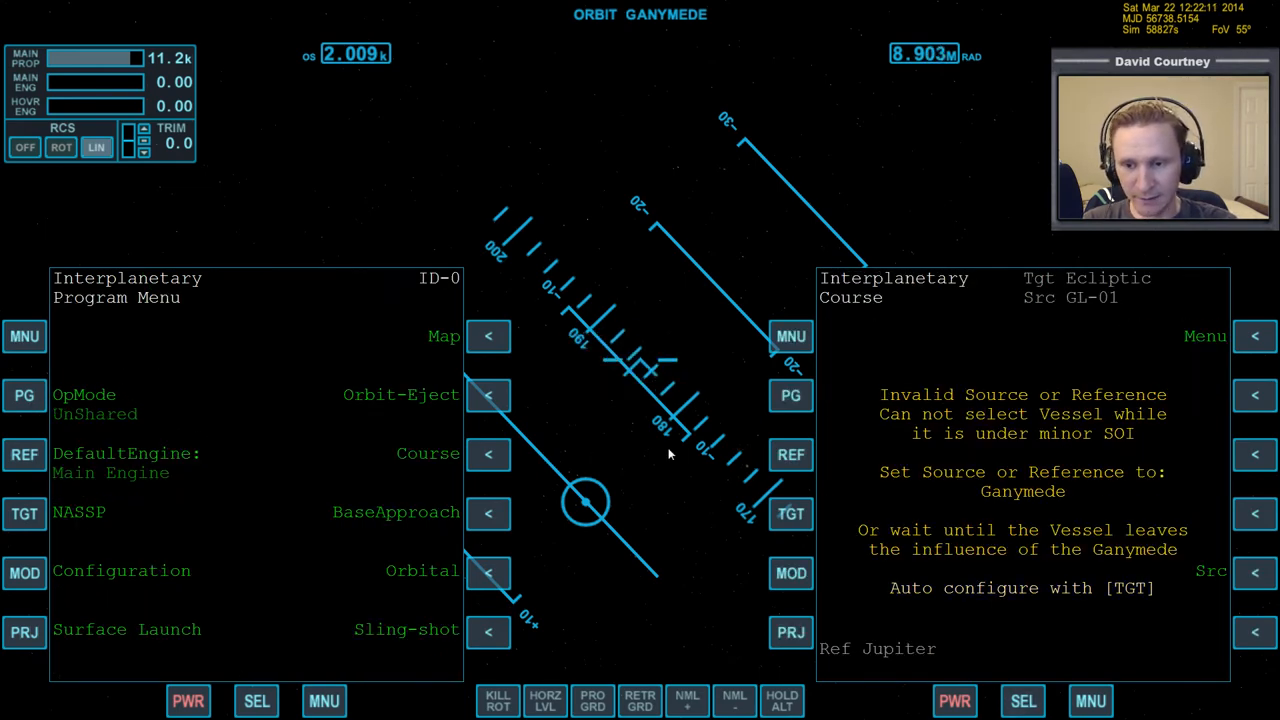
left_click(488, 336)
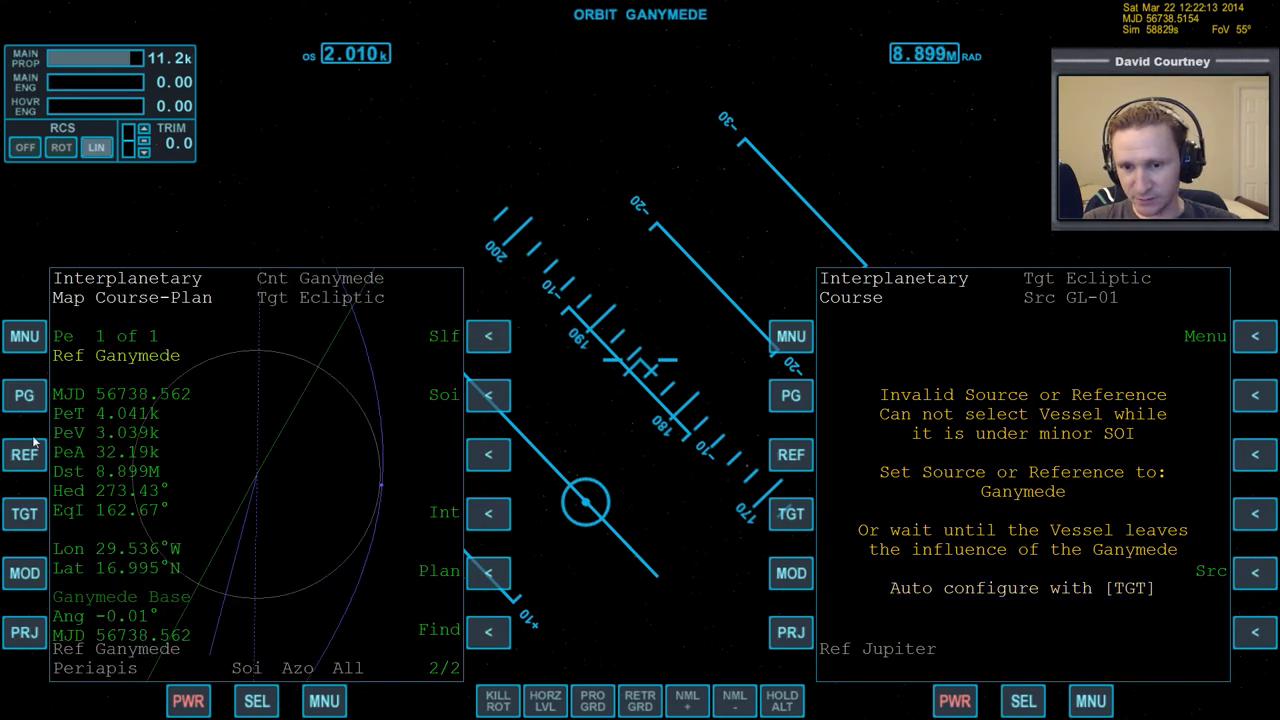
mouse_move(404, 546)
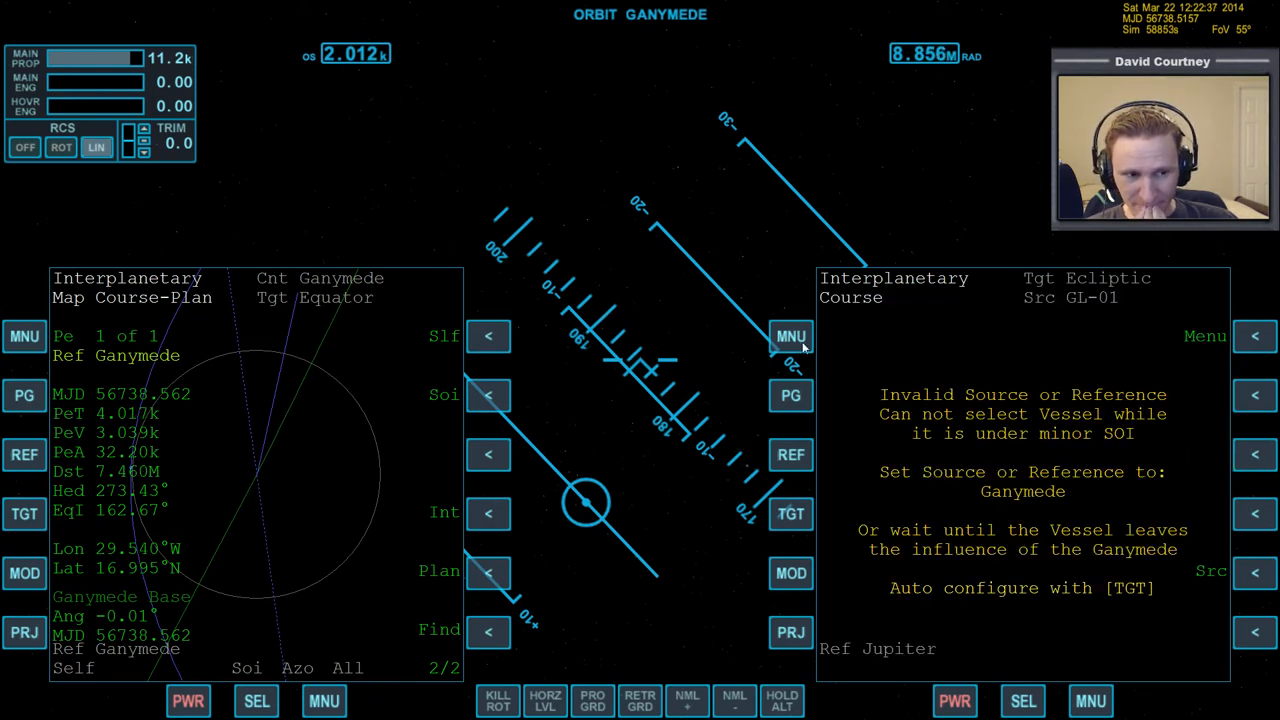
Auto-configure Orbit Insert for Ganymede and set a near-circular 26.4k target orbit
left_click(1256, 336)
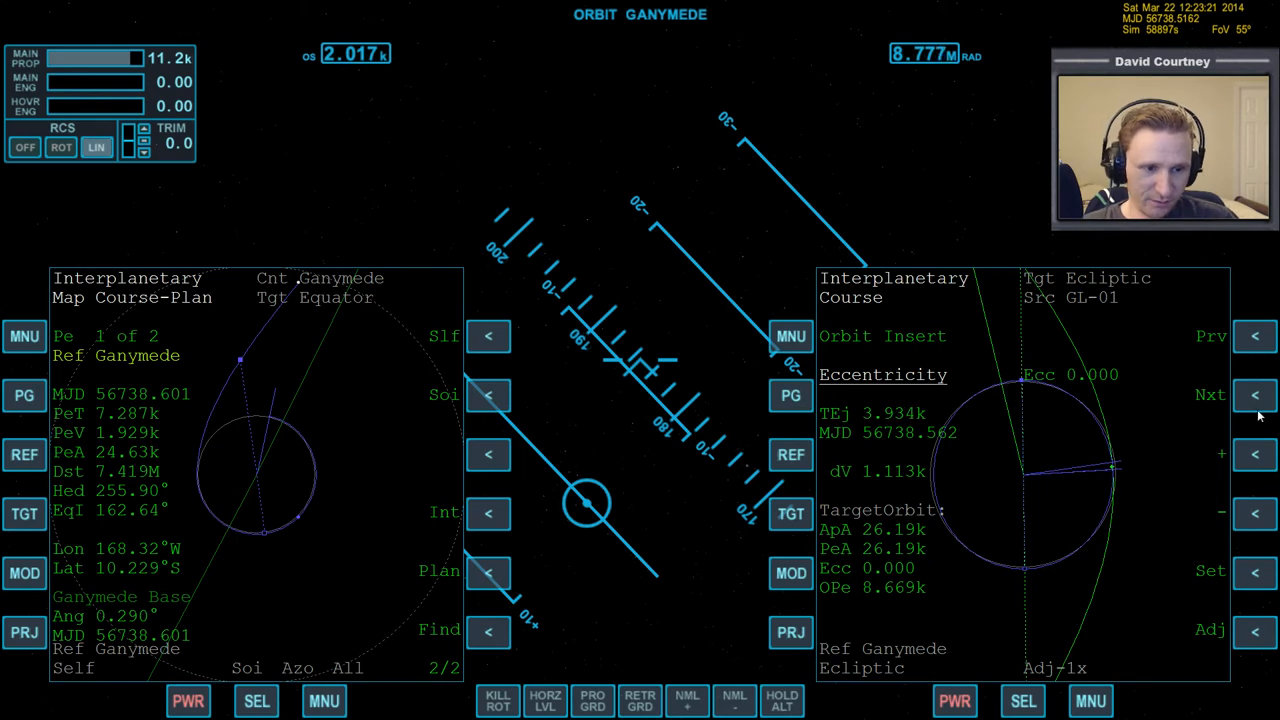
left_click(1256, 396)
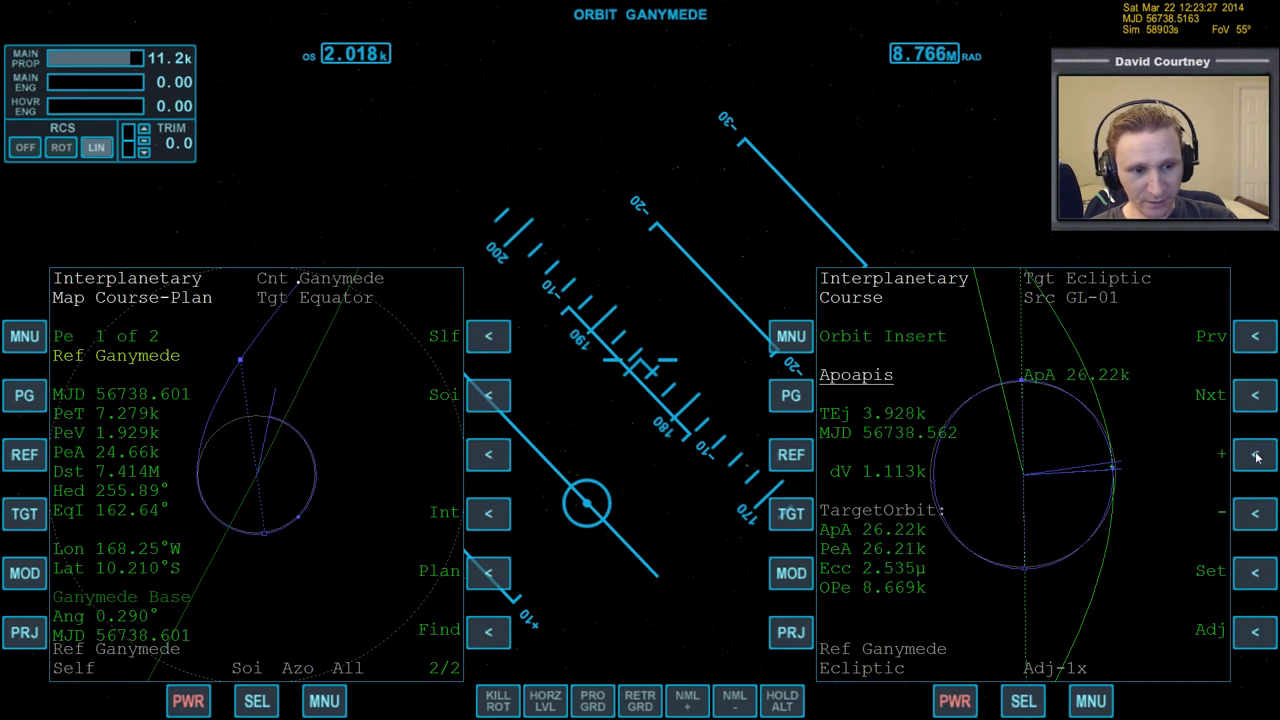
left_click(1256, 396)
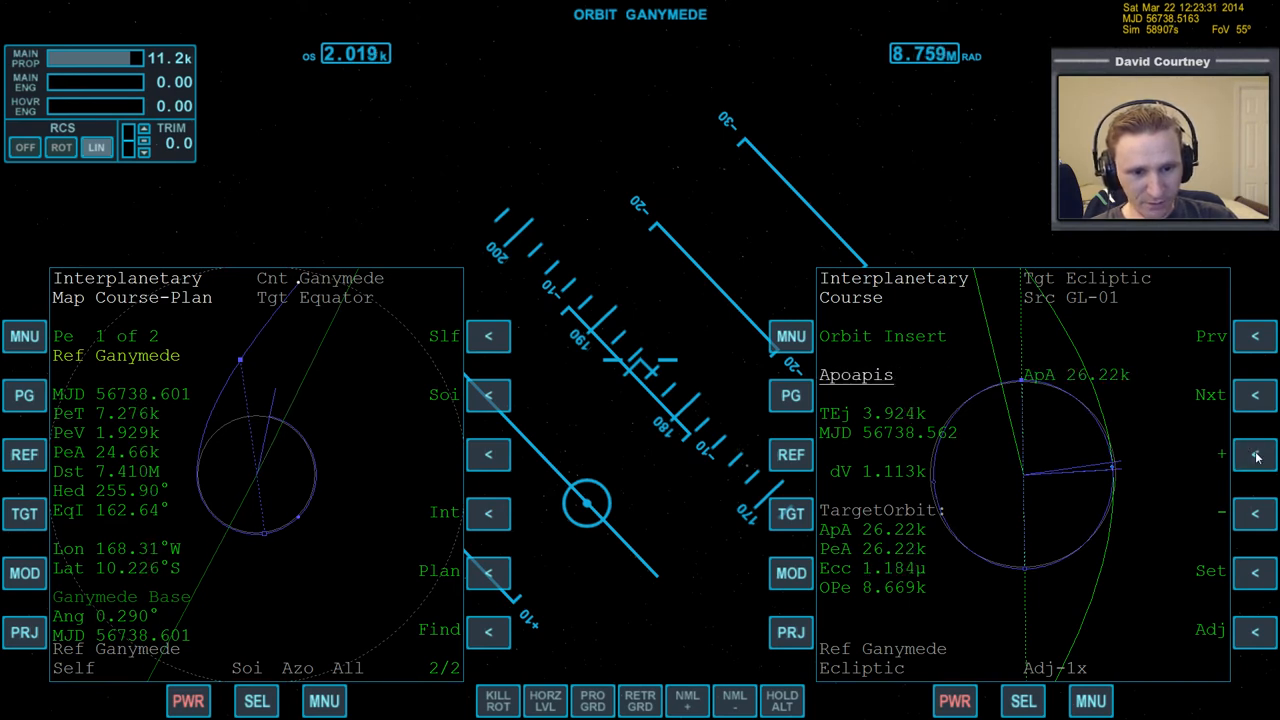
left_click(1256, 396)
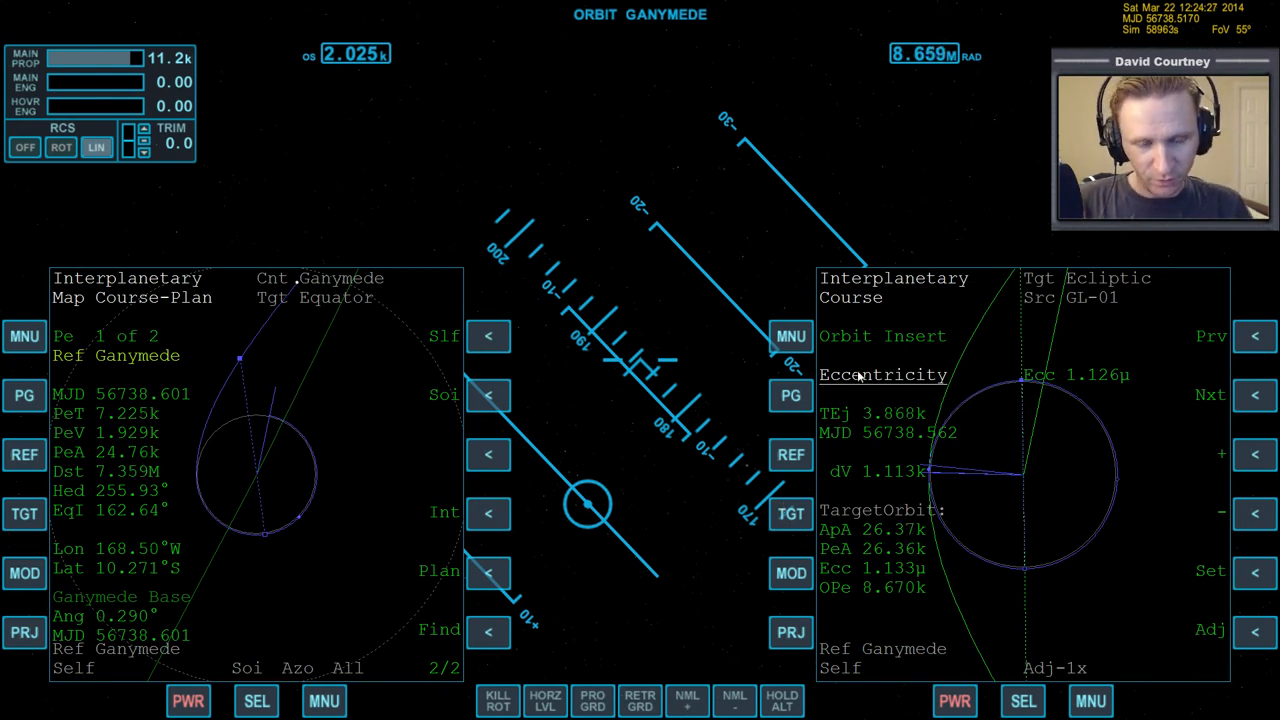
left_click(790, 336)
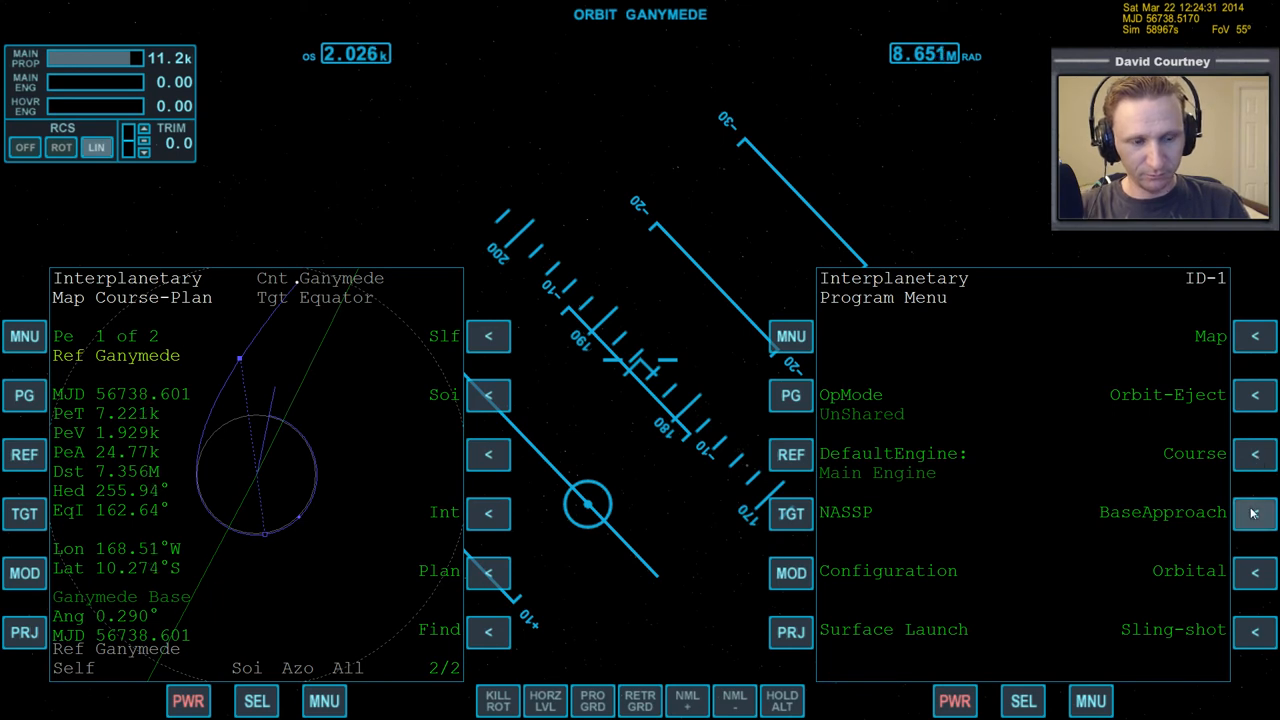
left_click(1256, 512)
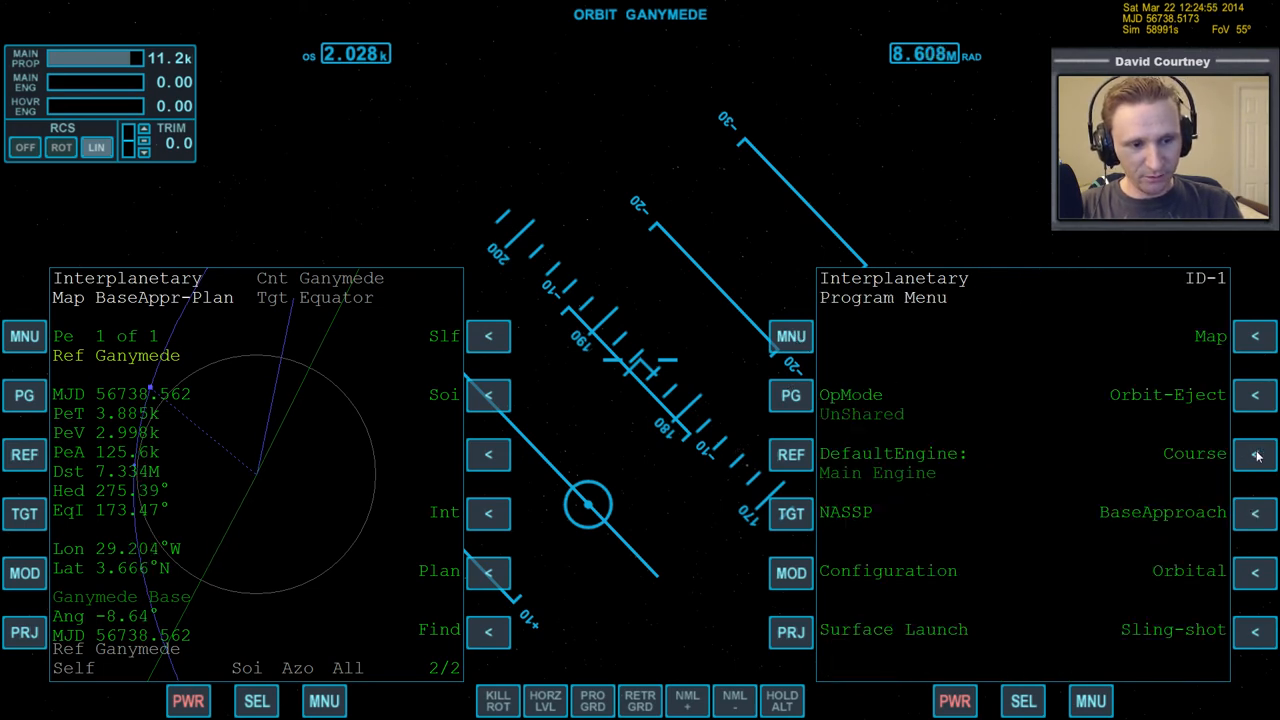
left_click(1256, 456)
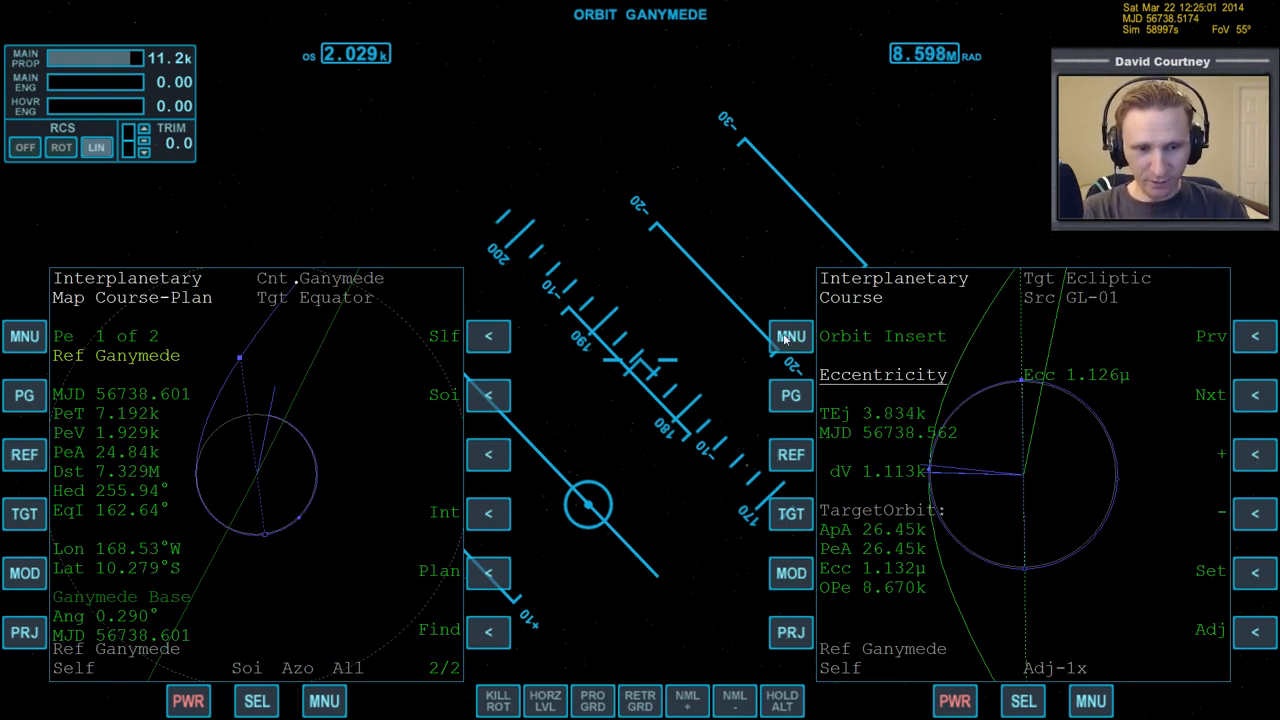
left_click(790, 336)
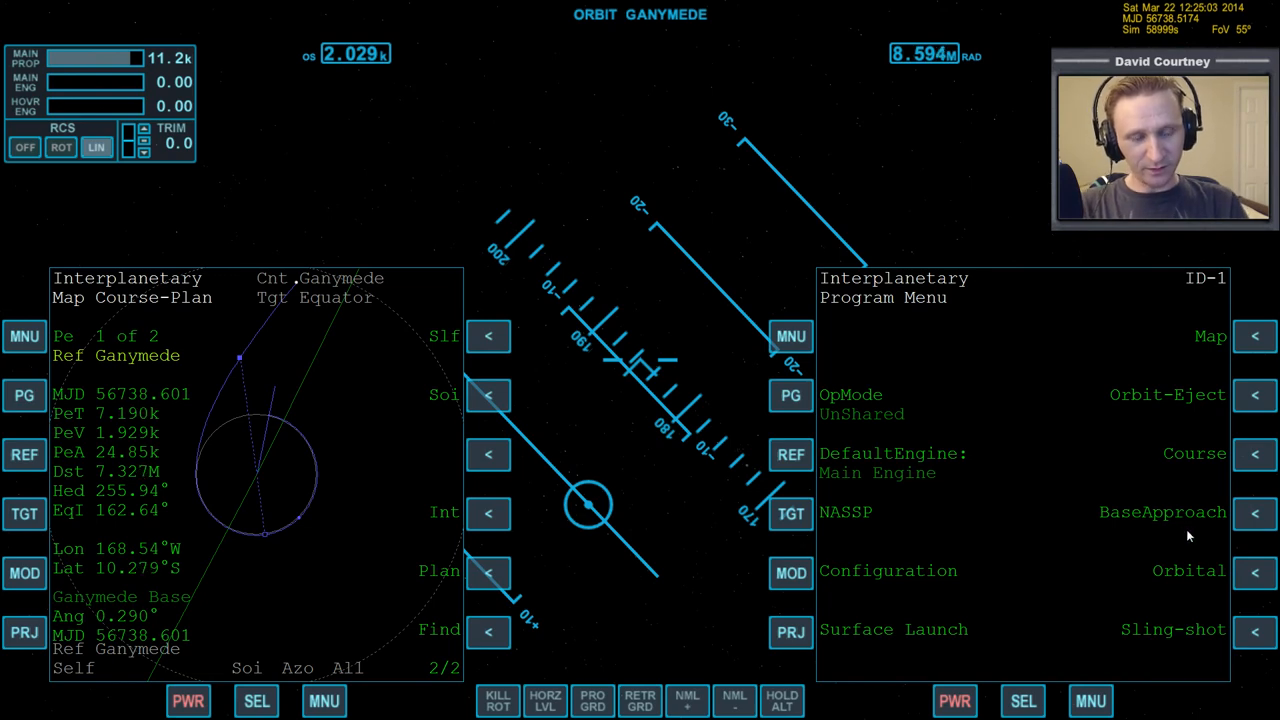
left_click(1256, 512)
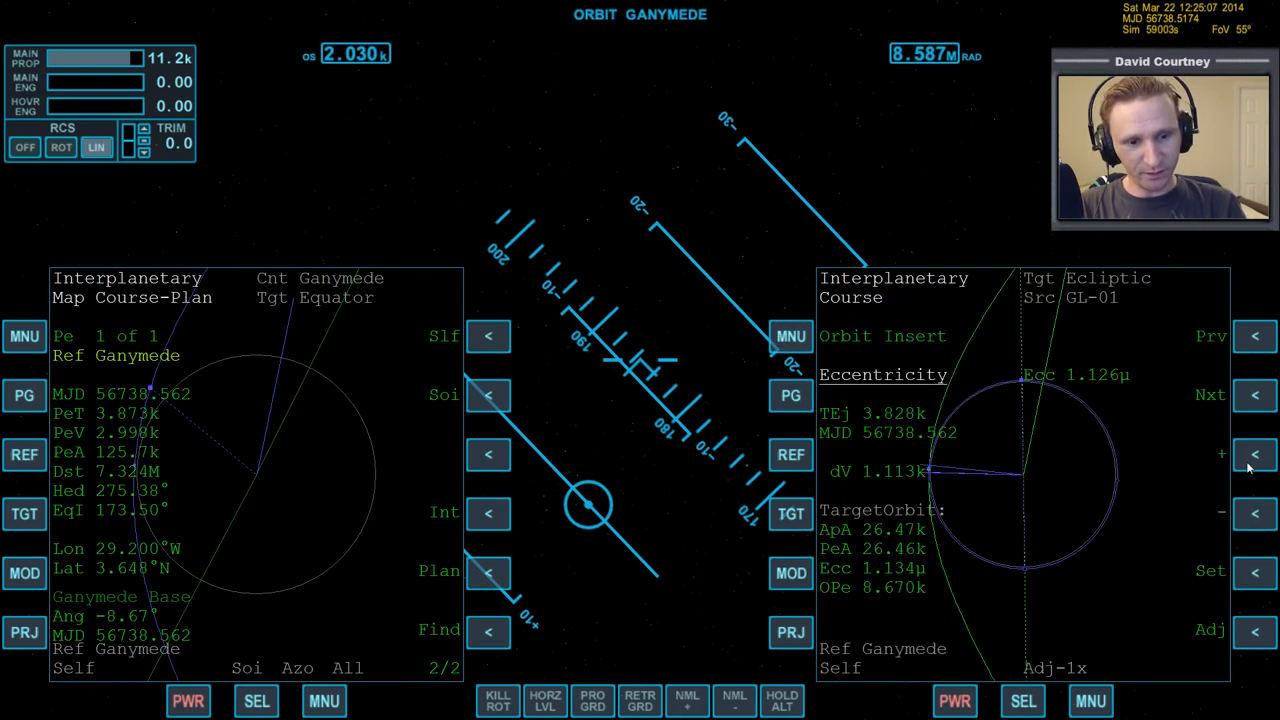
left_click(790, 336)
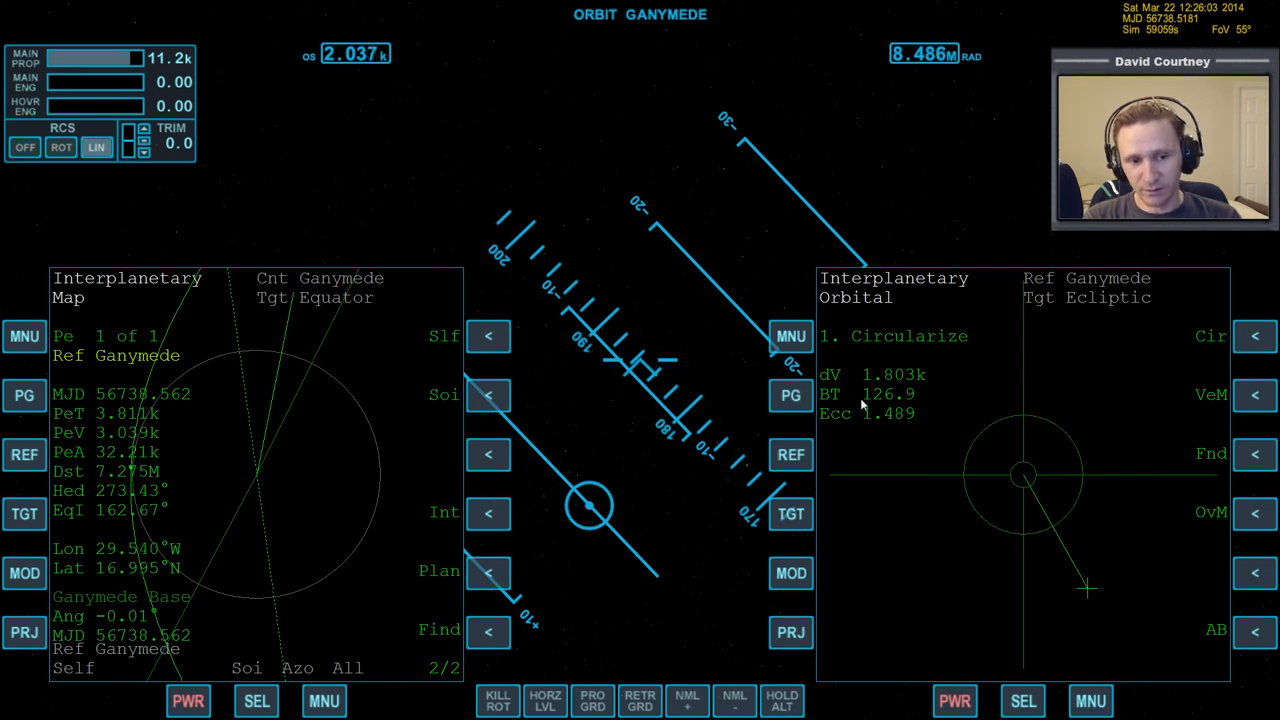
mouse_move(716, 460)
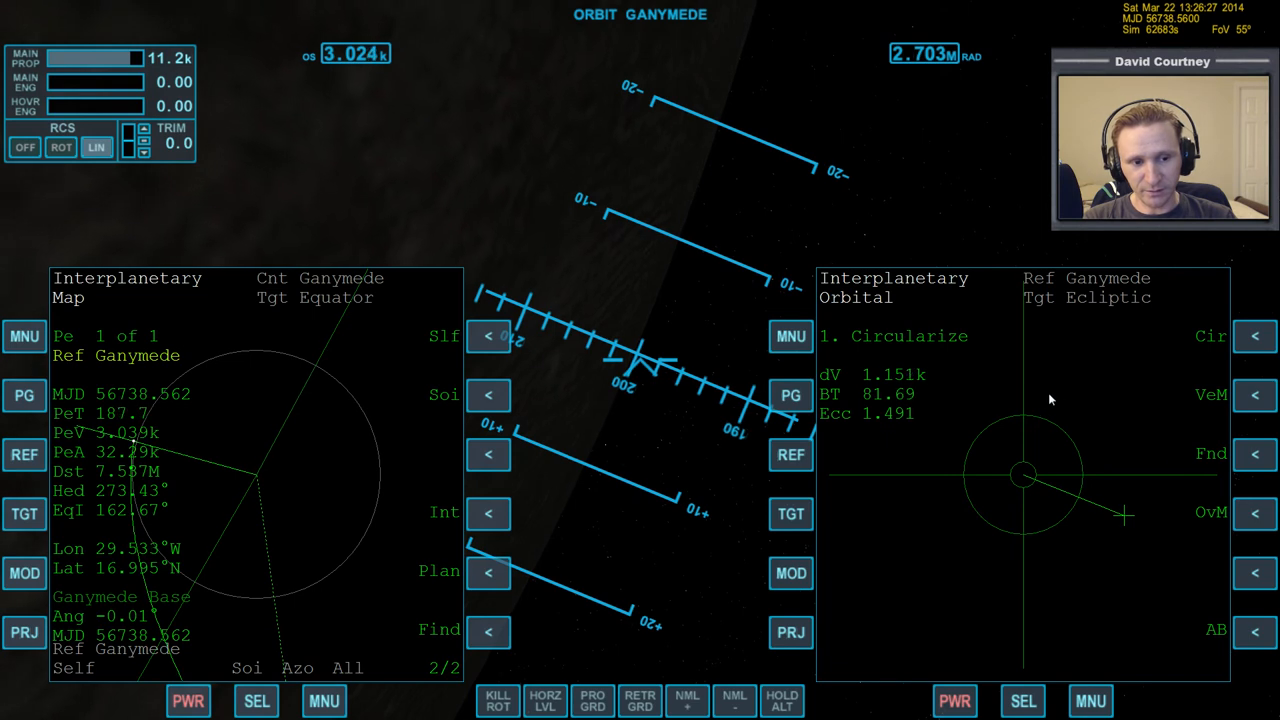
mouse_move(976, 512)
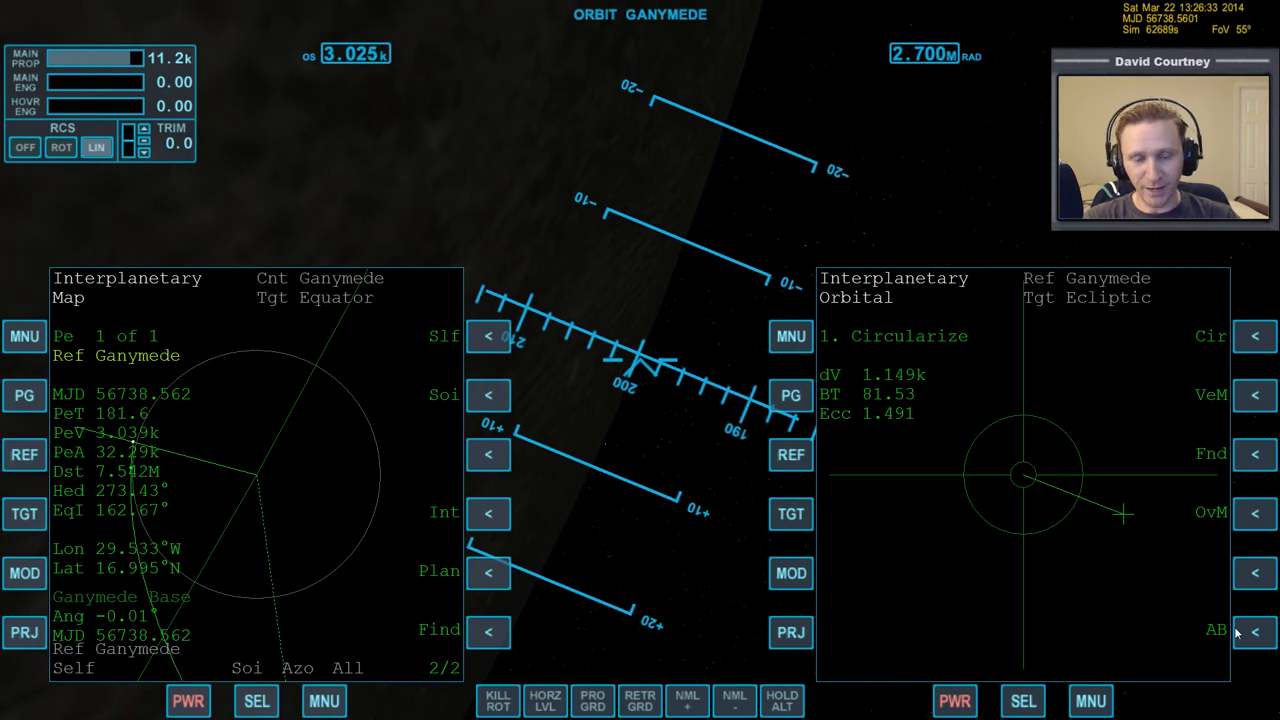
mouse_move(996, 444)
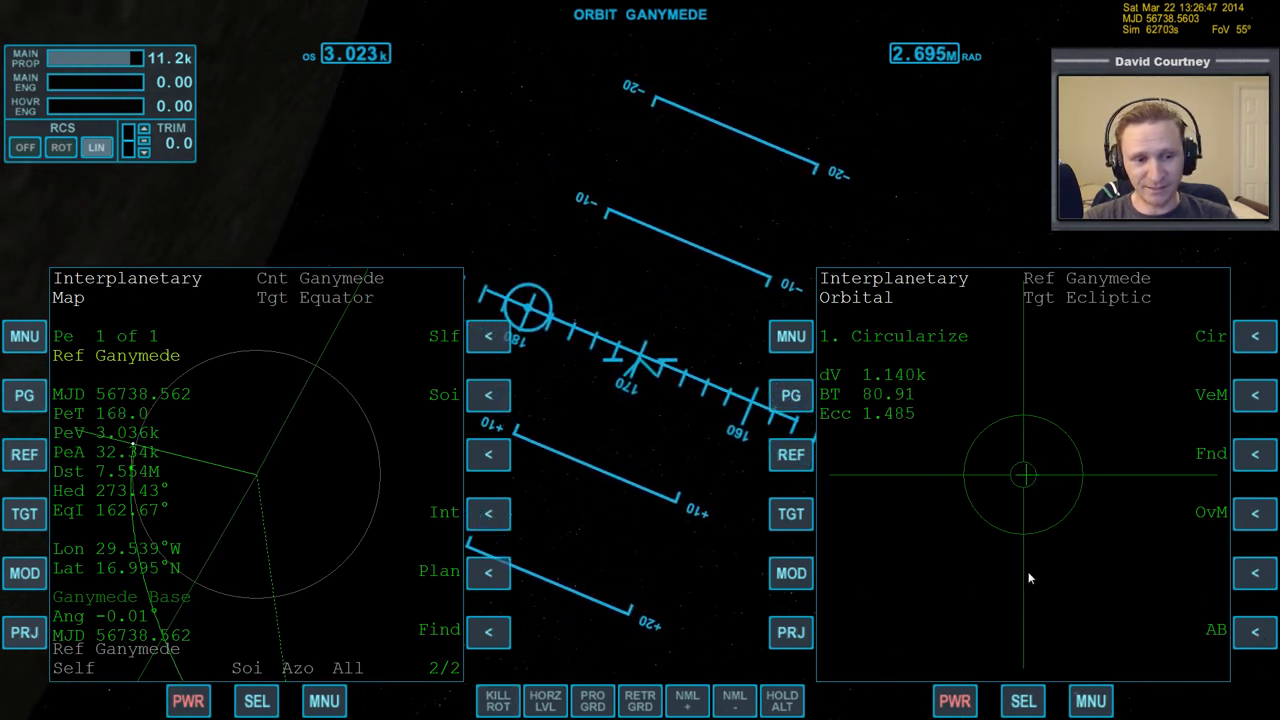
mouse_move(712, 464)
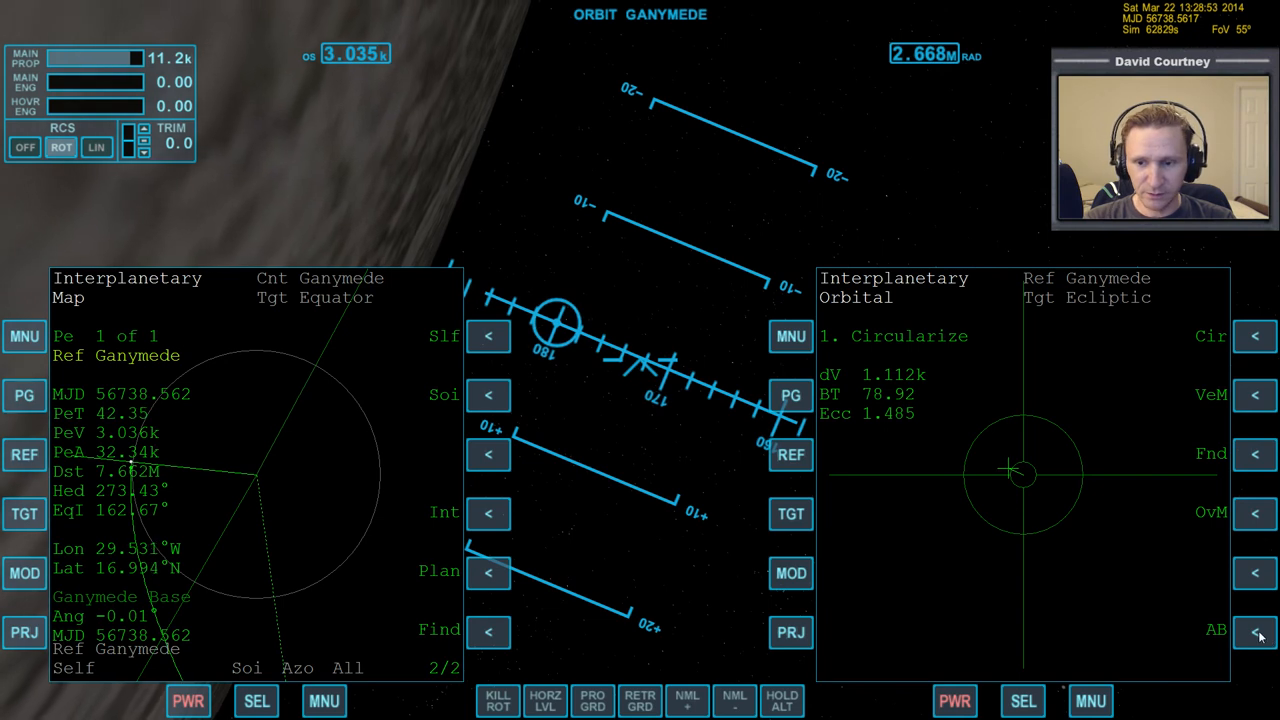
Engage IMFD attitude auto-pilot (AB) to hold burn orientation approaching Ganymede
left_click(1256, 632)
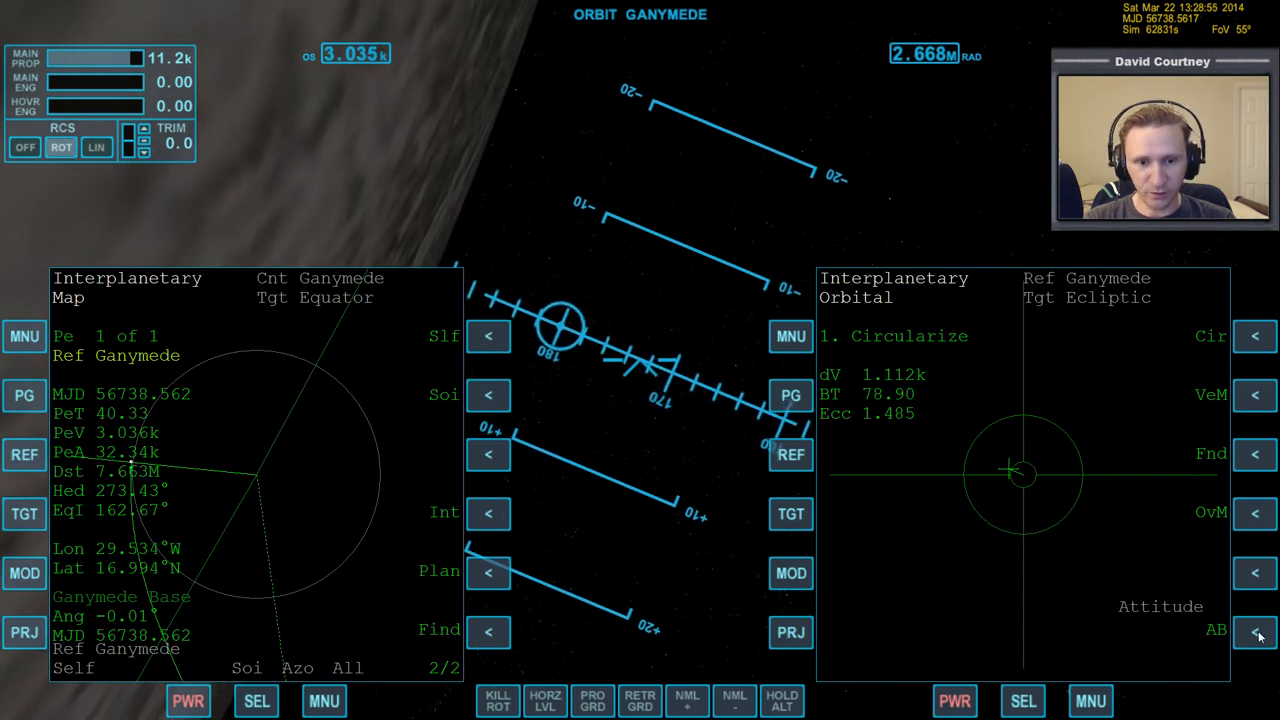
Arm IMFD auto-burn (AB) to circularize into a zero-eccentricity Ganymede orbit near 32.8 km
left_click(1256, 632)
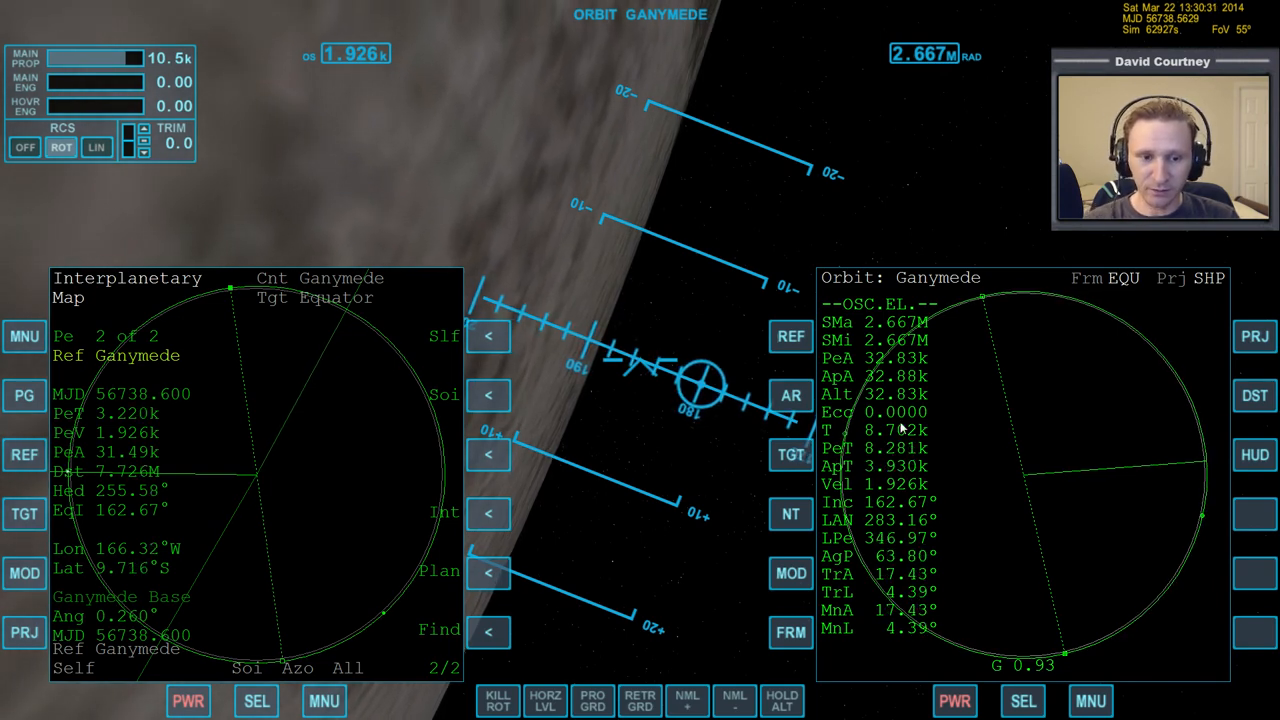
left_click(1090, 700)
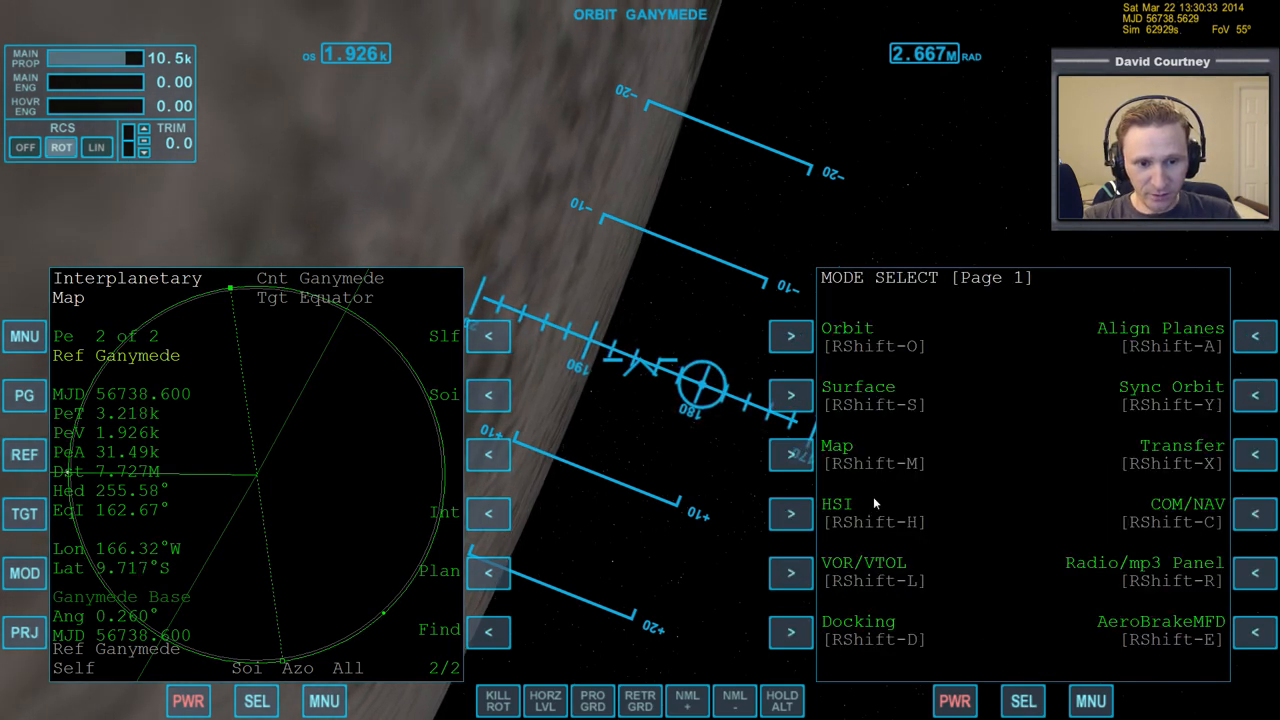
left_click(790, 454)
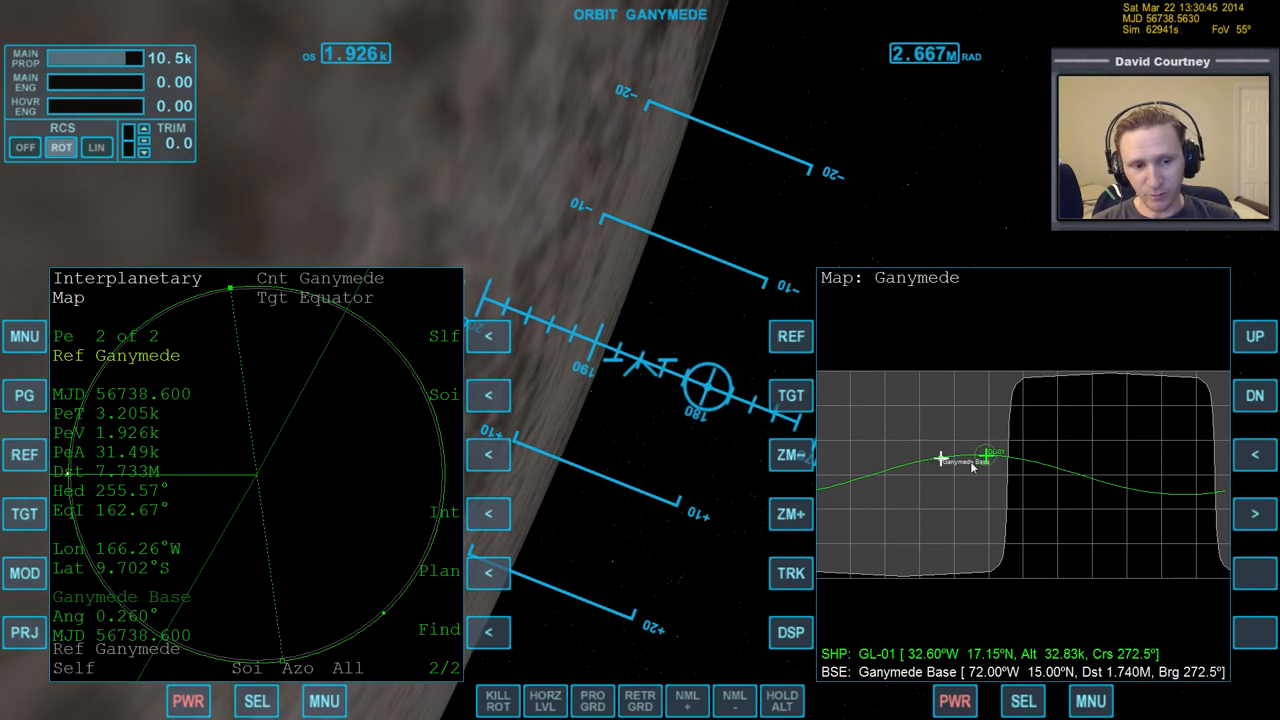
mouse_move(1156, 500)
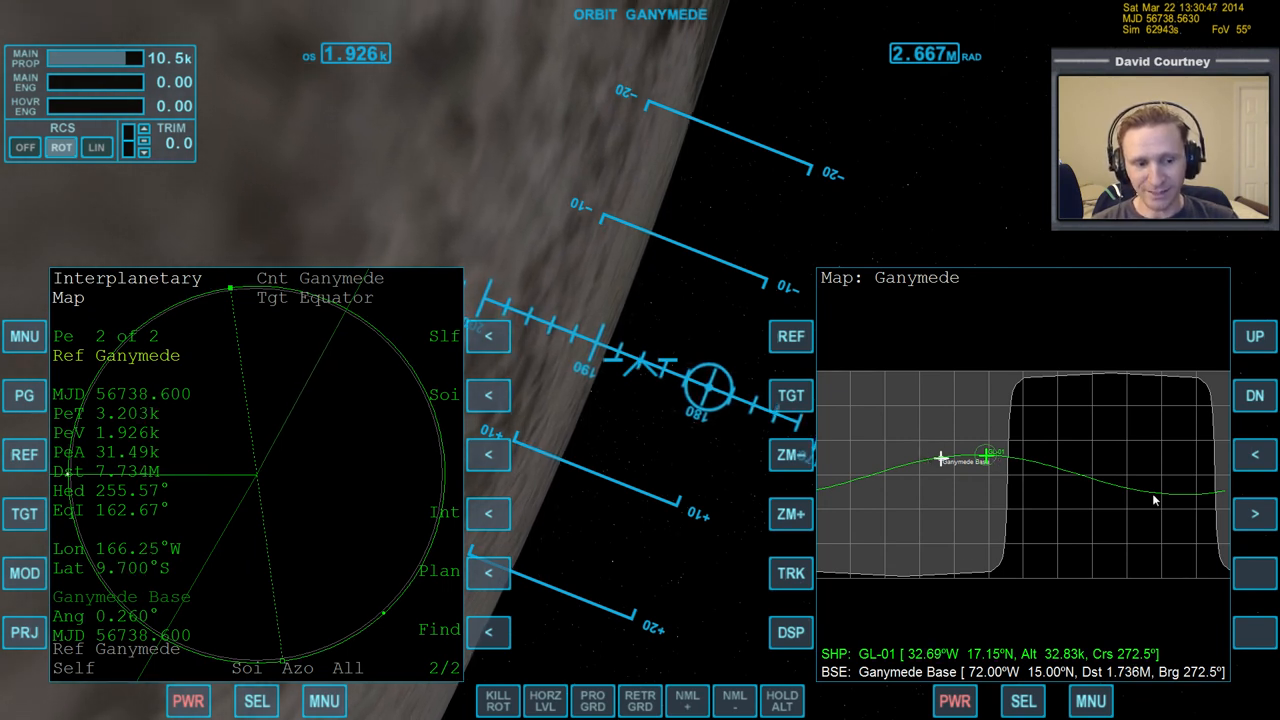